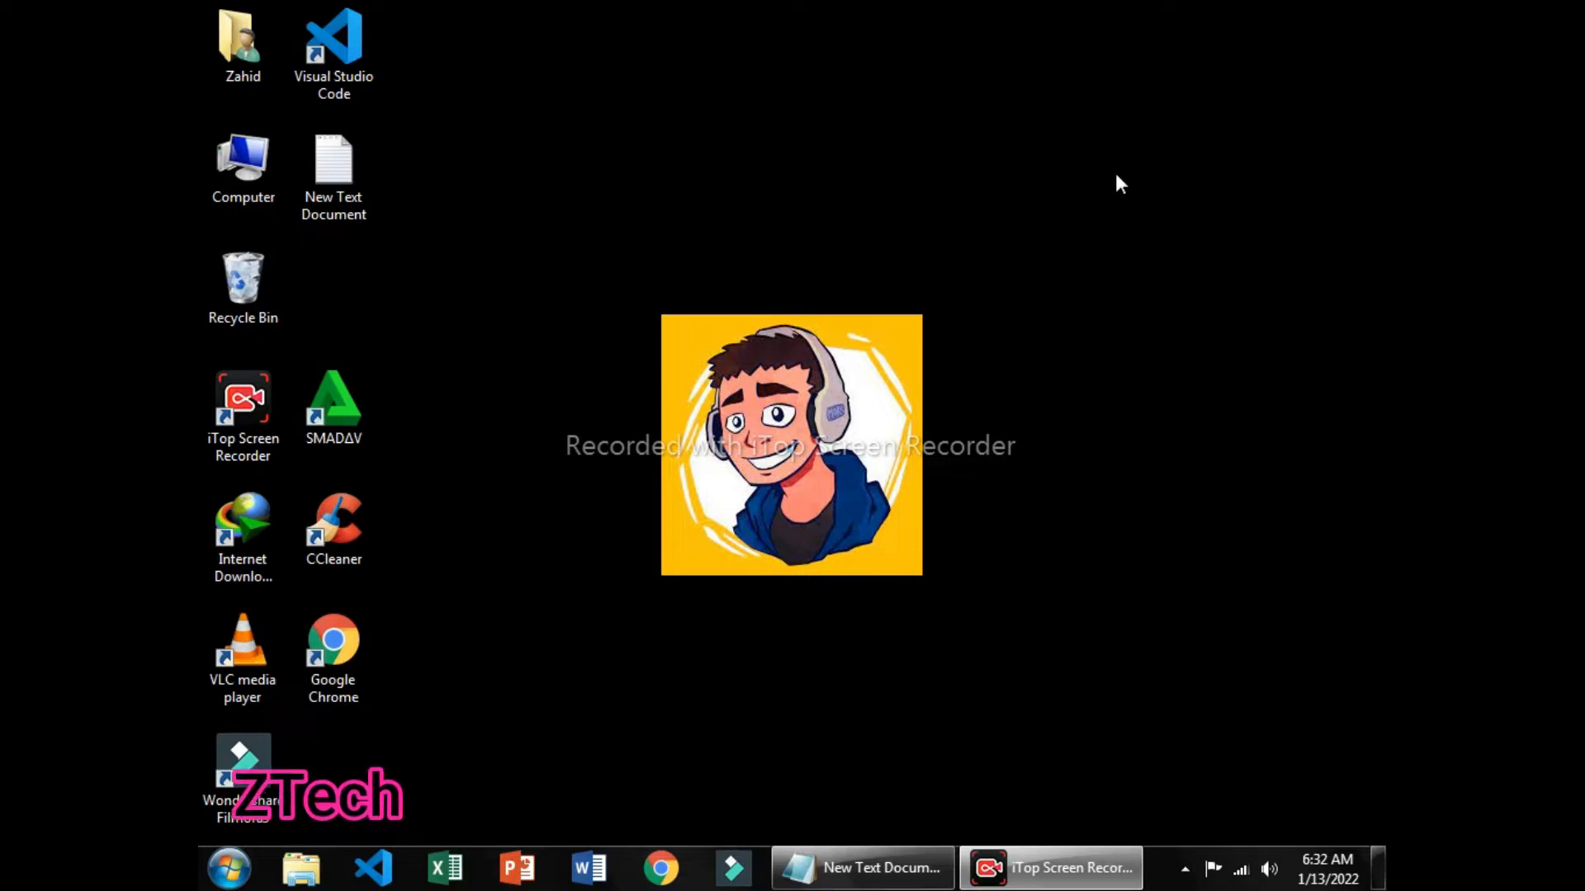
{"action": "mouse_move", "coordinate": [803, 717]}
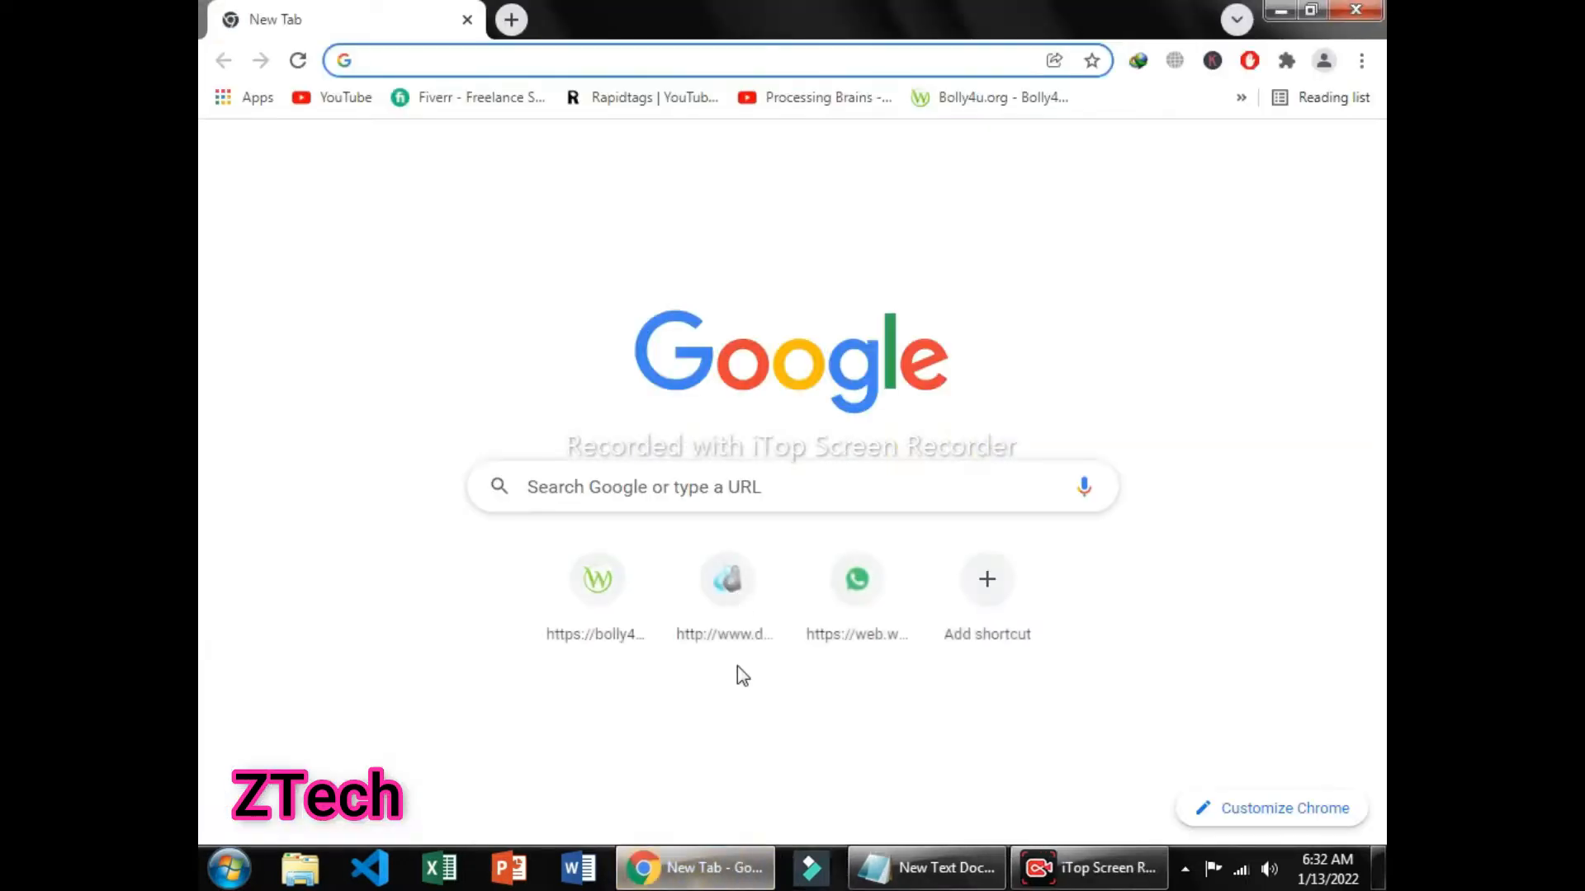
Search Google for 'netbeans with jdk for windows 7 64 bit' via the address-bar suggestion.
{"action": "left_click", "coordinate": [687, 60]}
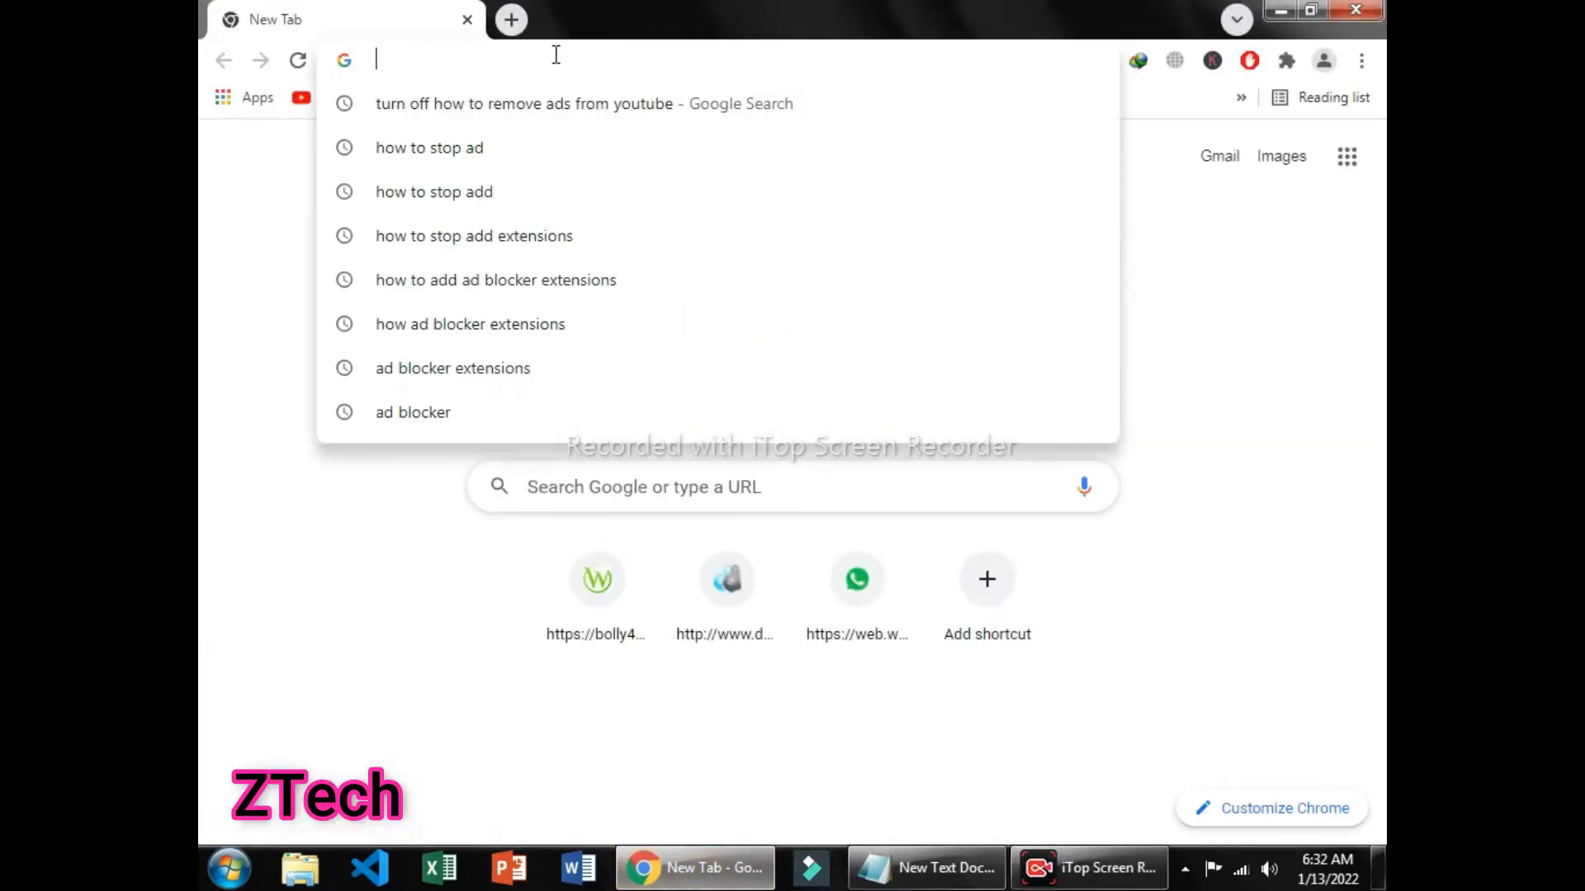
{"action": "type", "text": "n"}
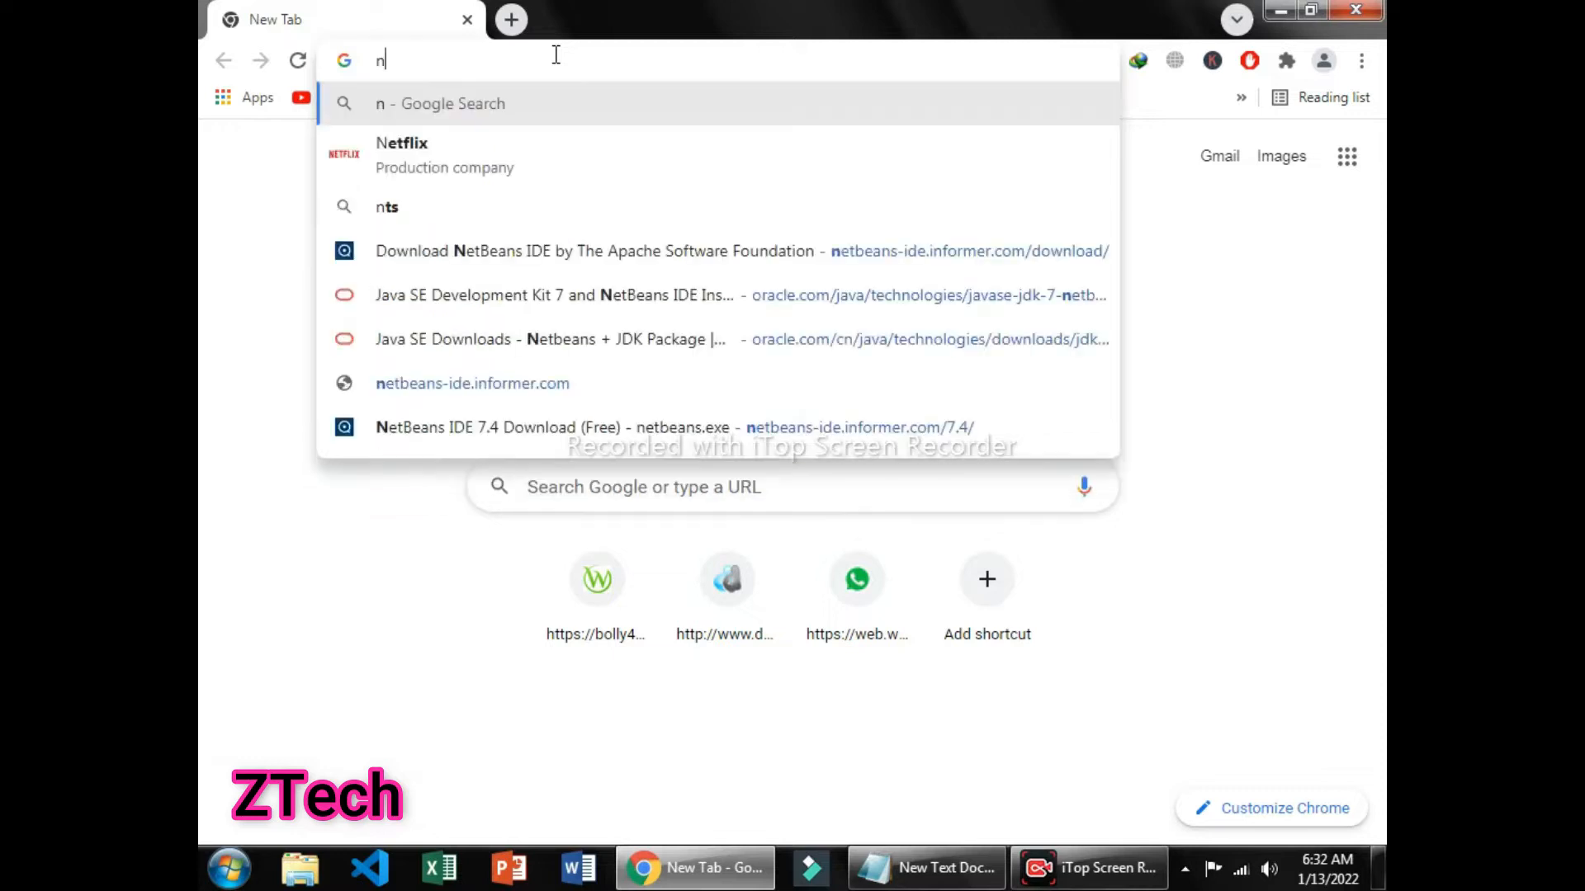
{"action": "type", "text": "etbeaans"}
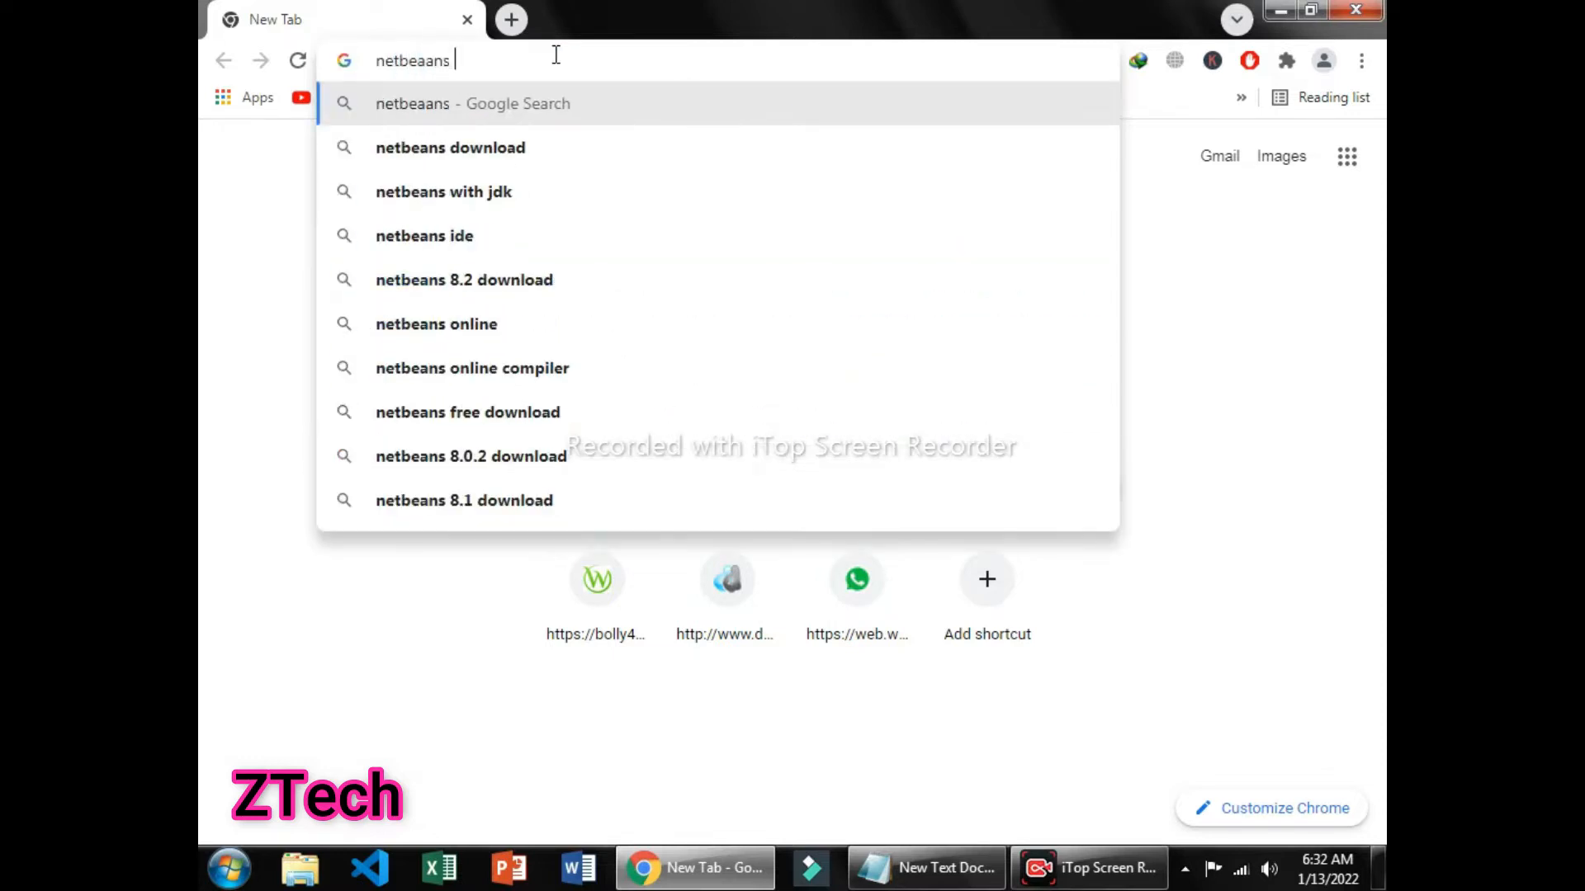
{"action": "type", "text": "with j"}
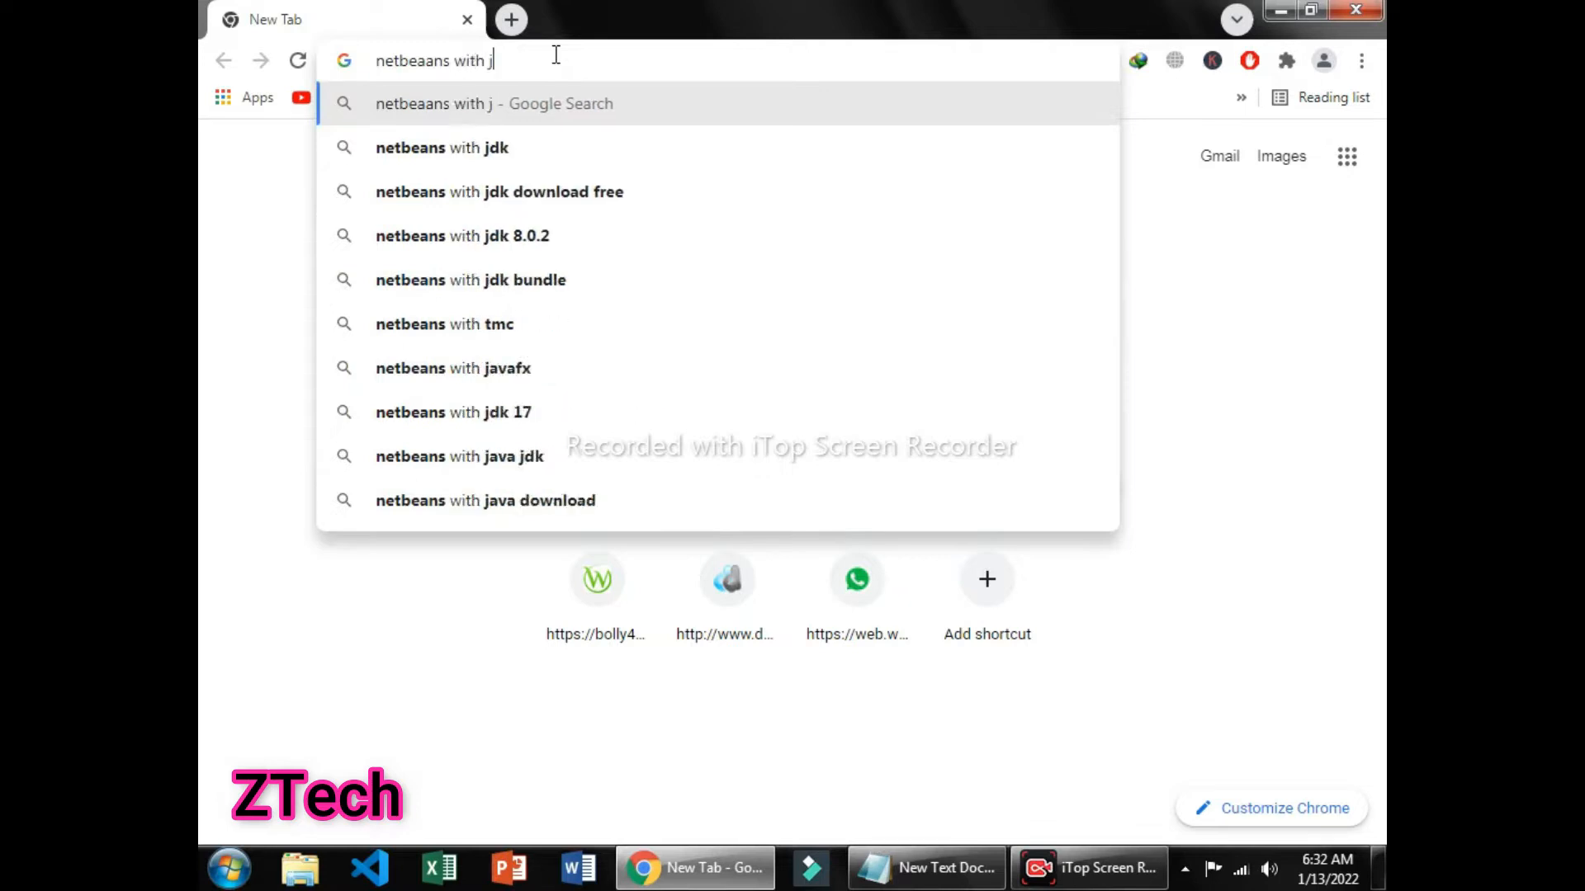
{"action": "type", "text": "dk for window7"}
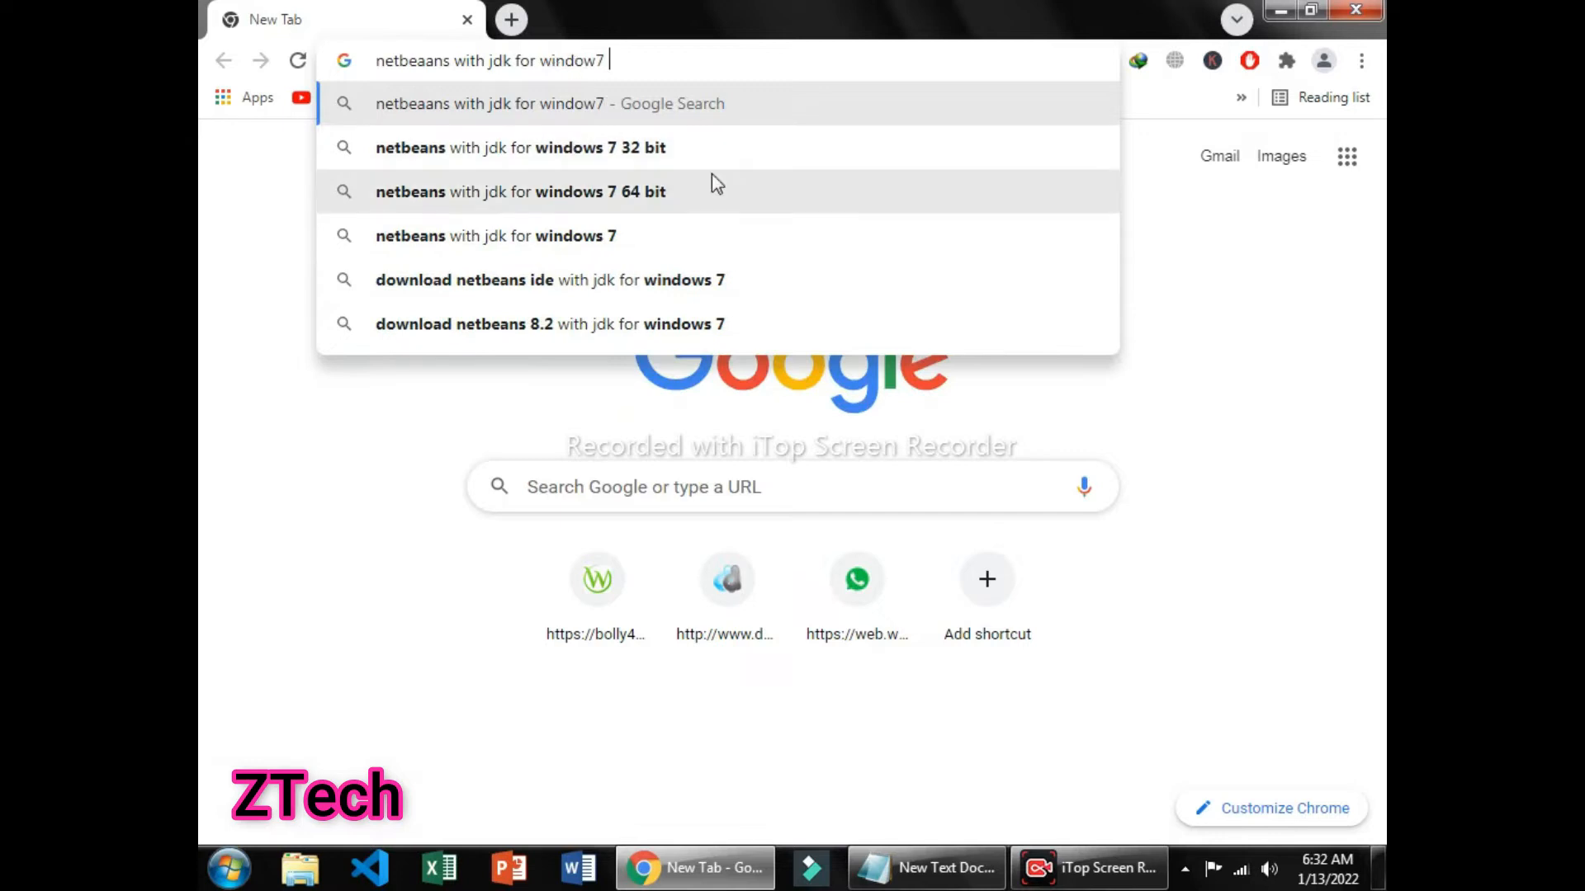
{"action": "left_click", "coordinate": [520, 192]}
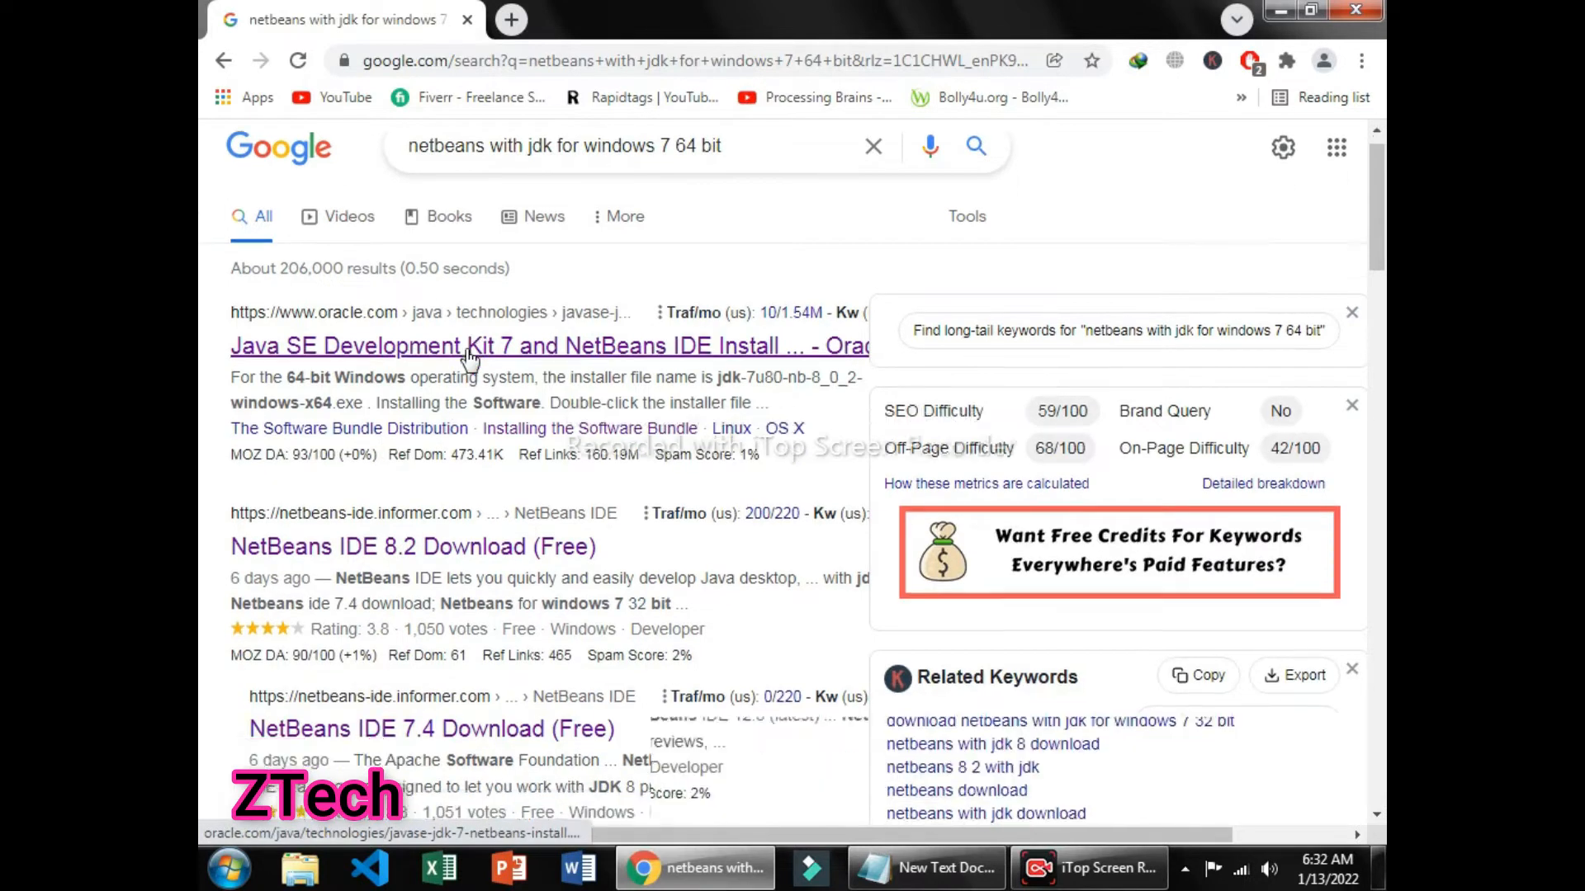
Open the 'NetBeans IDE 8.2 Download (Free)' Software Informer result and reach its Download button.
{"action": "scroll", "scroll_direction": "down", "scroll_amount": 3}
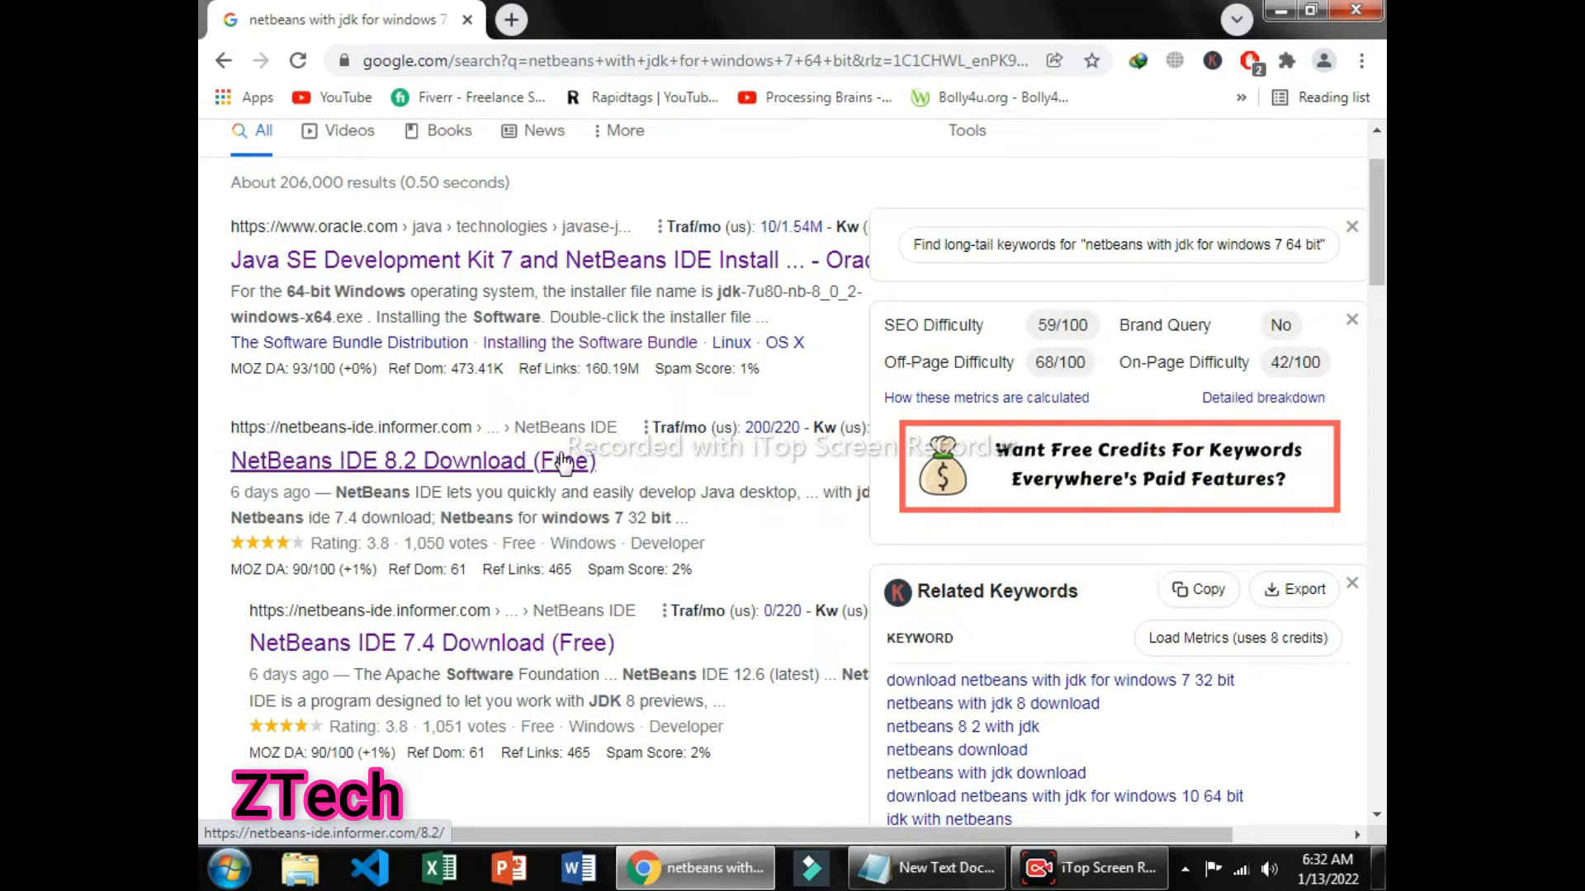
{"action": "mouse_move", "coordinate": [424, 447]}
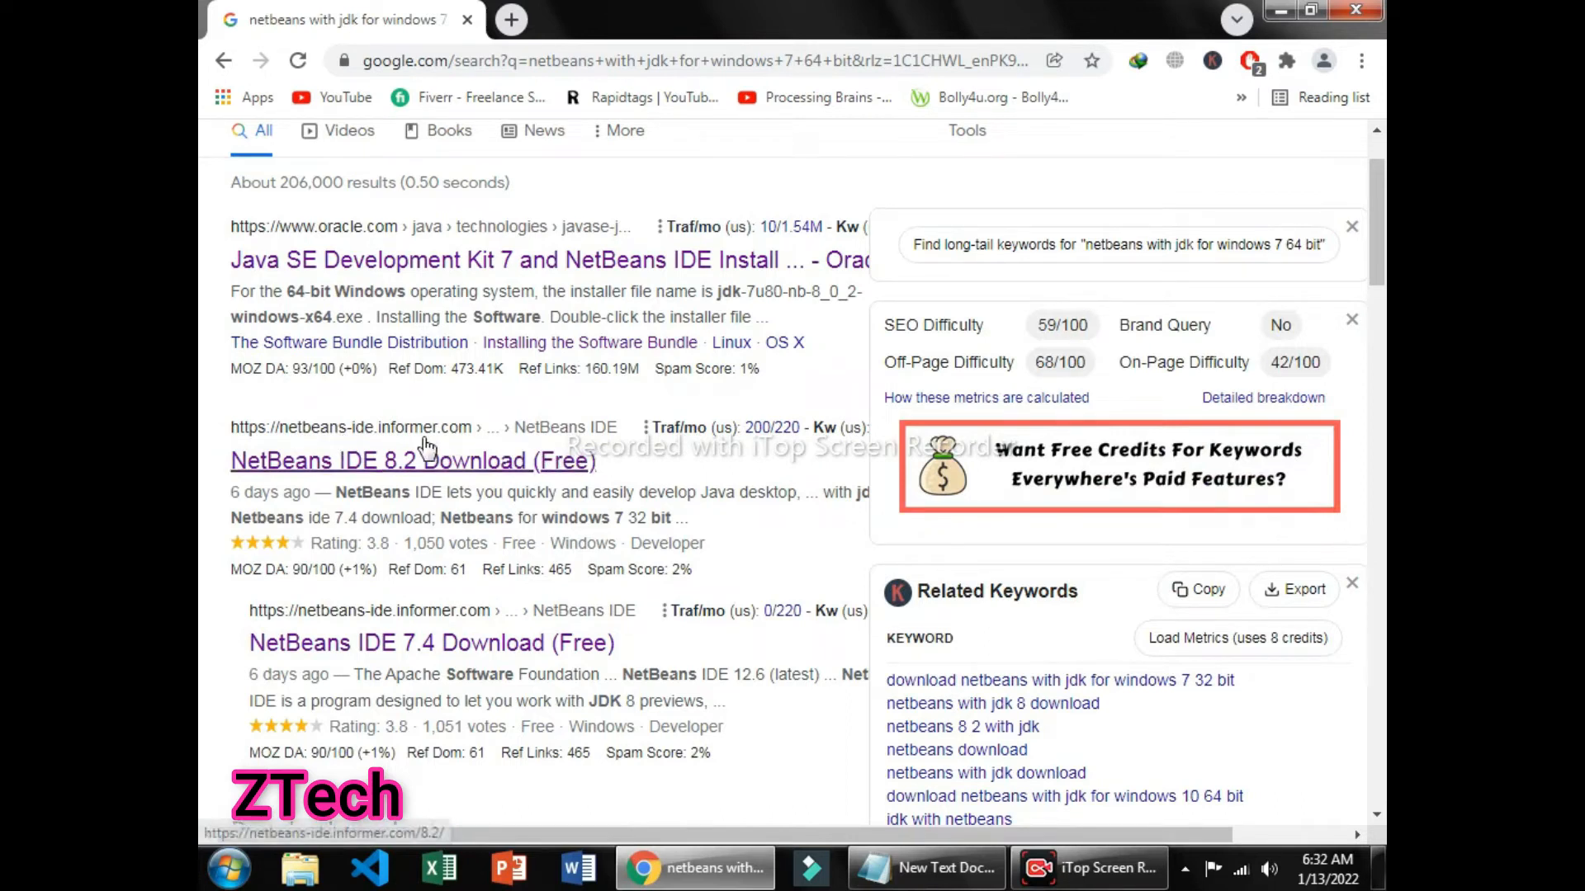
{"action": "mouse_move", "coordinate": [225, 462]}
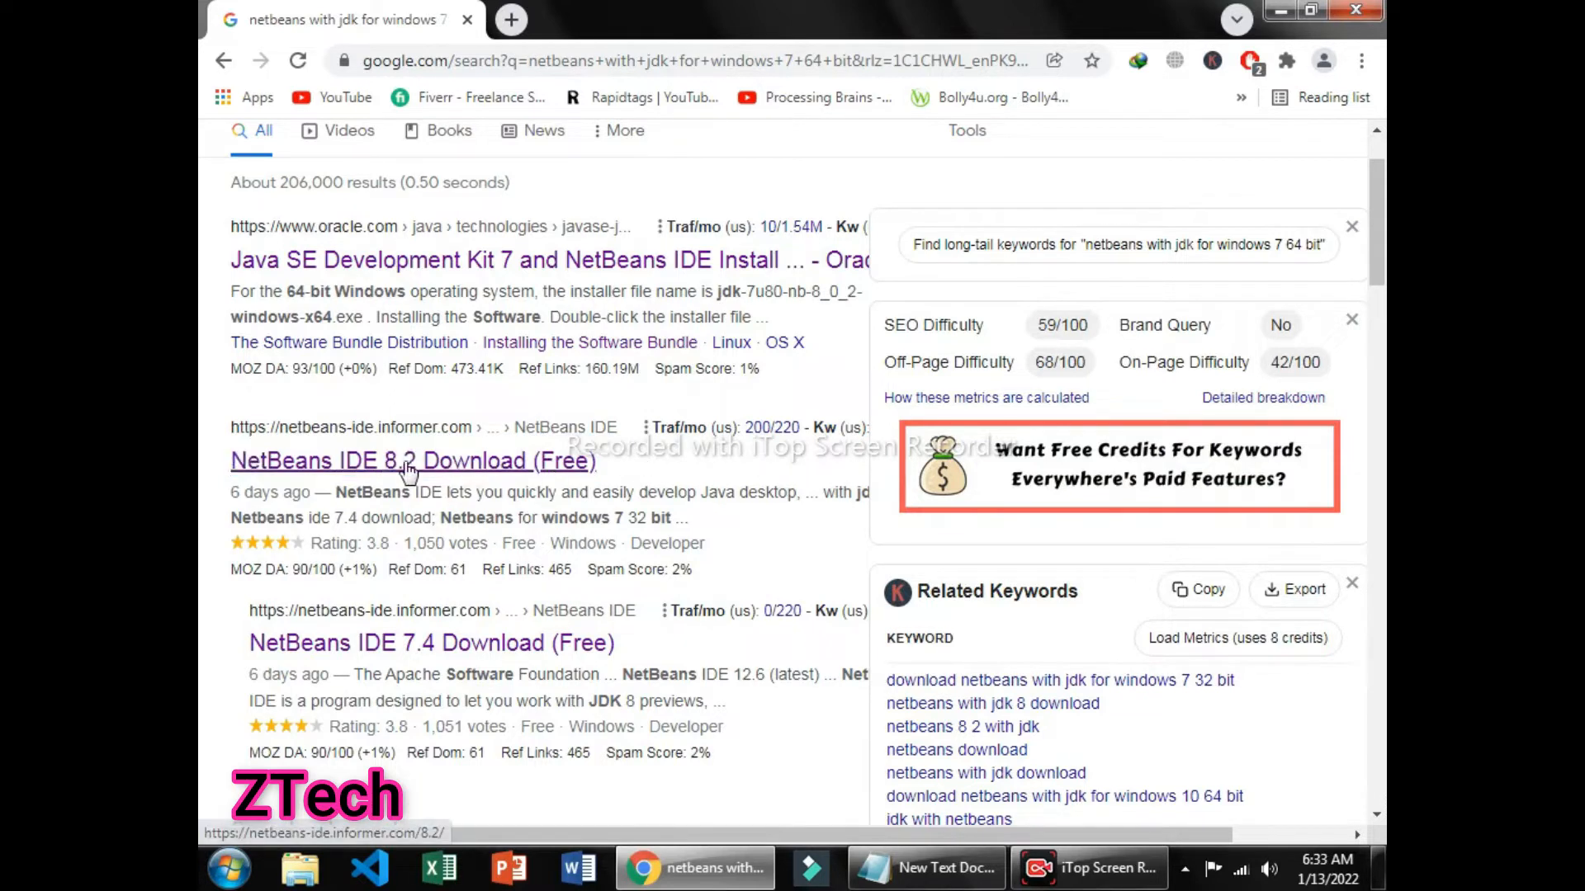
{"action": "left_click", "coordinate": [413, 461]}
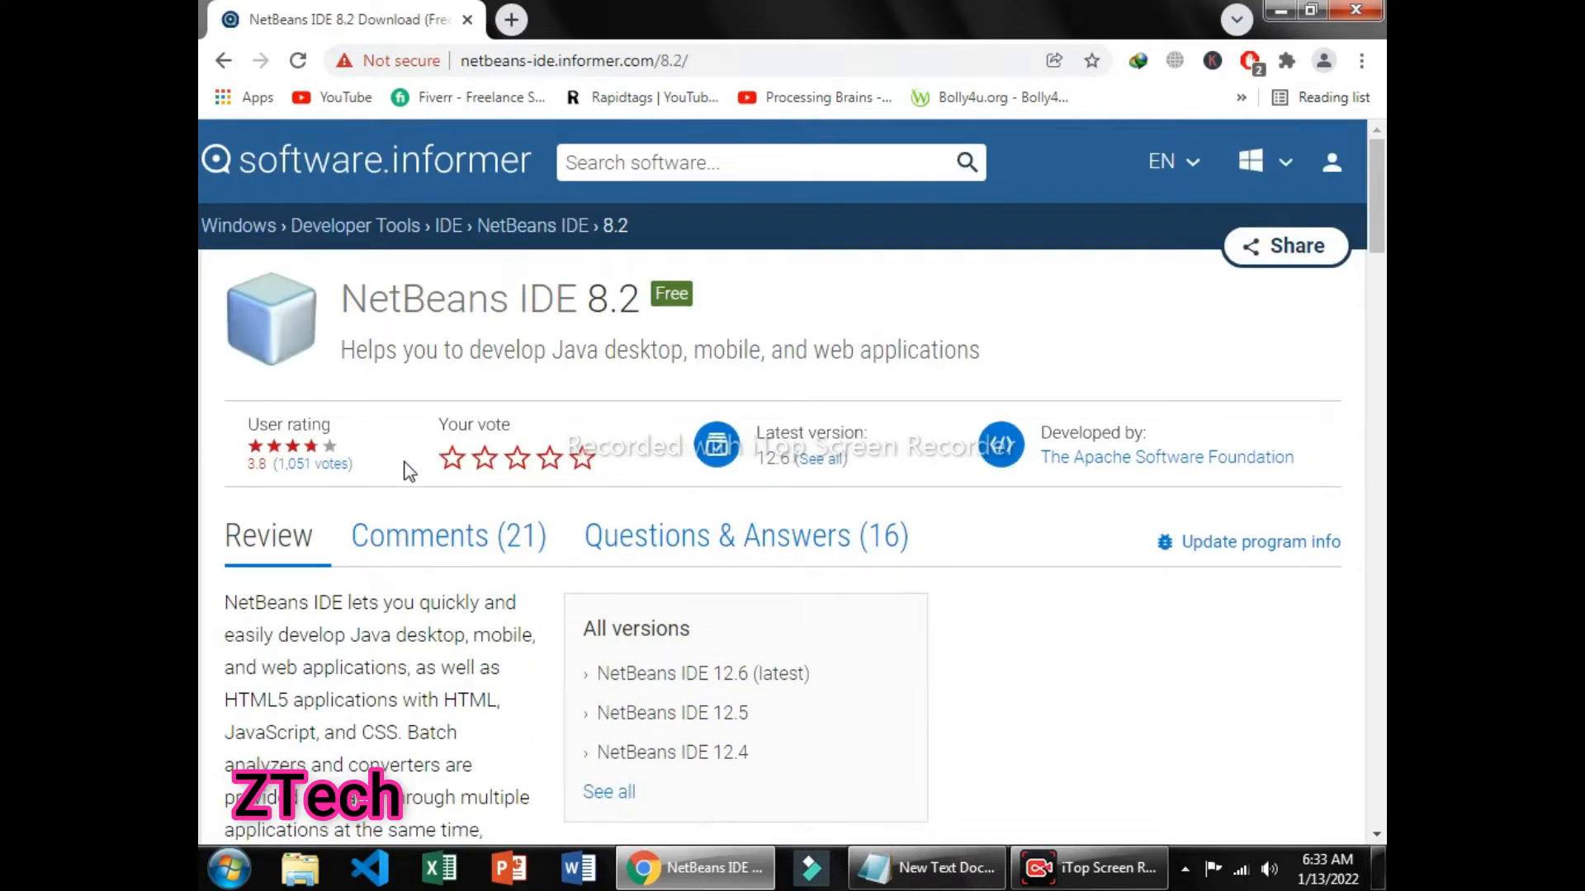
{"action": "mouse_move", "coordinate": [574, 324]}
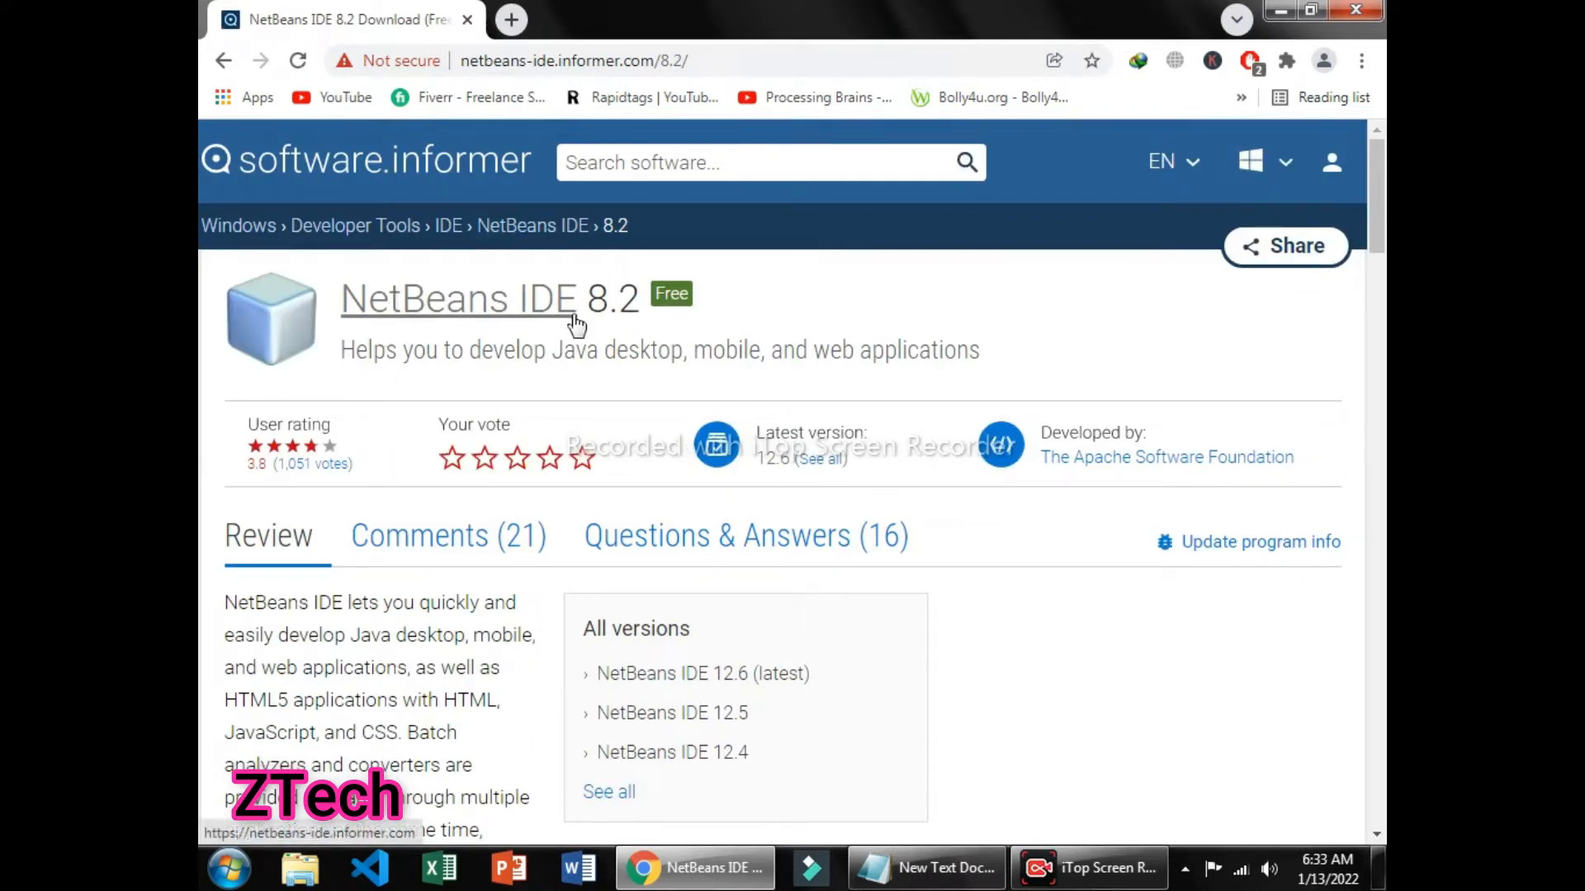
{"action": "mouse_move", "coordinate": [691, 321]}
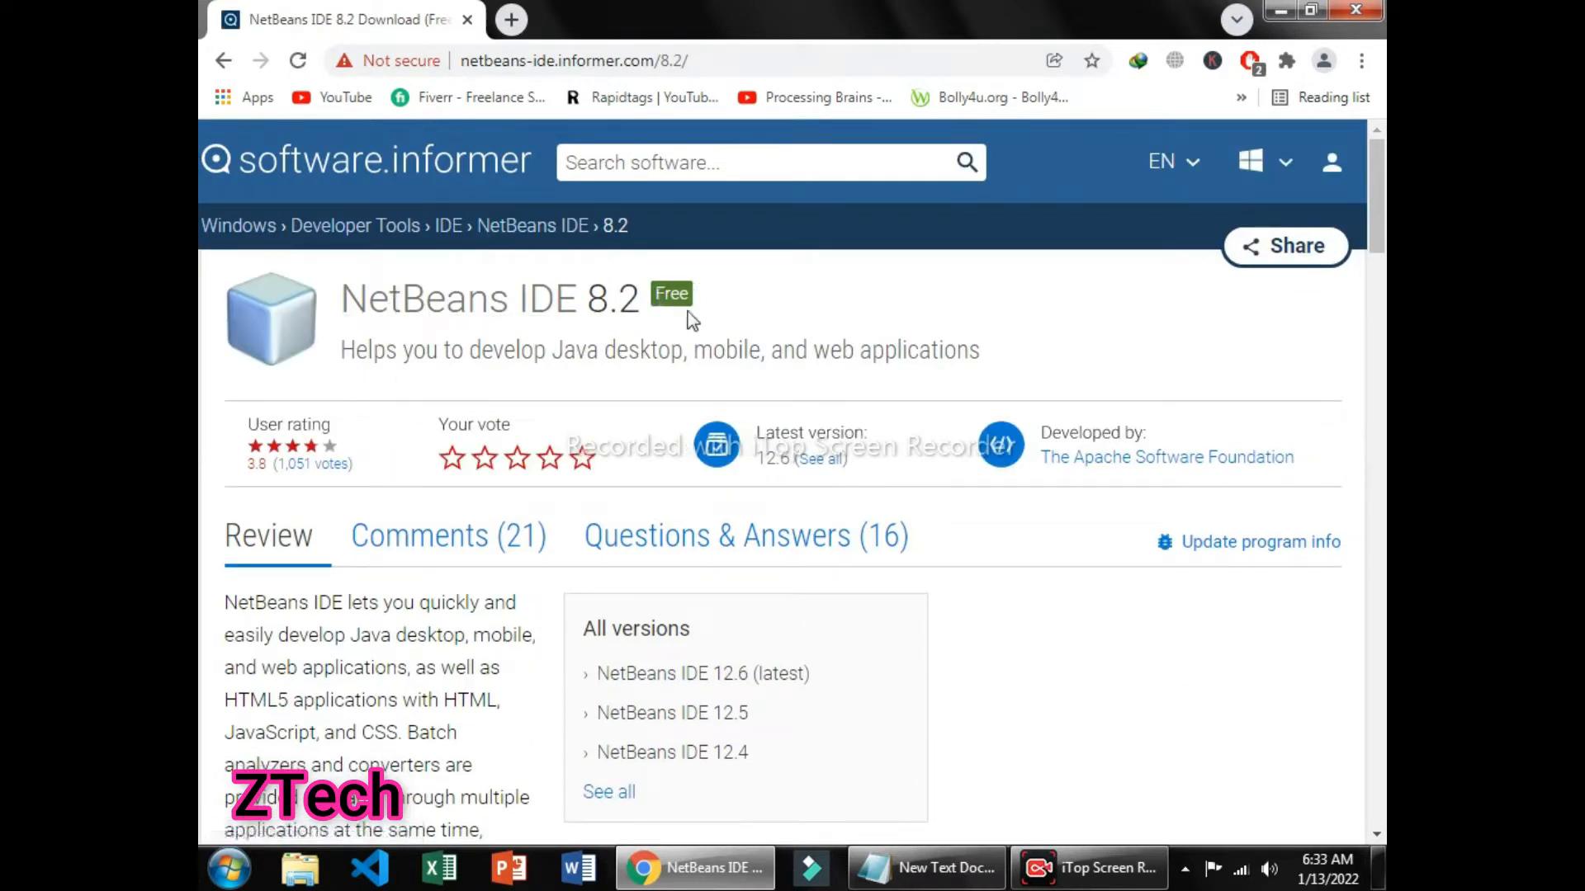
{"action": "scroll", "scroll_direction": "down", "scroll_amount": 3}
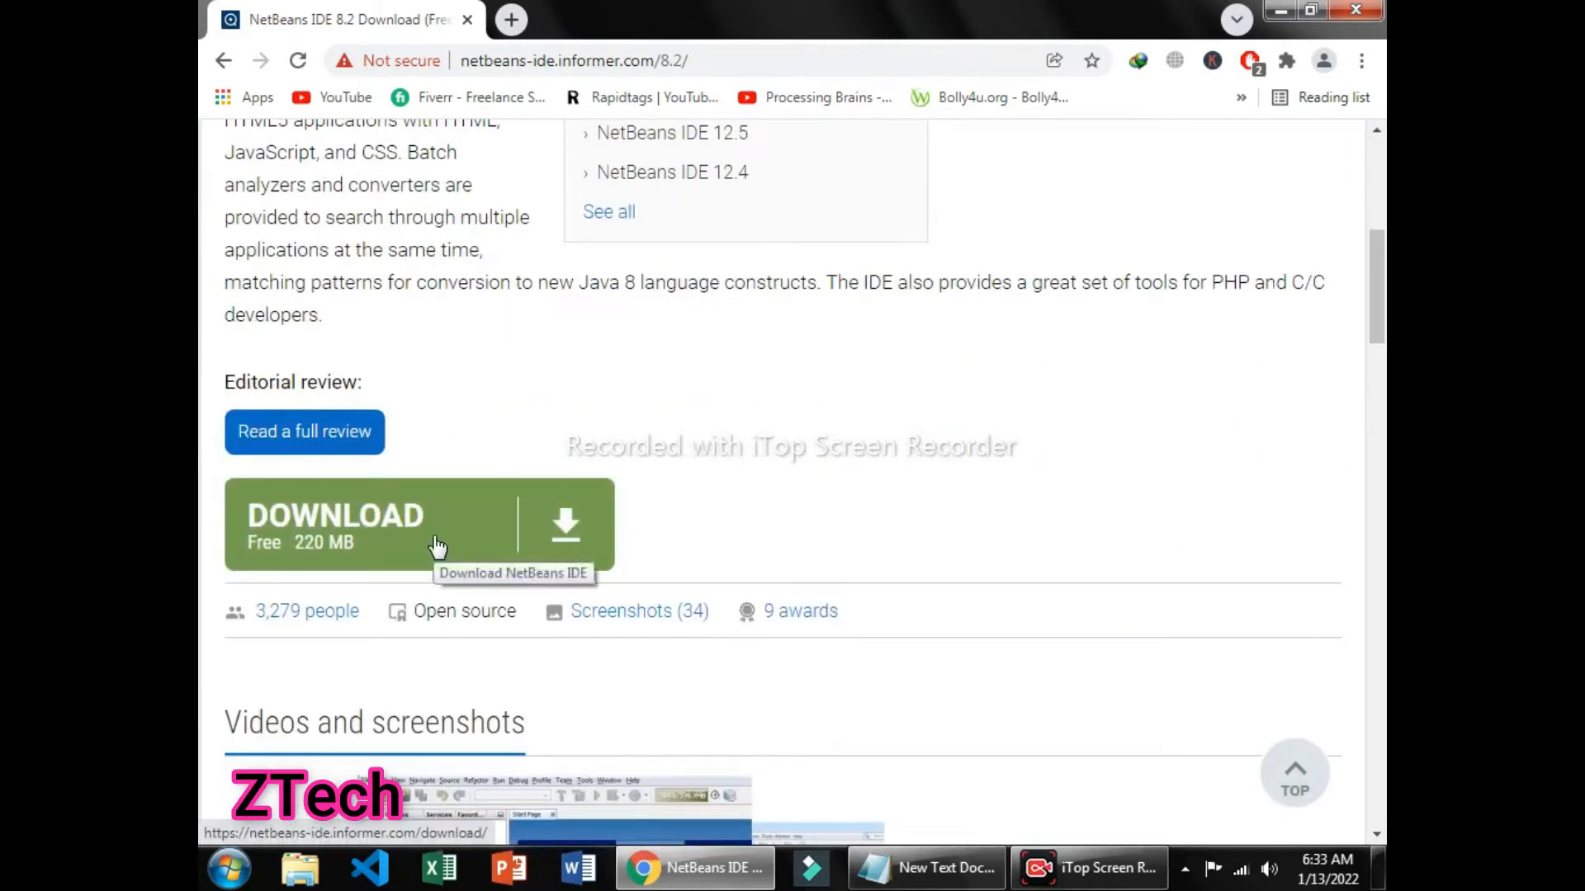
Go to the NetBeans IDE download page and reach the 'Latest versions' table (12.6 to 12.2).
{"action": "left_click", "coordinate": [418, 525]}
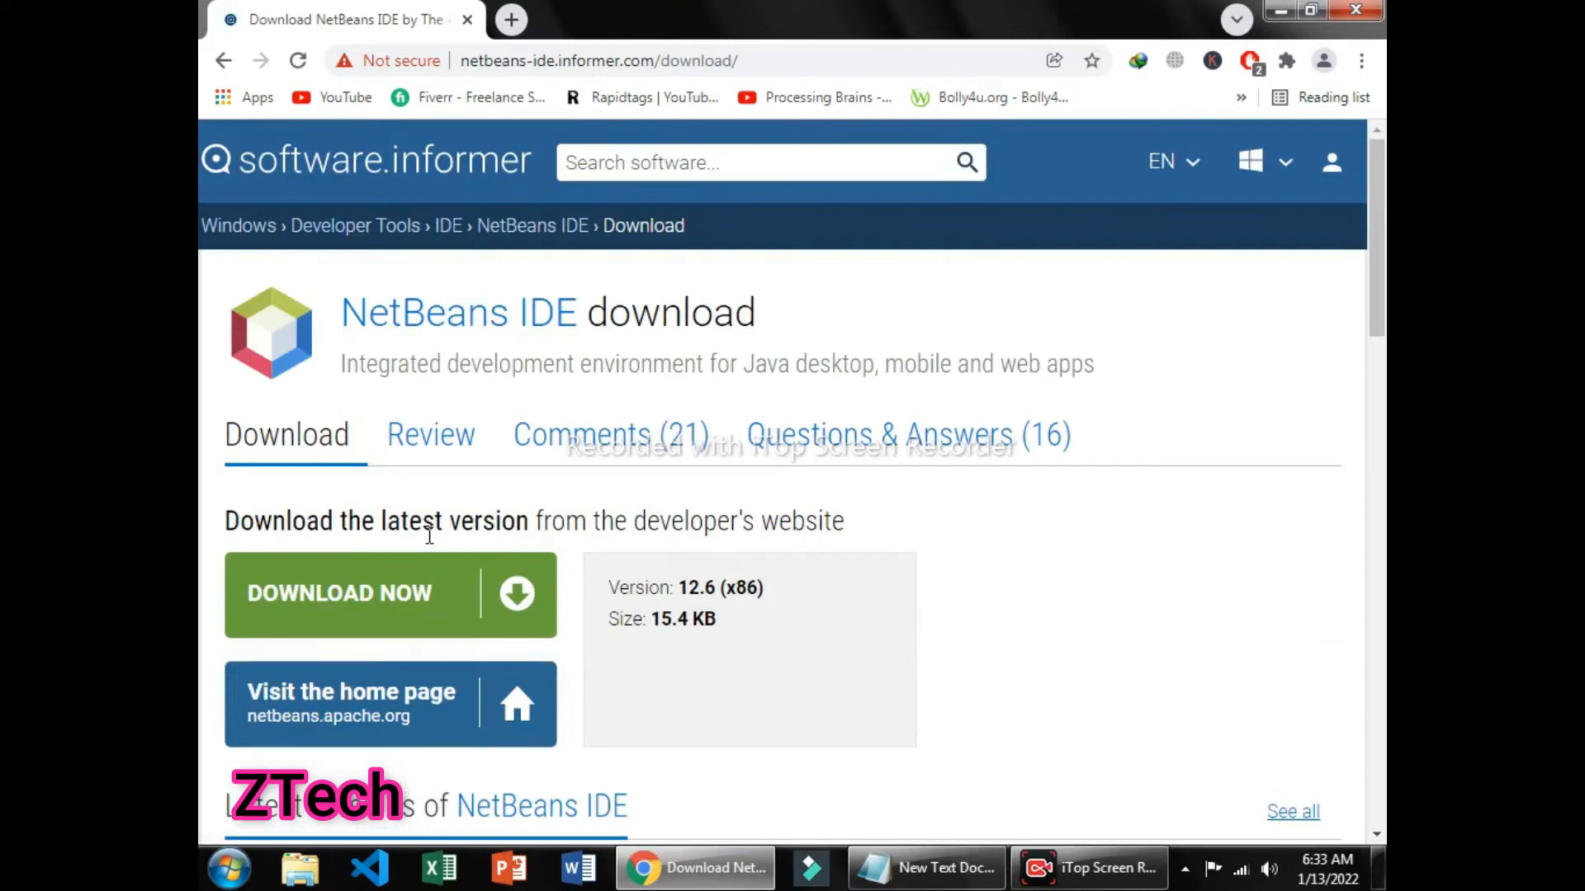
{"action": "mouse_move", "coordinate": [368, 557]}
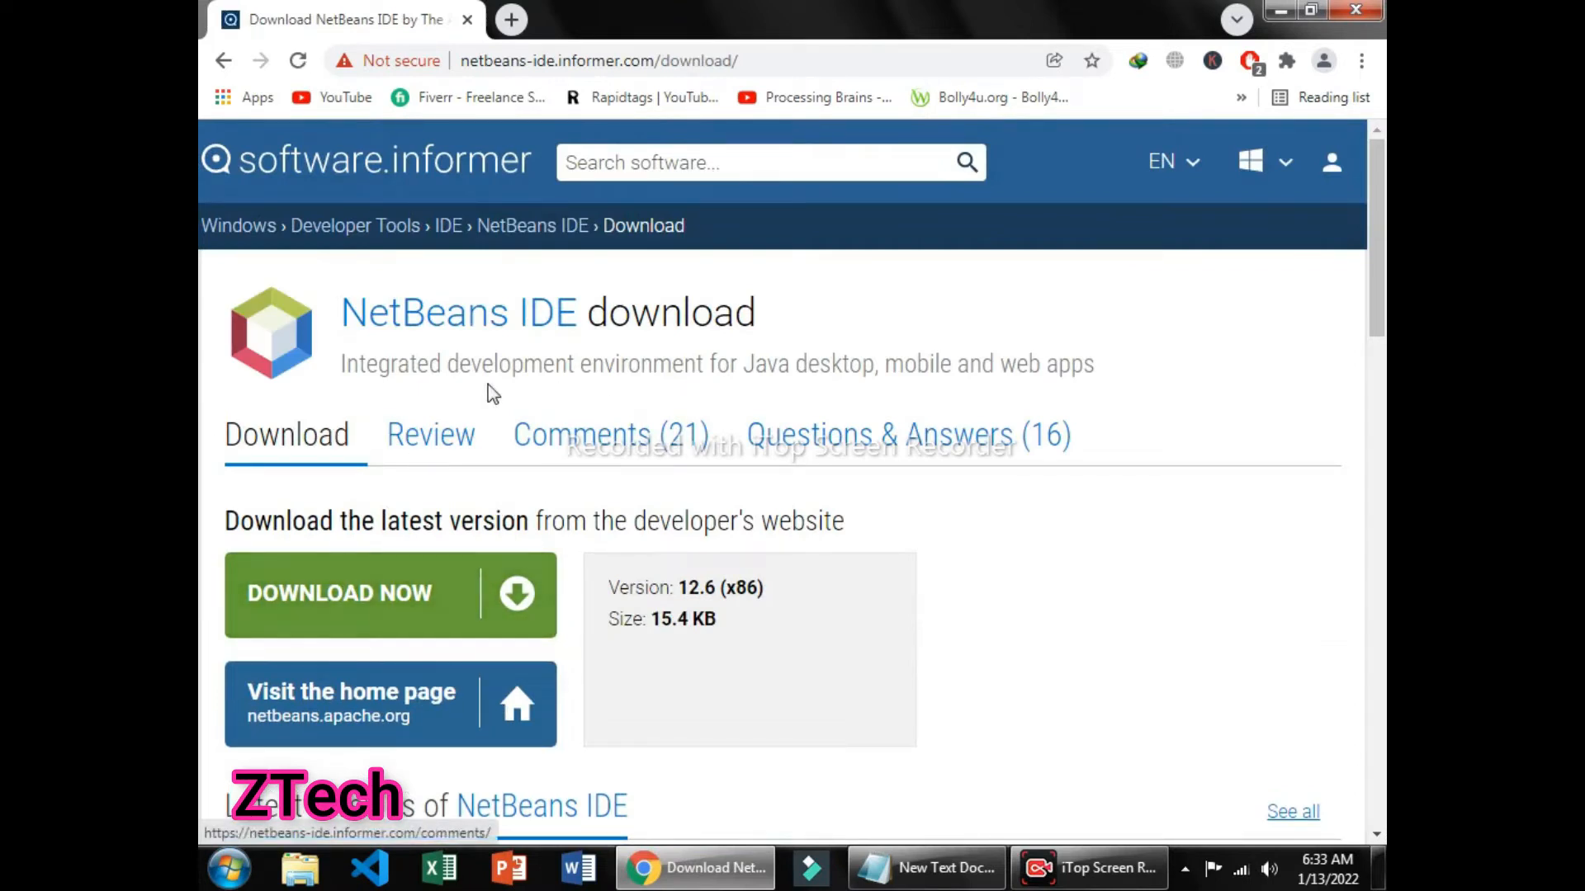
{"action": "scroll", "scroll_direction": "down", "scroll_amount": 3}
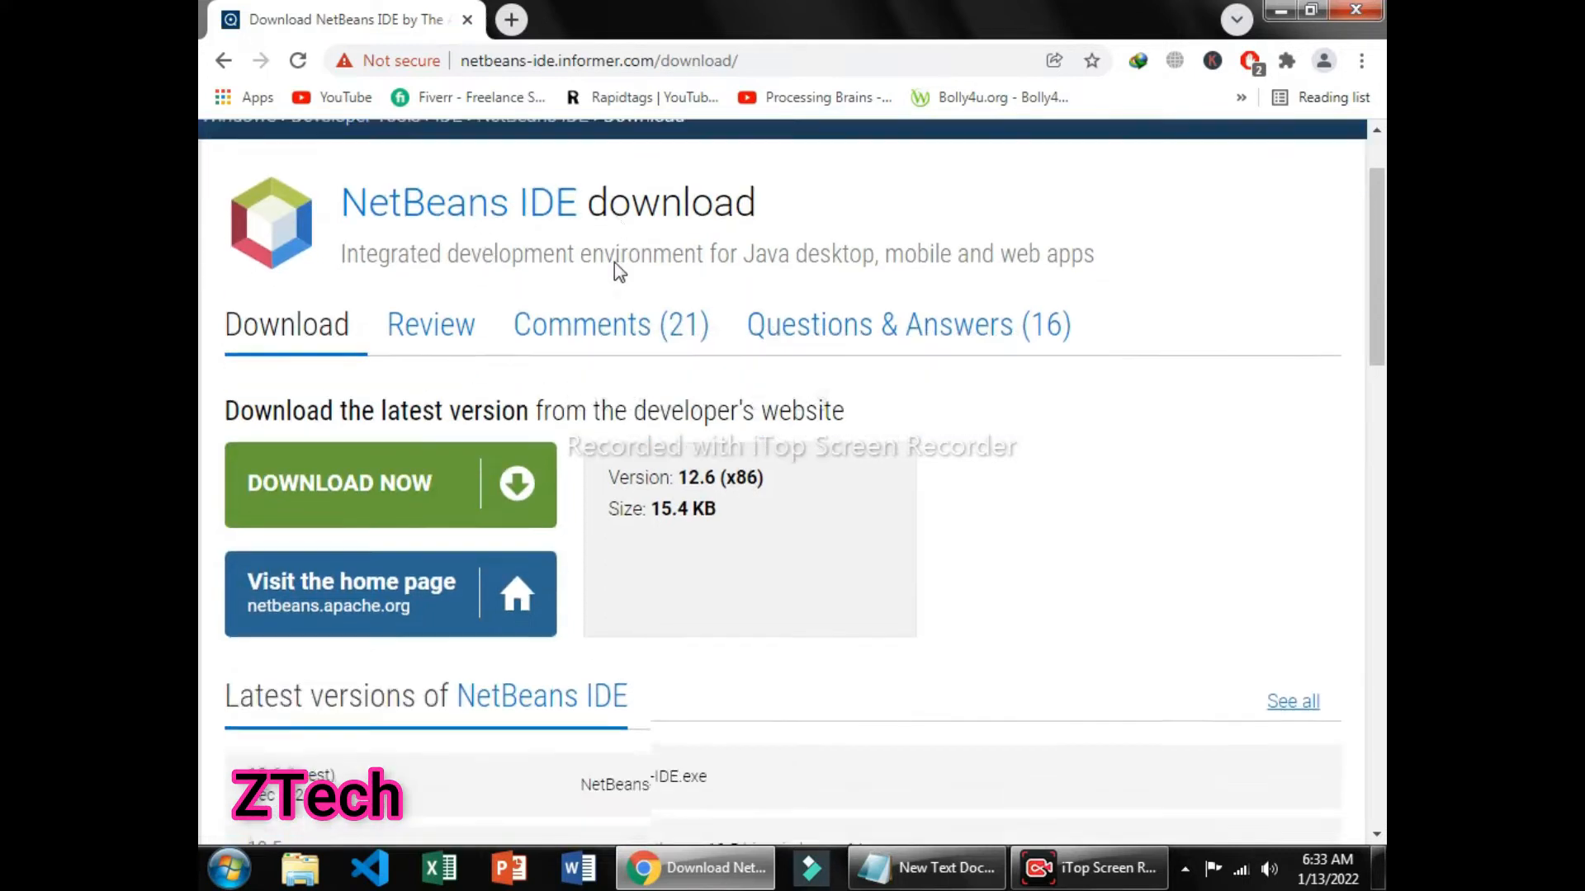
{"action": "scroll", "scroll_direction": "down", "scroll_amount": 3}
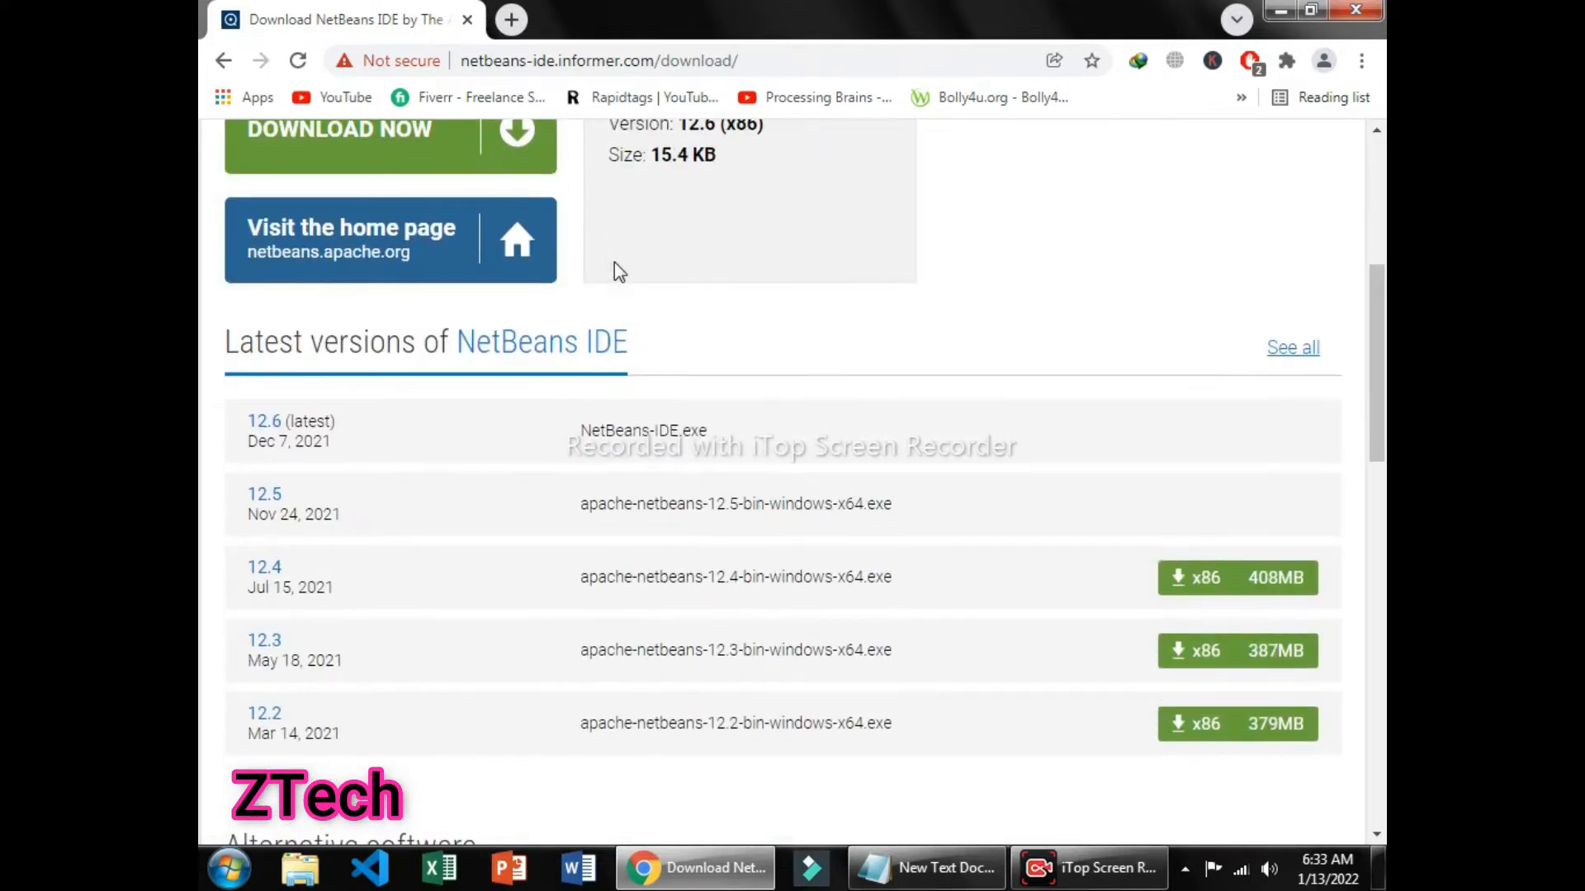
{"action": "scroll", "scroll_direction": "down", "scroll_amount": 3}
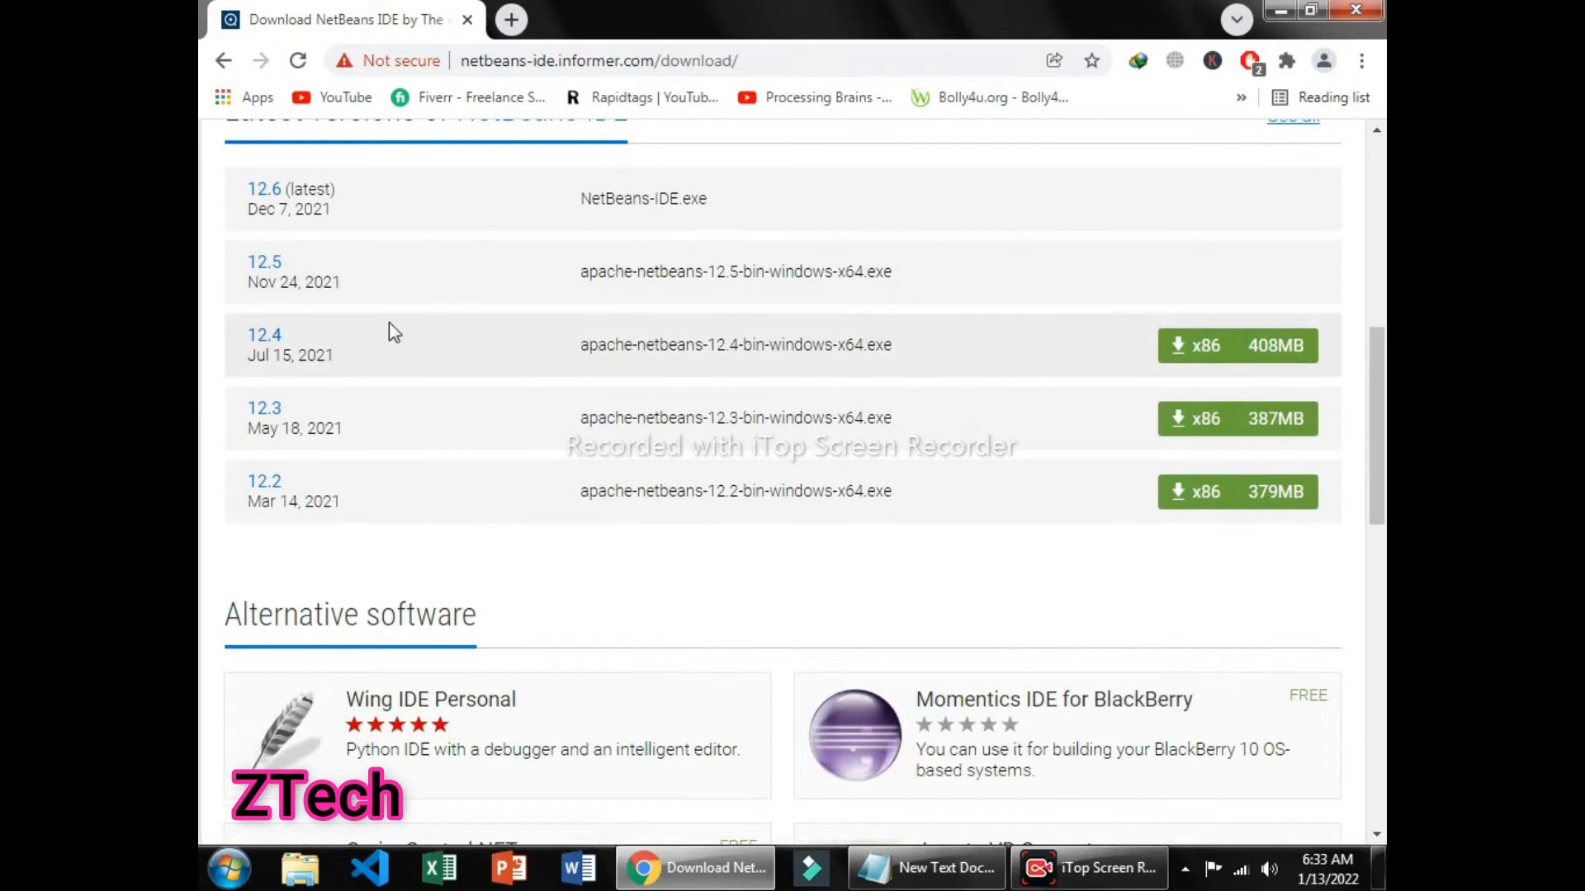
{"action": "mouse_move", "coordinate": [862, 489]}
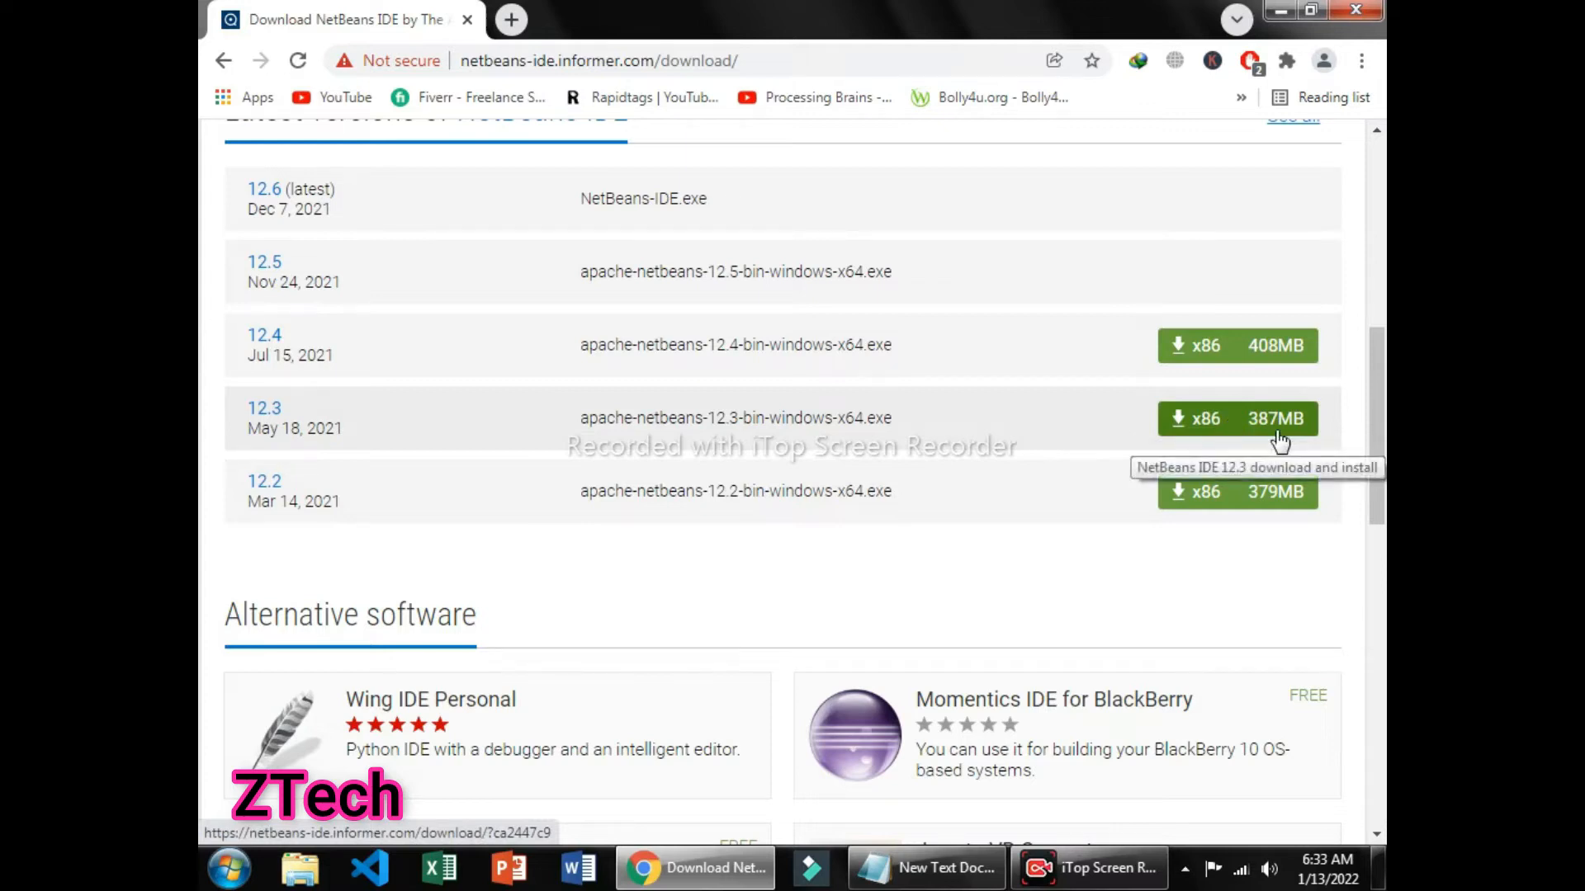
Start downloading the NetBeans 12.3 Windows x64 installer (387 MB) in Internet Download Manager.
{"action": "left_click", "coordinate": [1236, 418]}
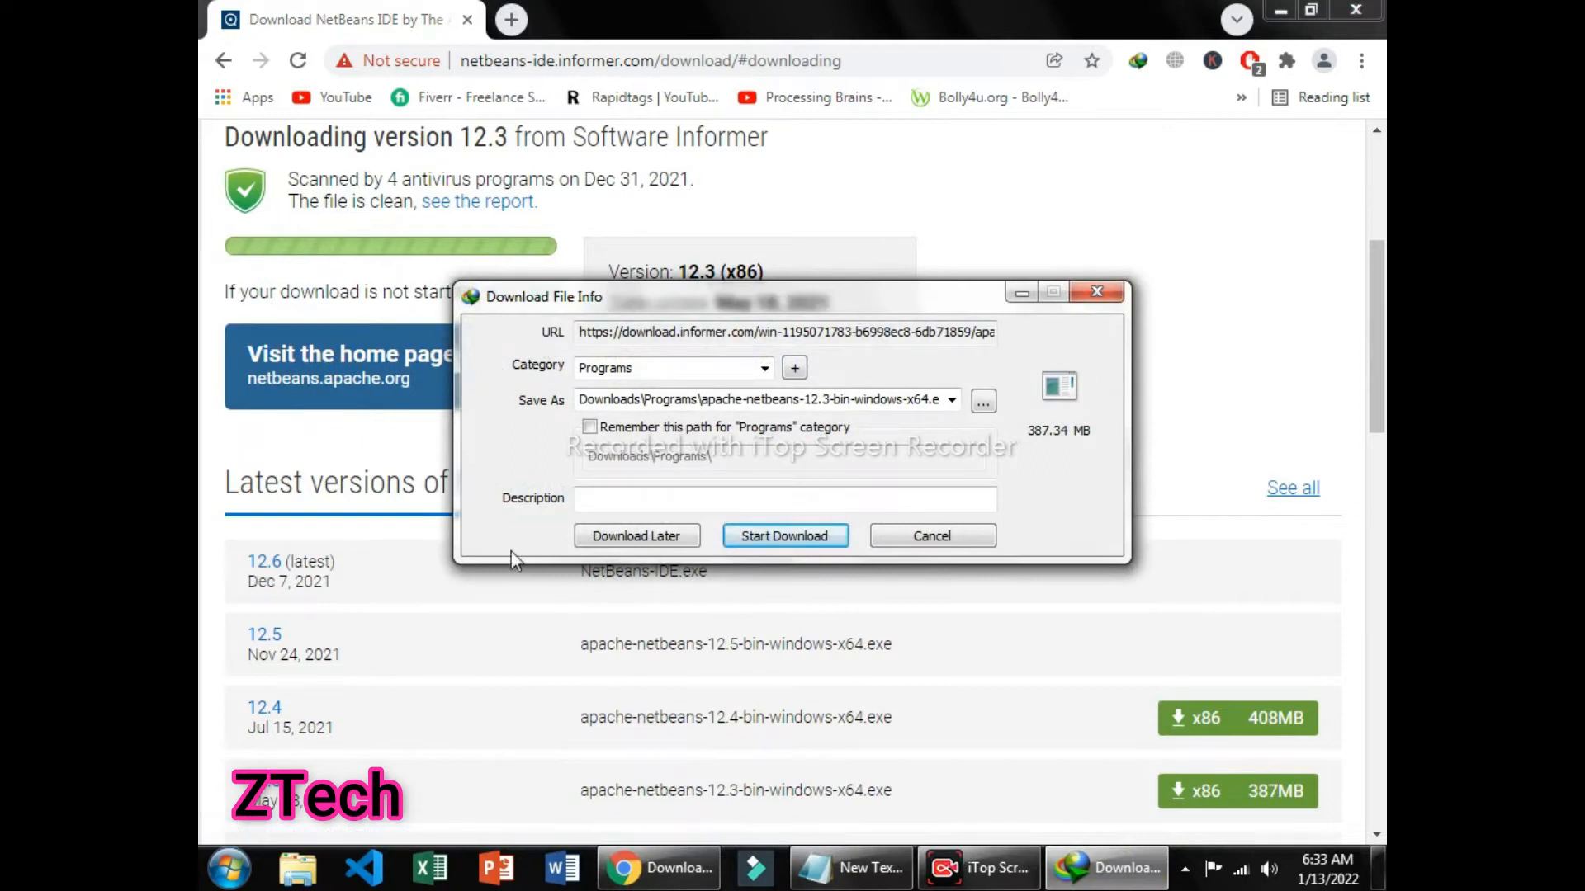
{"action": "mouse_move", "coordinate": [485, 312]}
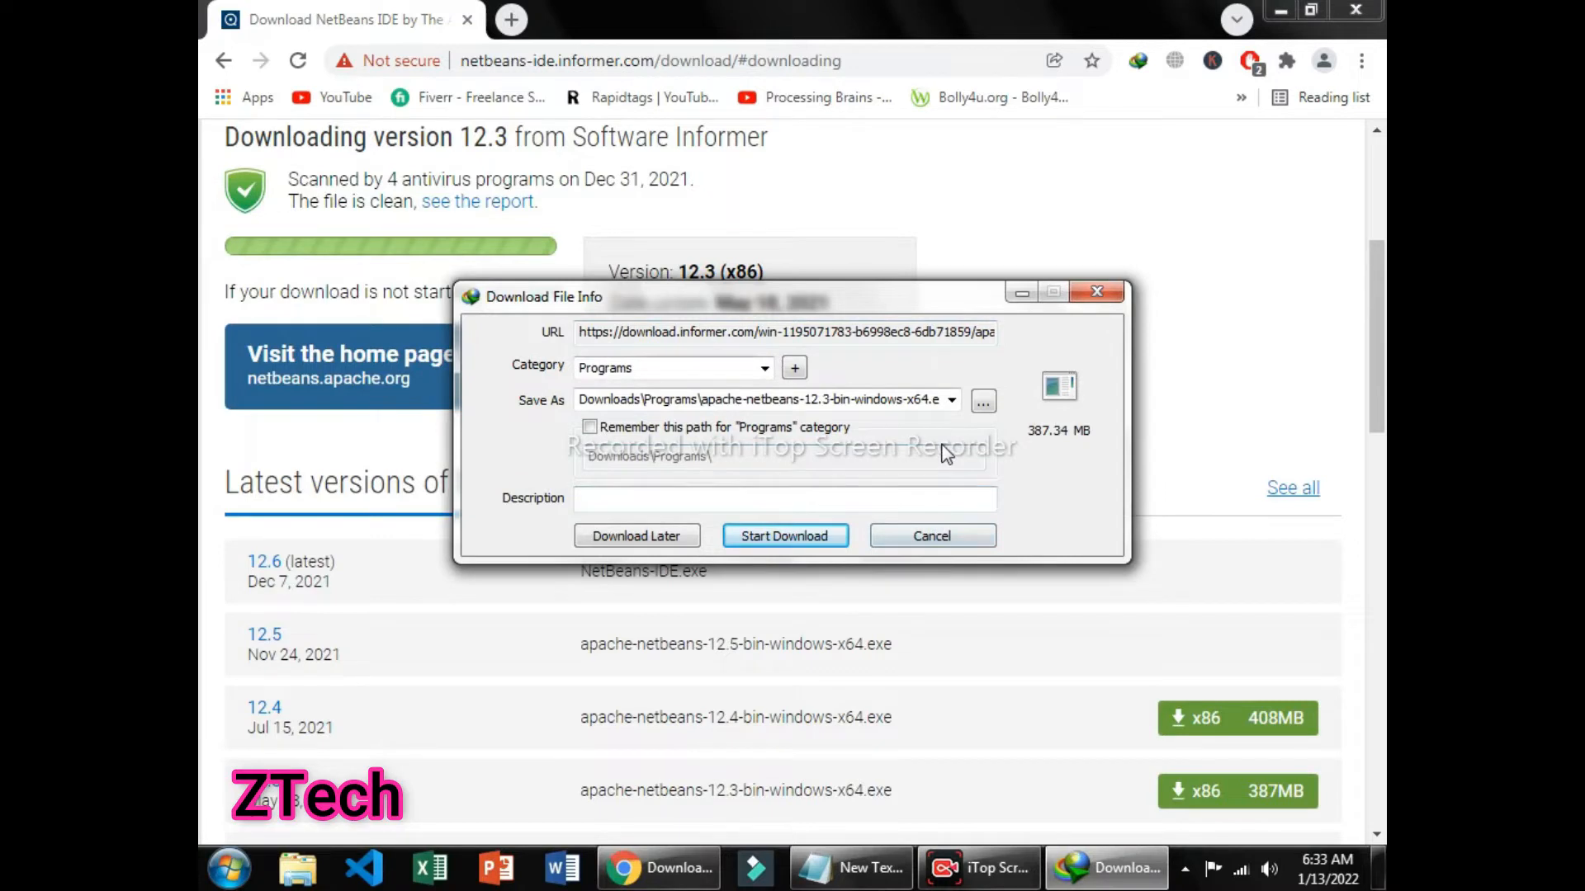
{"action": "mouse_move", "coordinate": [913, 524]}
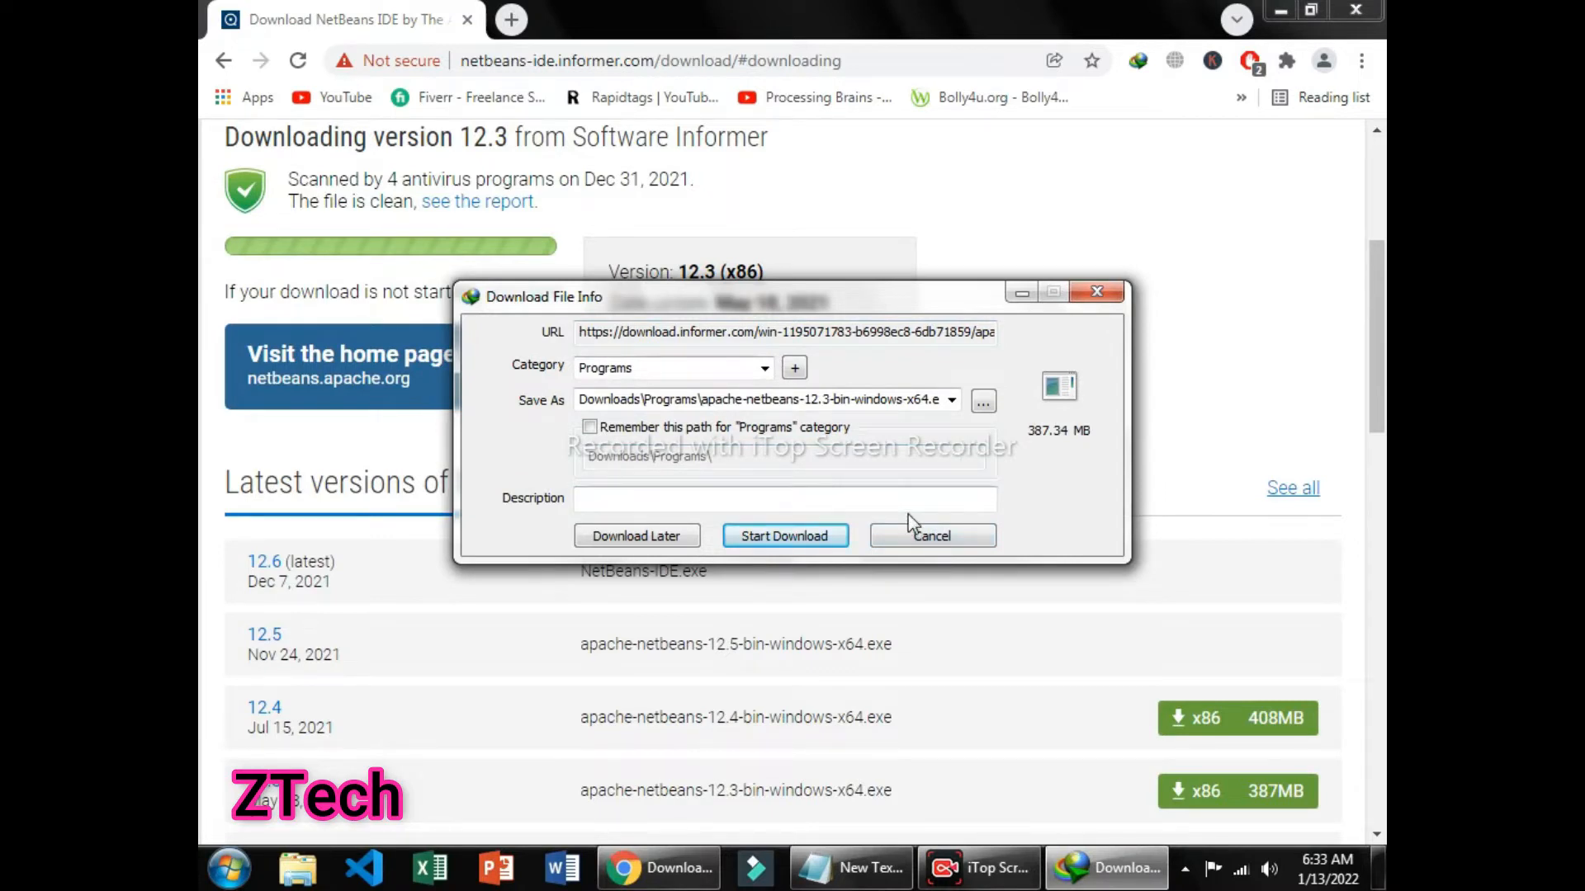
{"action": "left_click", "coordinate": [785, 535]}
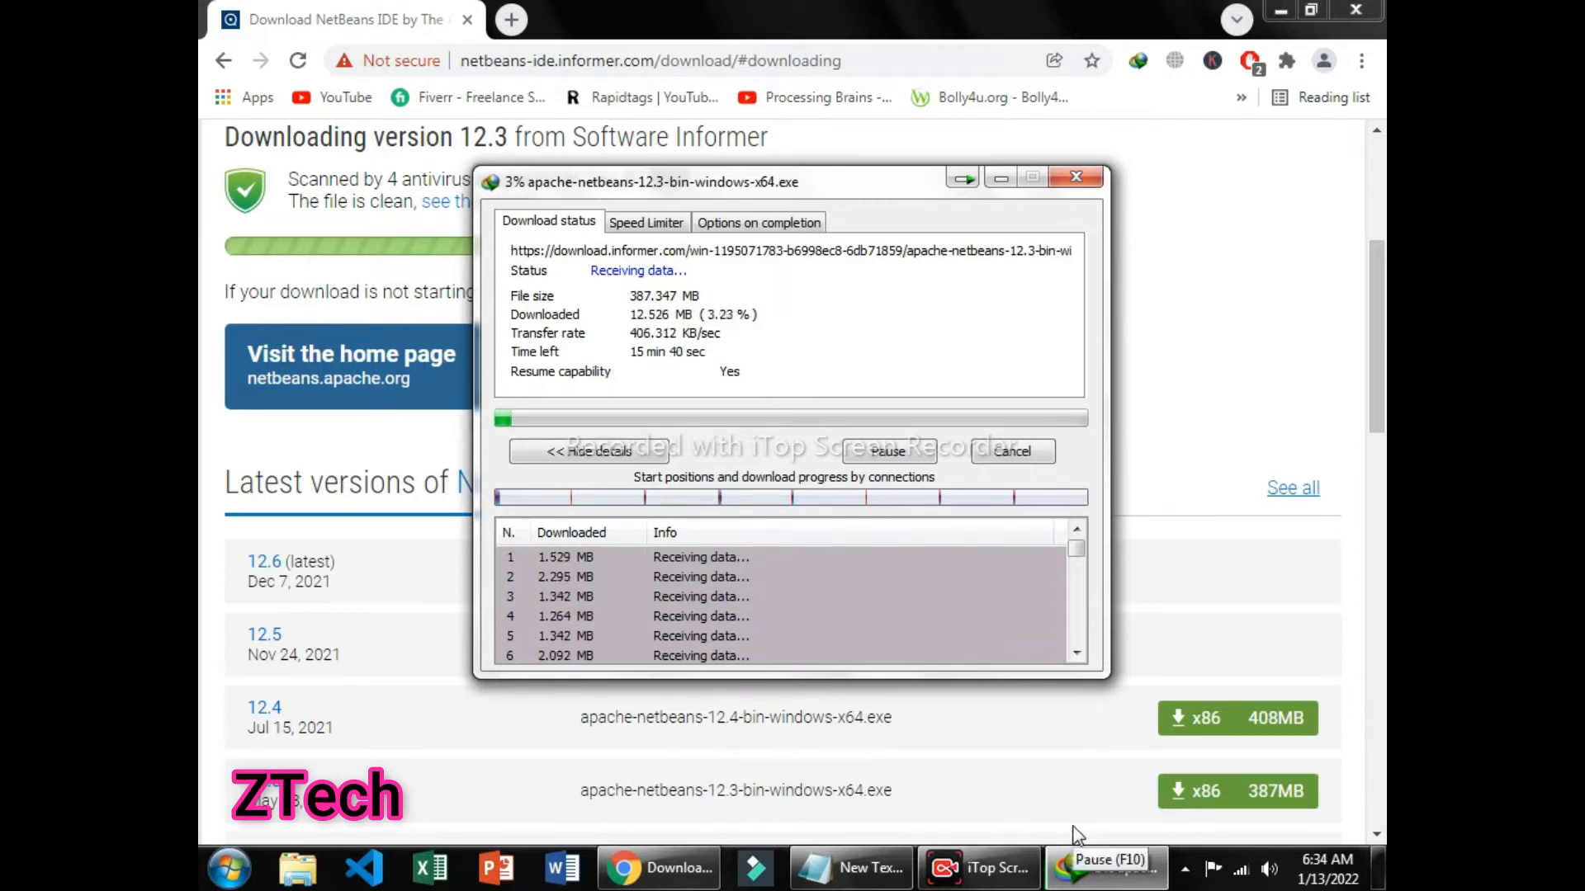
Pause the NetBeans 12.3 download and minimize its progress window.
{"action": "left_click", "coordinate": [886, 452]}
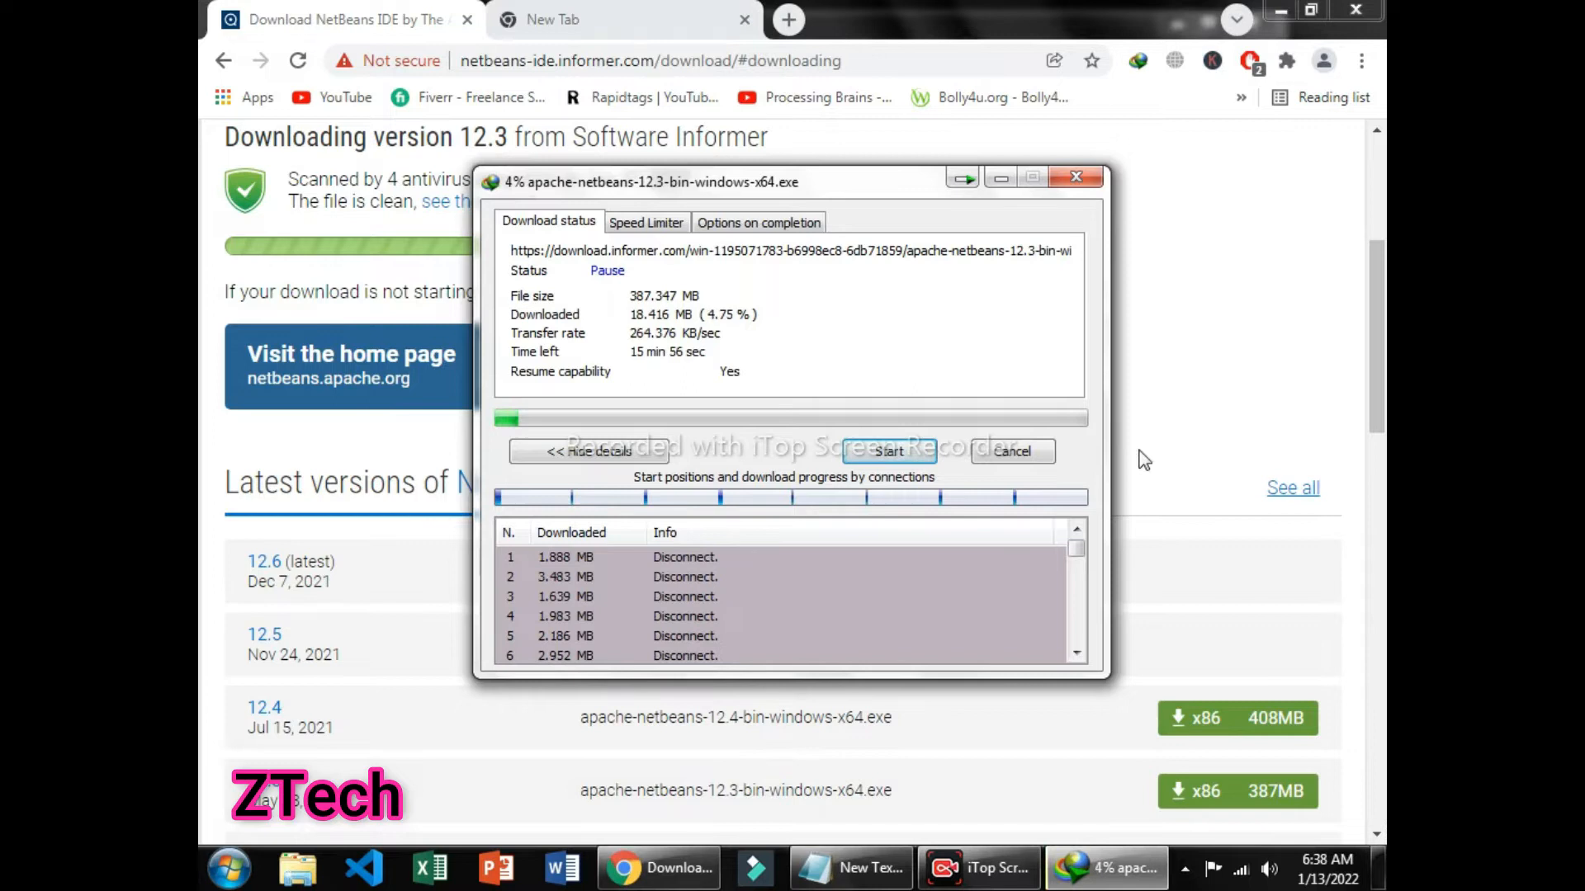
{"action": "mouse_move", "coordinate": [1099, 424]}
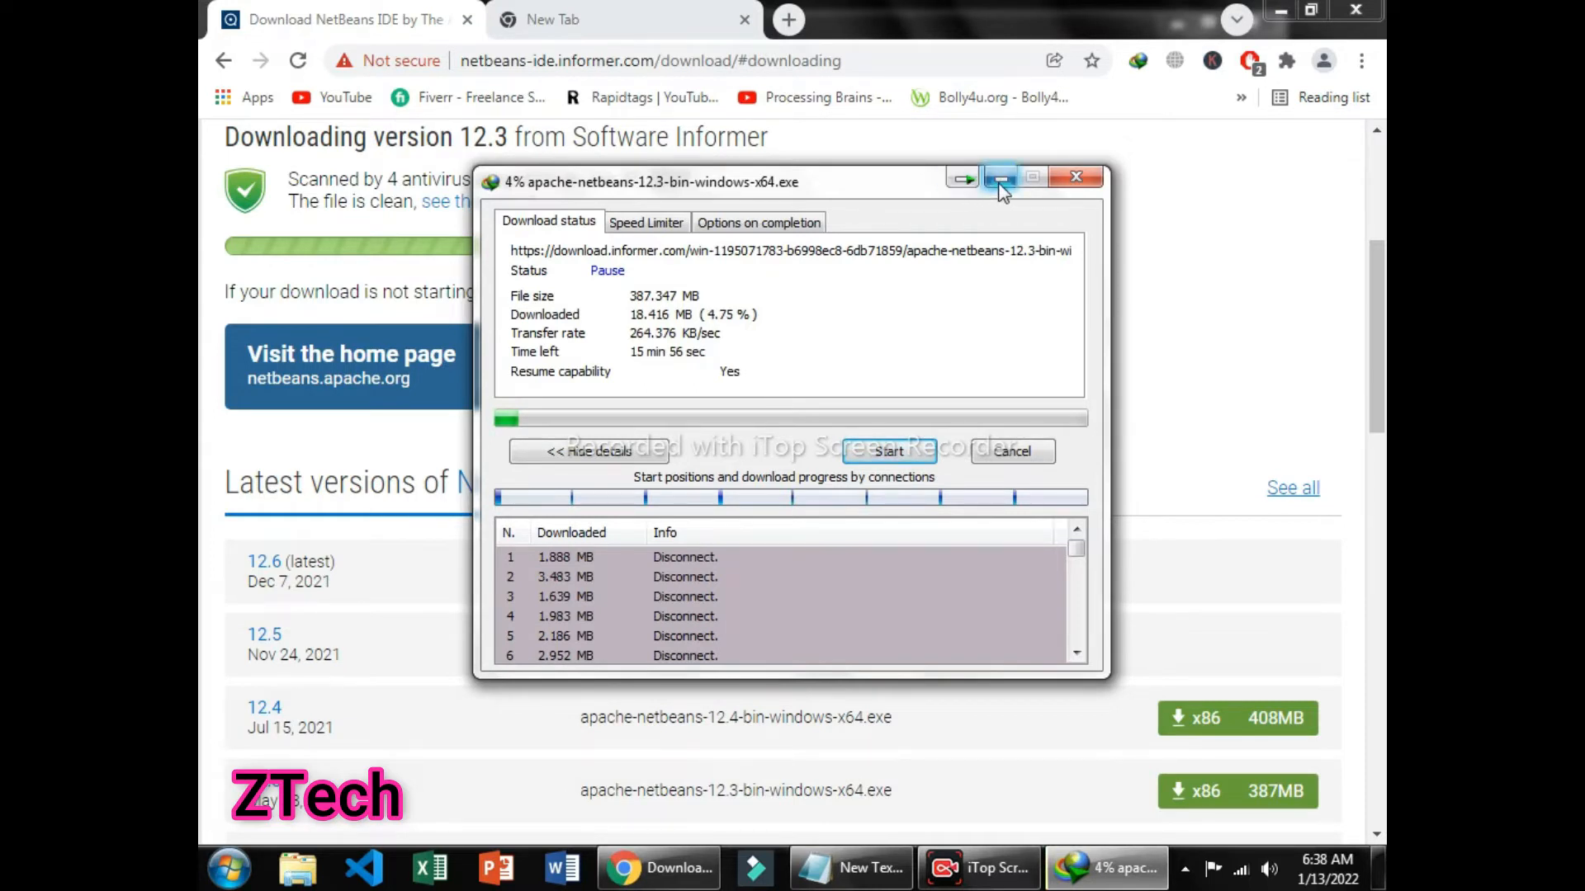
{"action": "left_click", "coordinate": [1000, 177]}
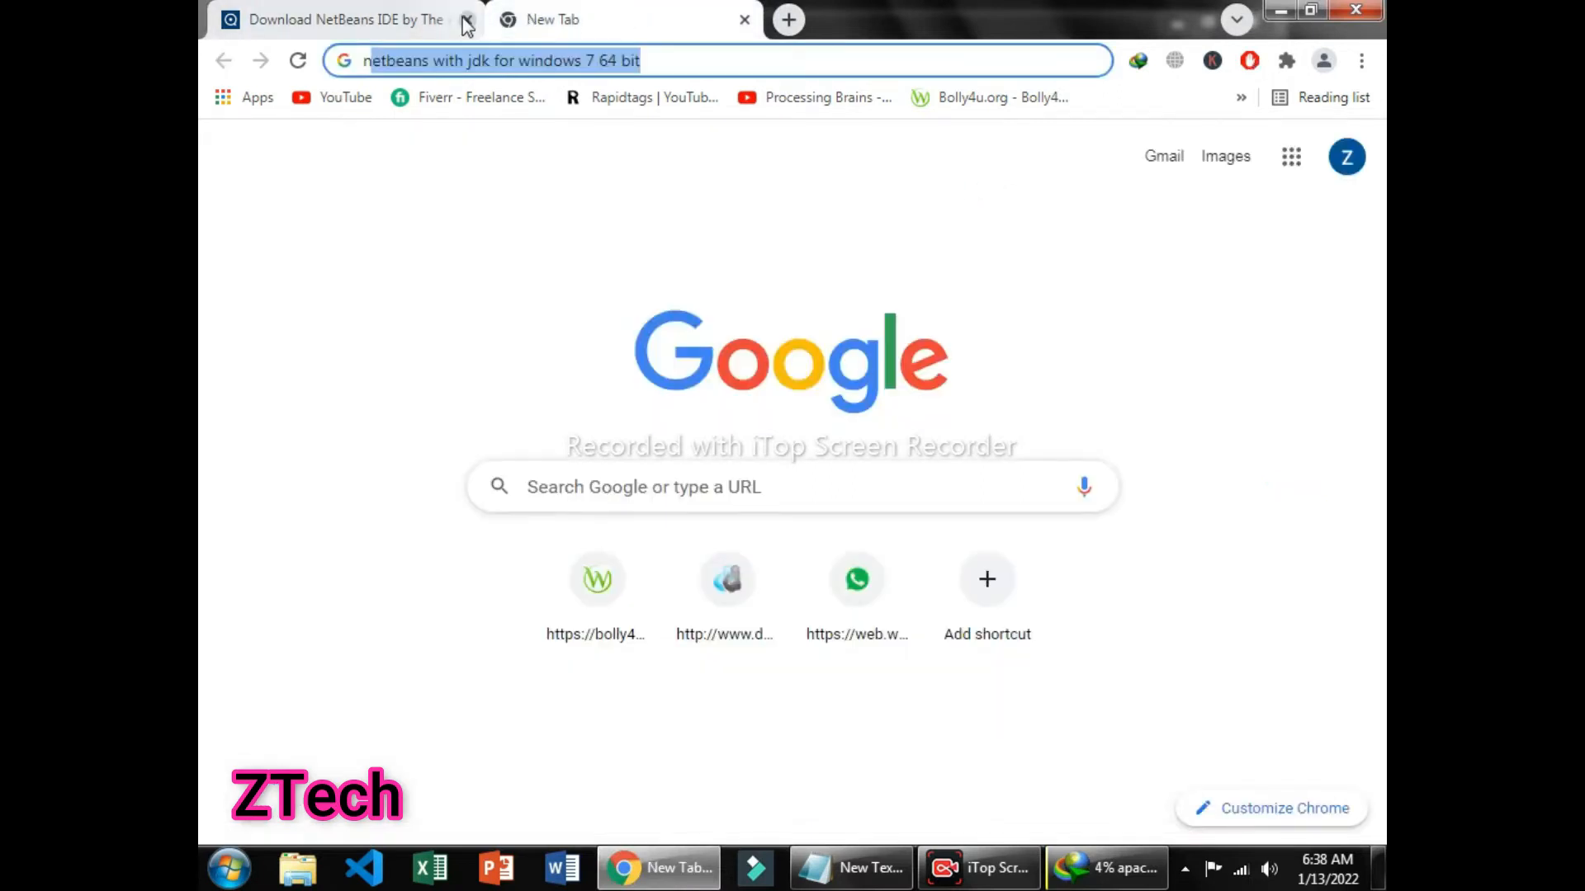
Search YouTube for ZTech and browse the channel's uploaded videos to the NetBeans tutorial.
{"action": "left_click", "coordinate": [468, 20]}
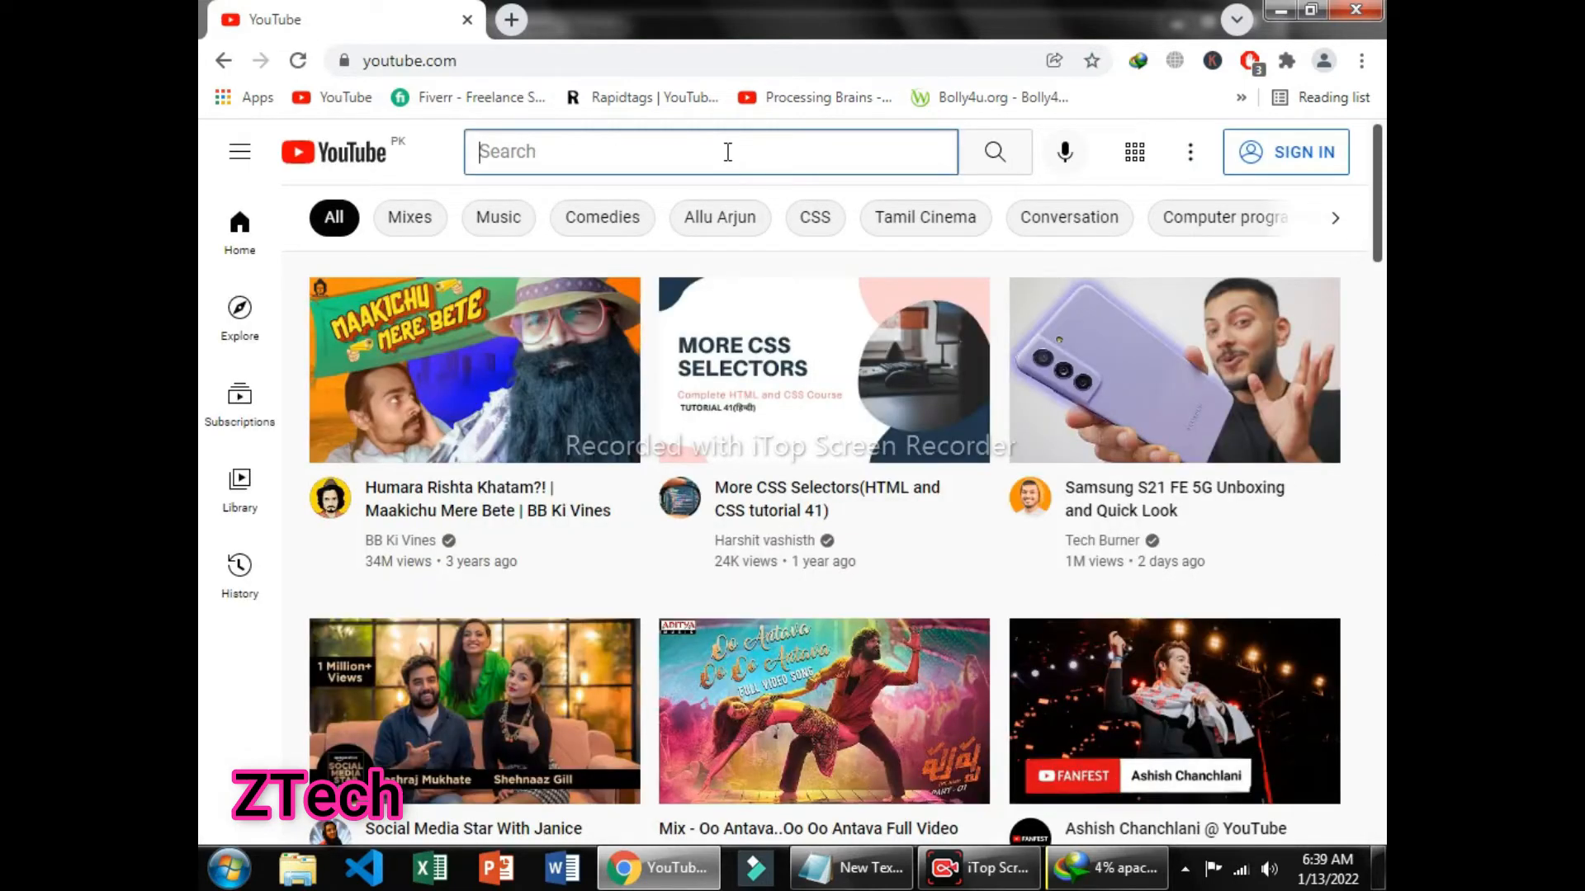
{"action": "type", "text": "ZT"}
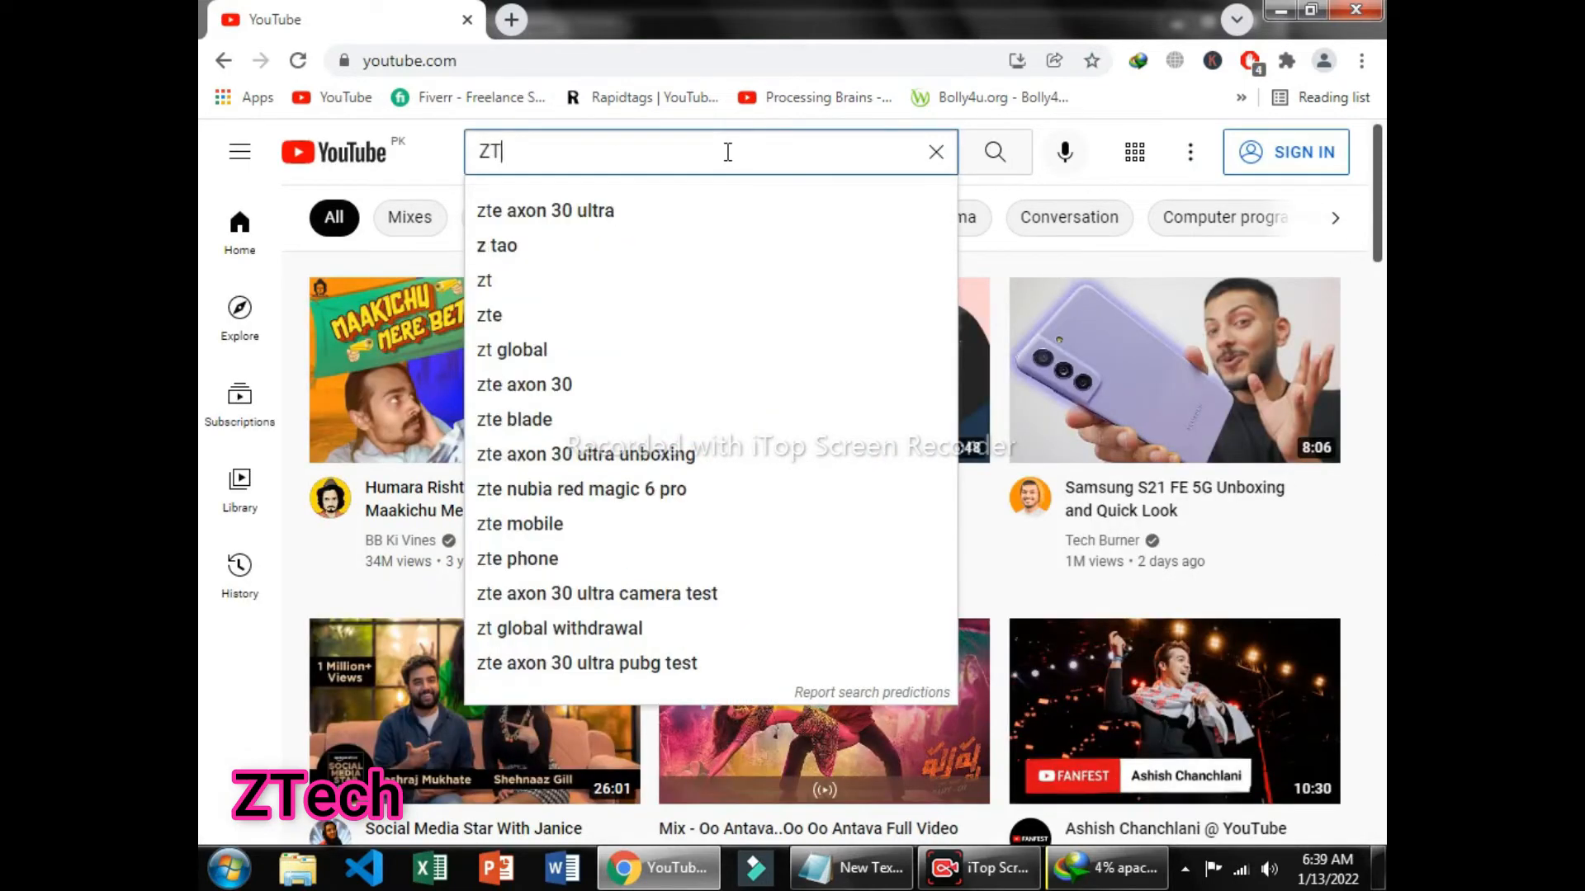
{"action": "type", "text": "ech"}
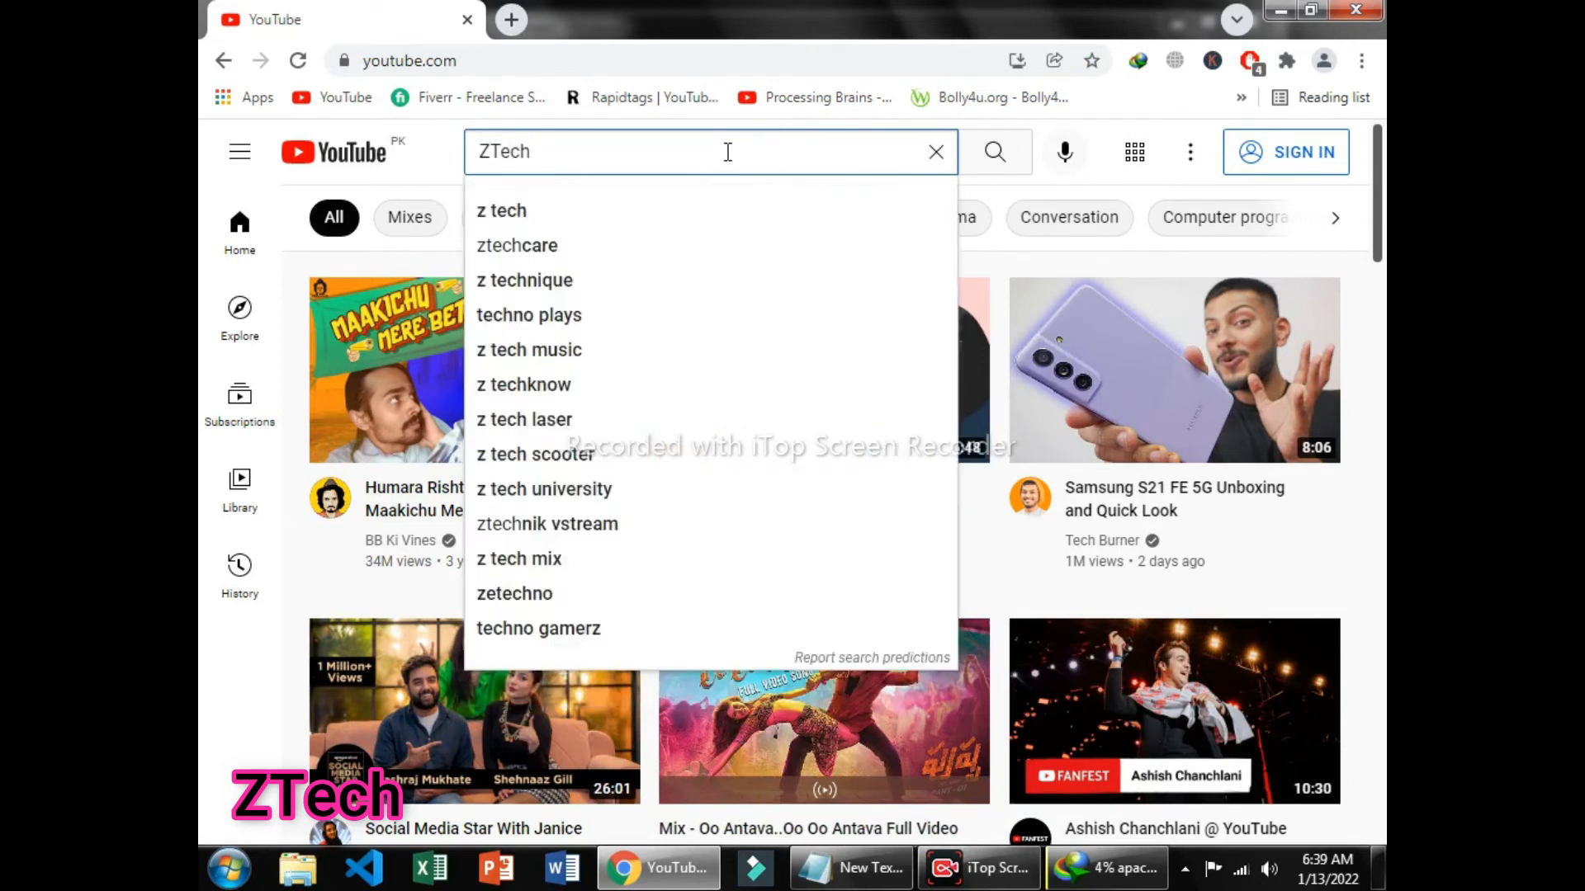
{"action": "left_click", "coordinate": [992, 152]}
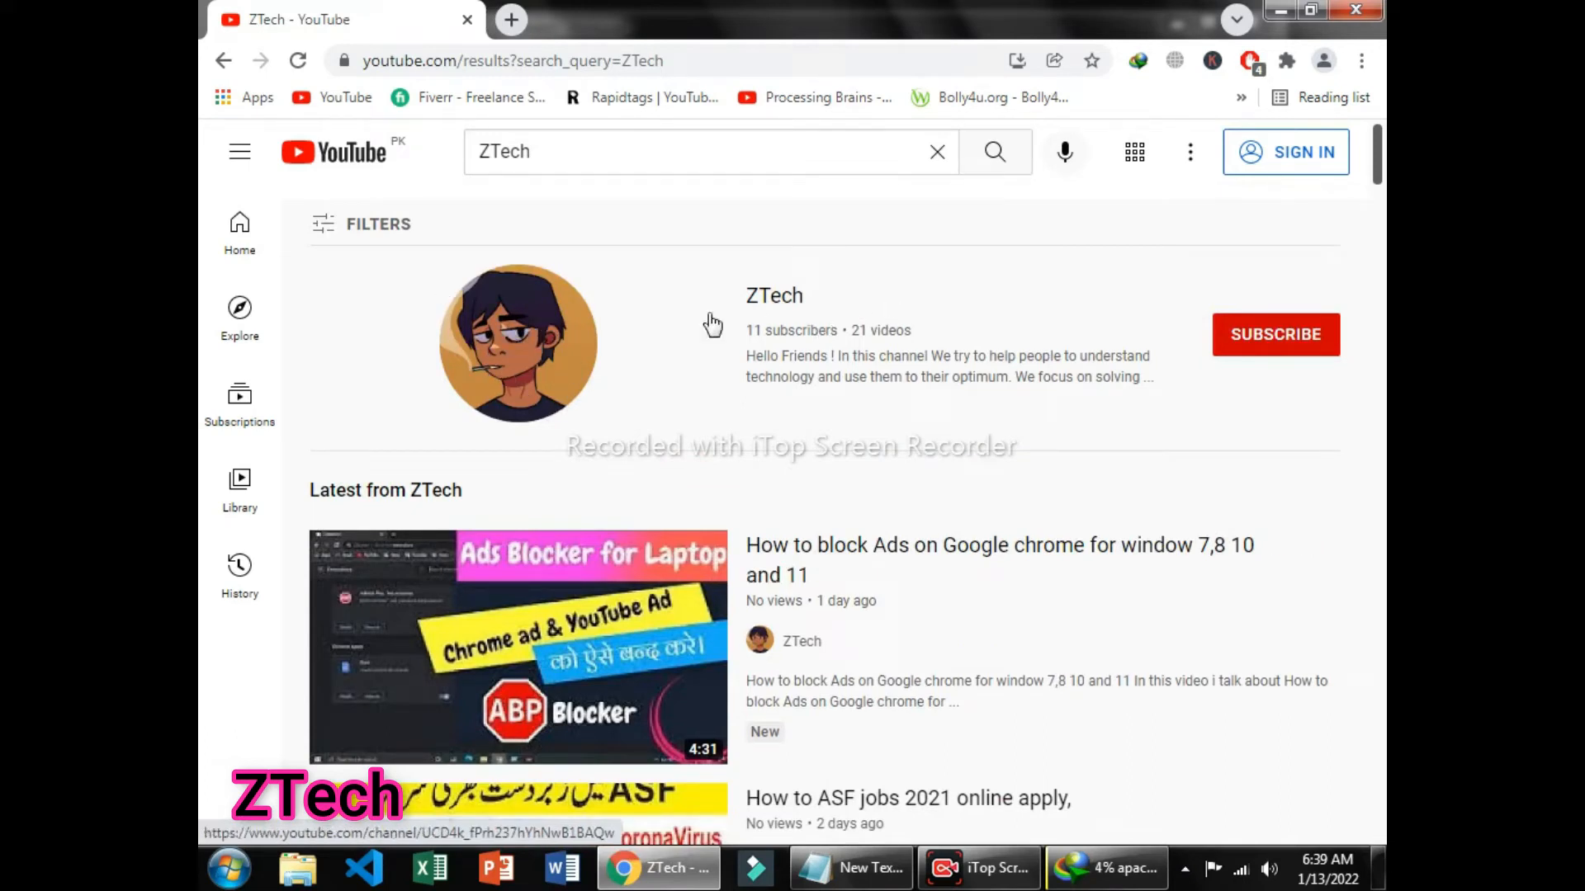
{"action": "mouse_move", "coordinate": [1055, 333]}
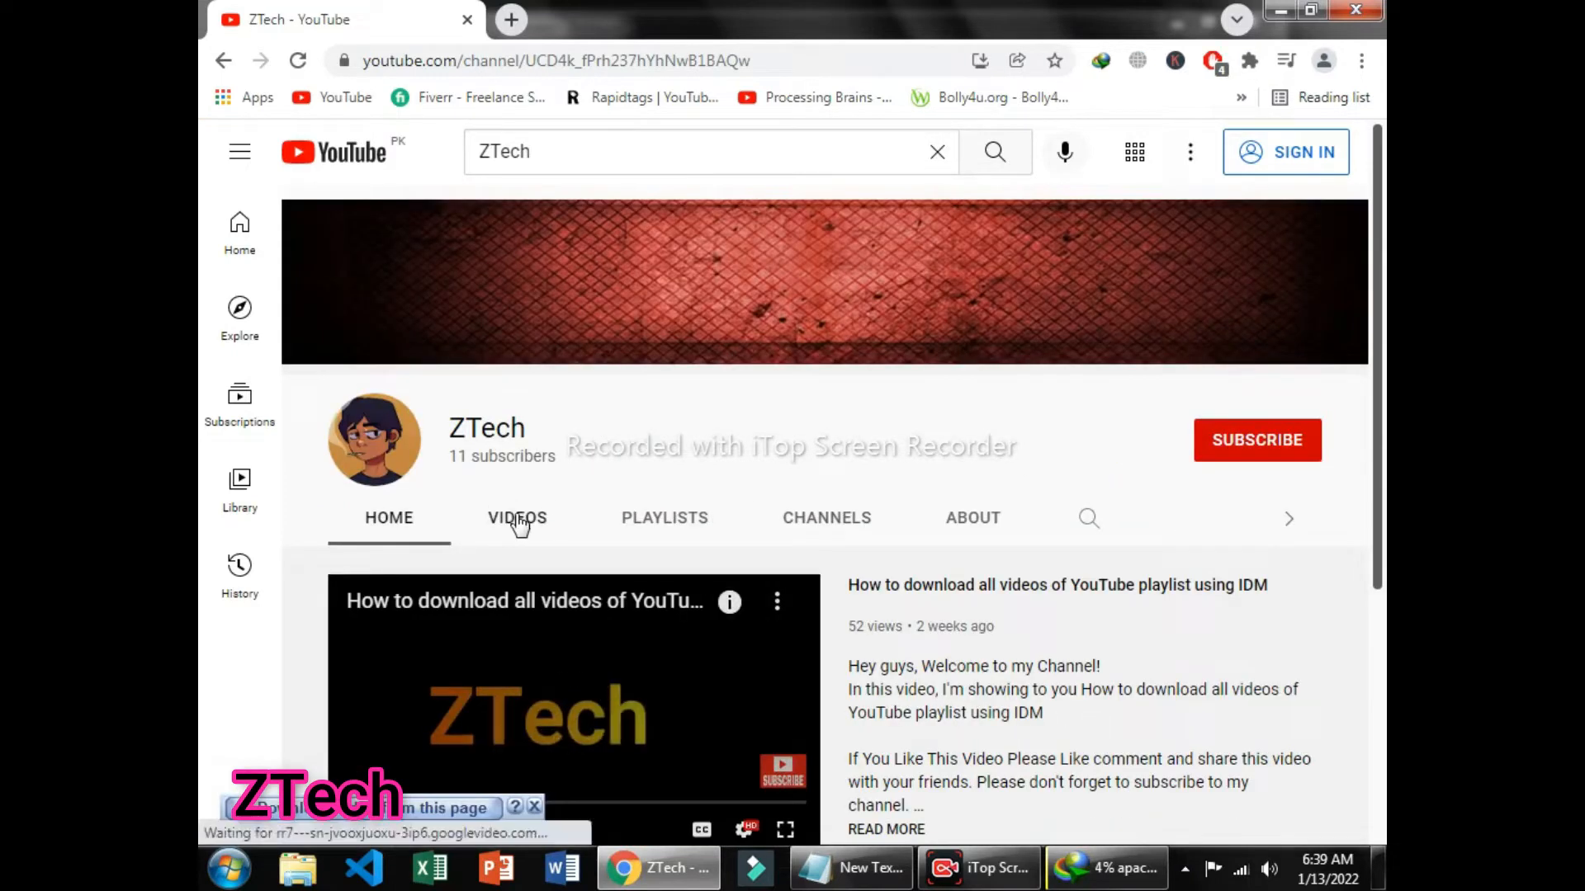
{"action": "left_click", "coordinate": [517, 517]}
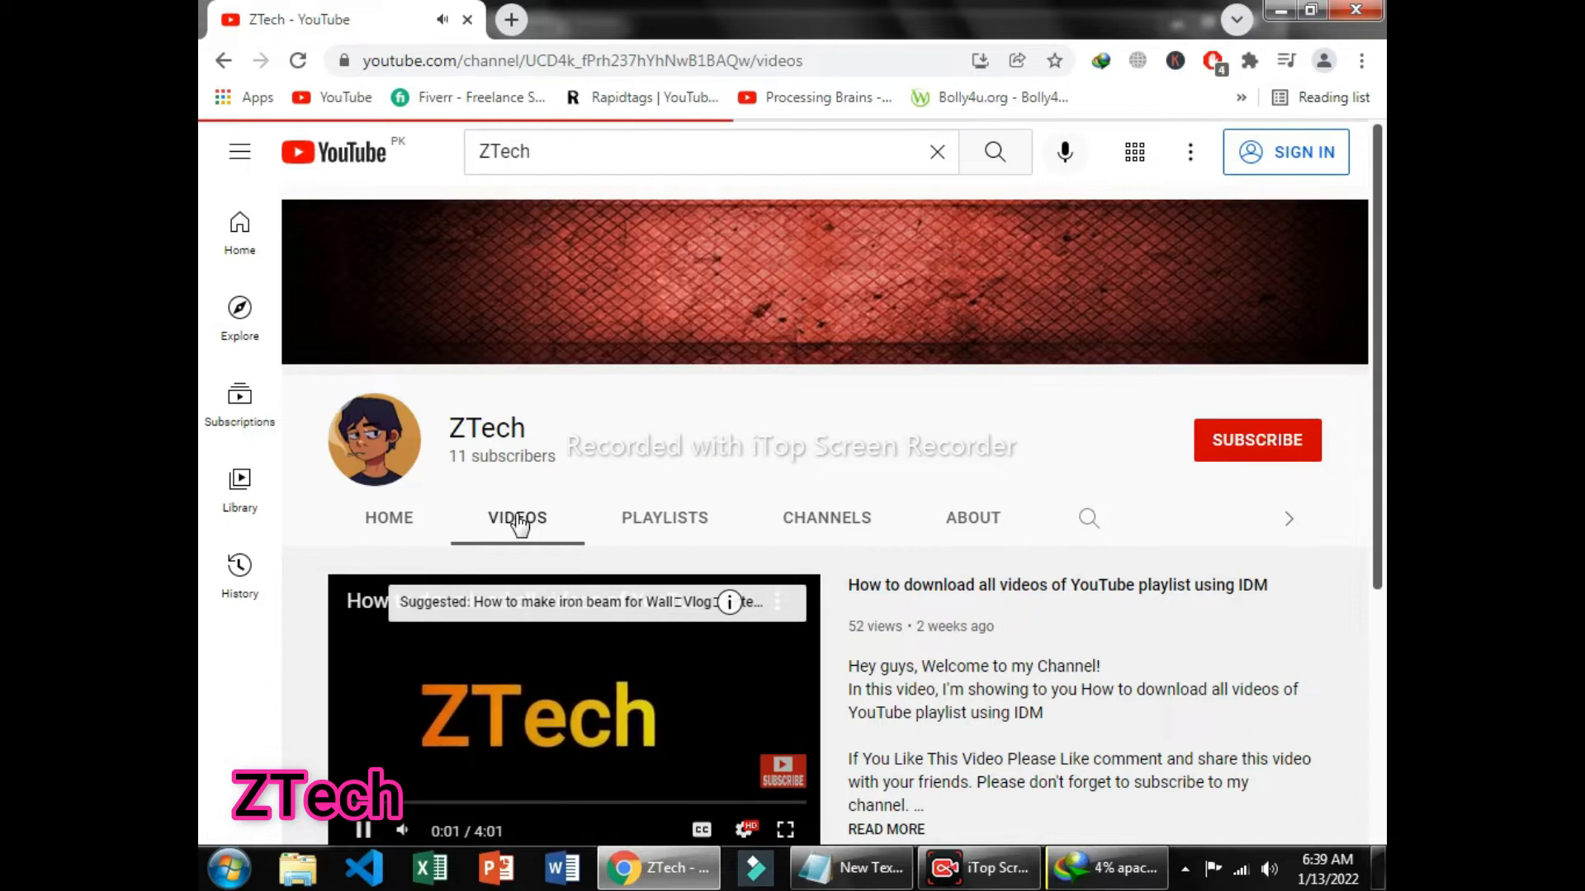
{"action": "scroll", "scroll_direction": "down", "scroll_amount": 3}
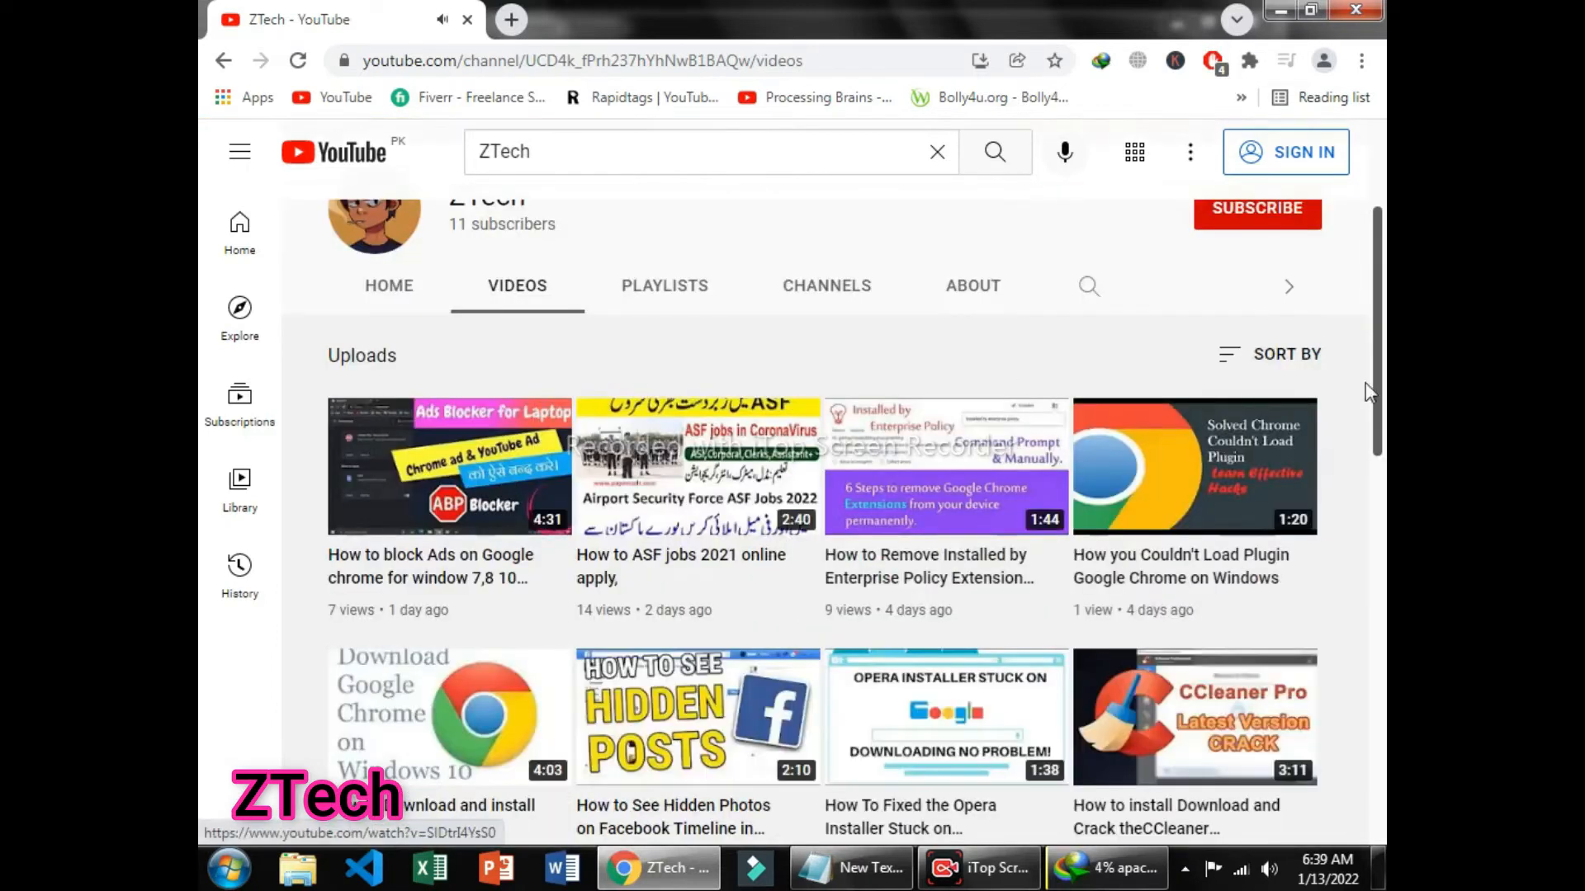
{"action": "scroll", "scroll_direction": "down", "scroll_amount": 3}
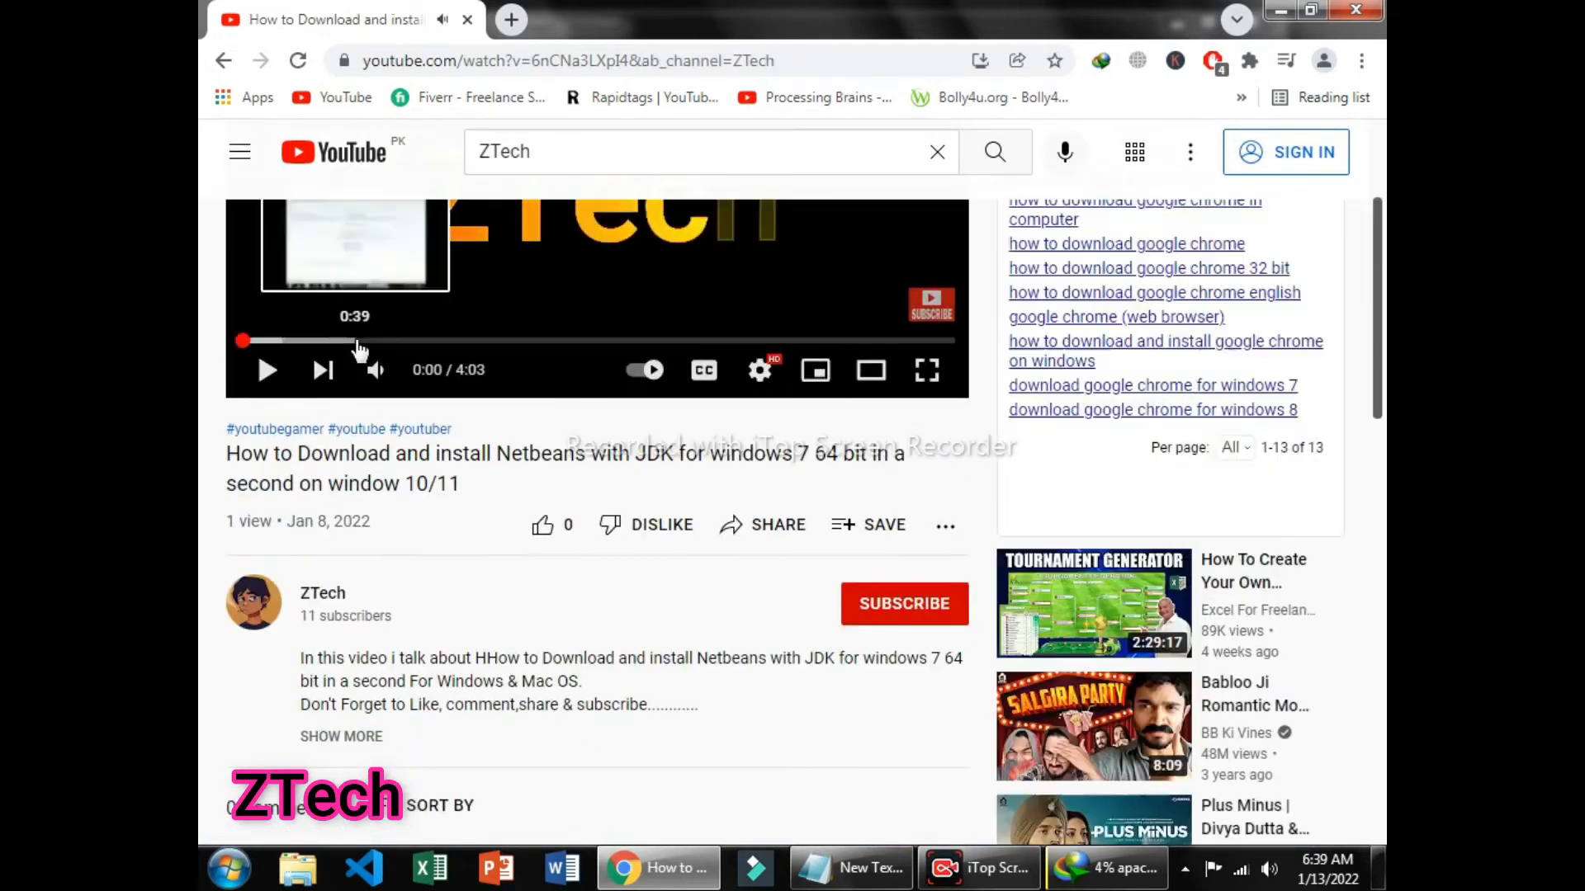
{"action": "scroll", "scroll_direction": "down", "scroll_amount": 3}
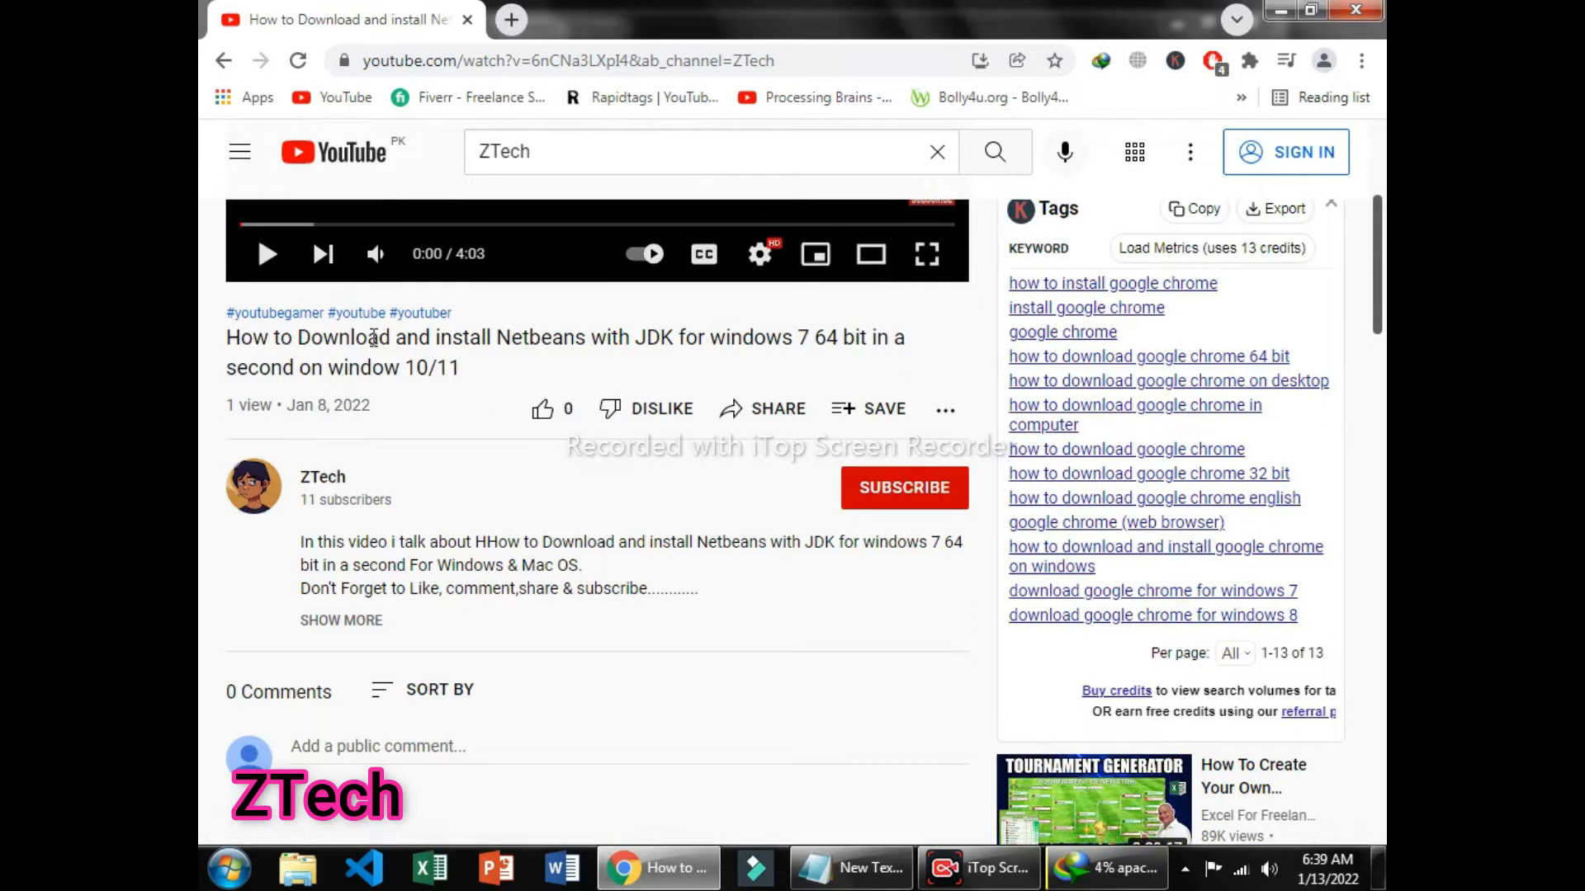
{"action": "mouse_move", "coordinate": [895, 515]}
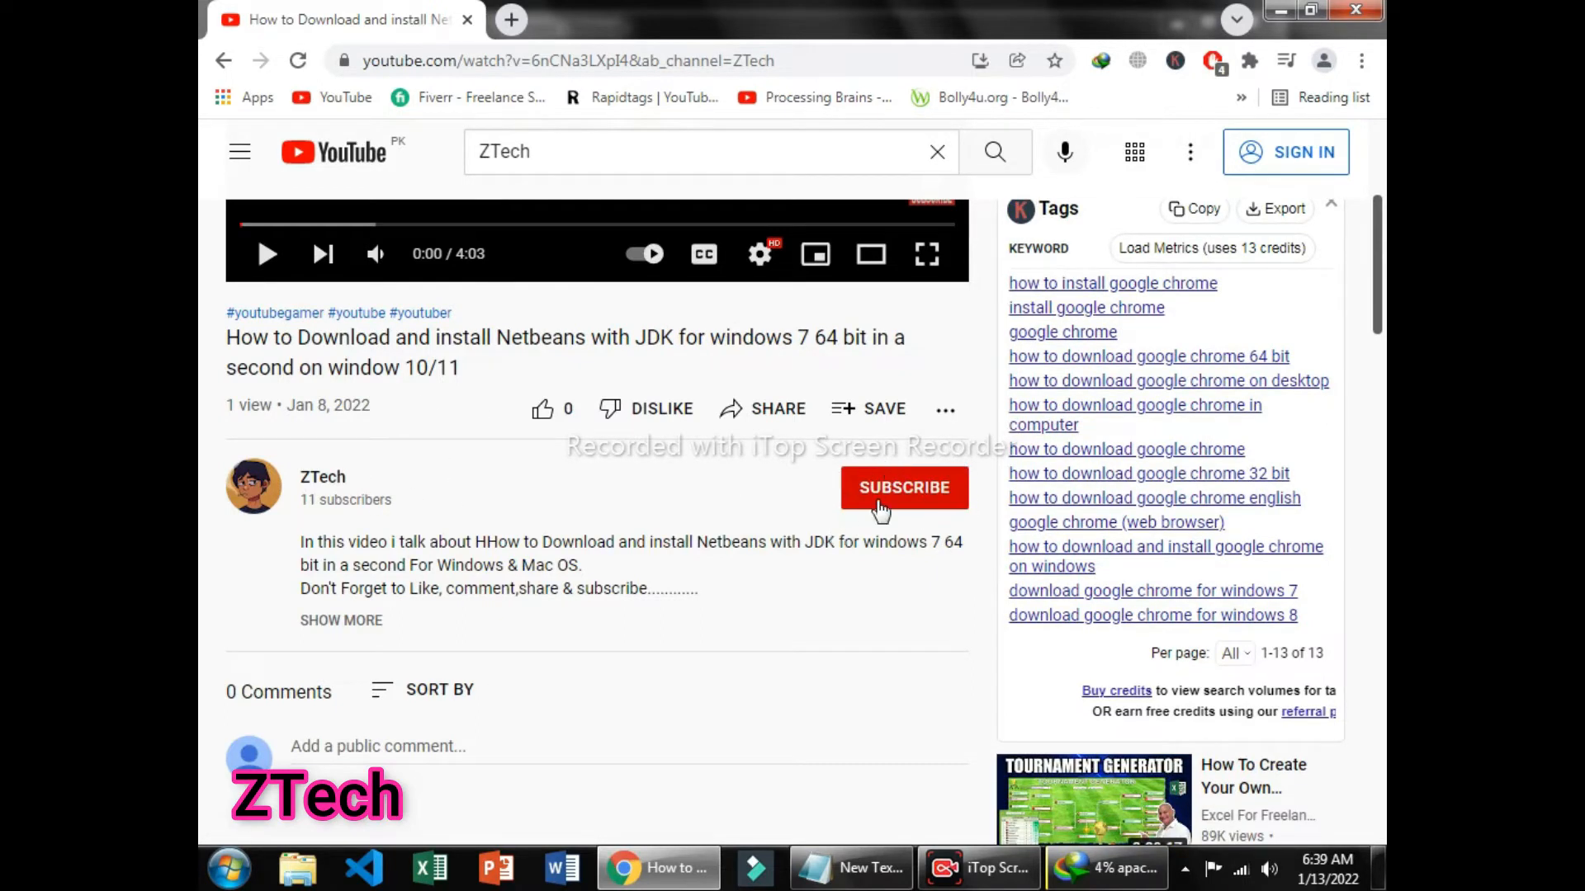
{"action": "mouse_move", "coordinate": [339, 620]}
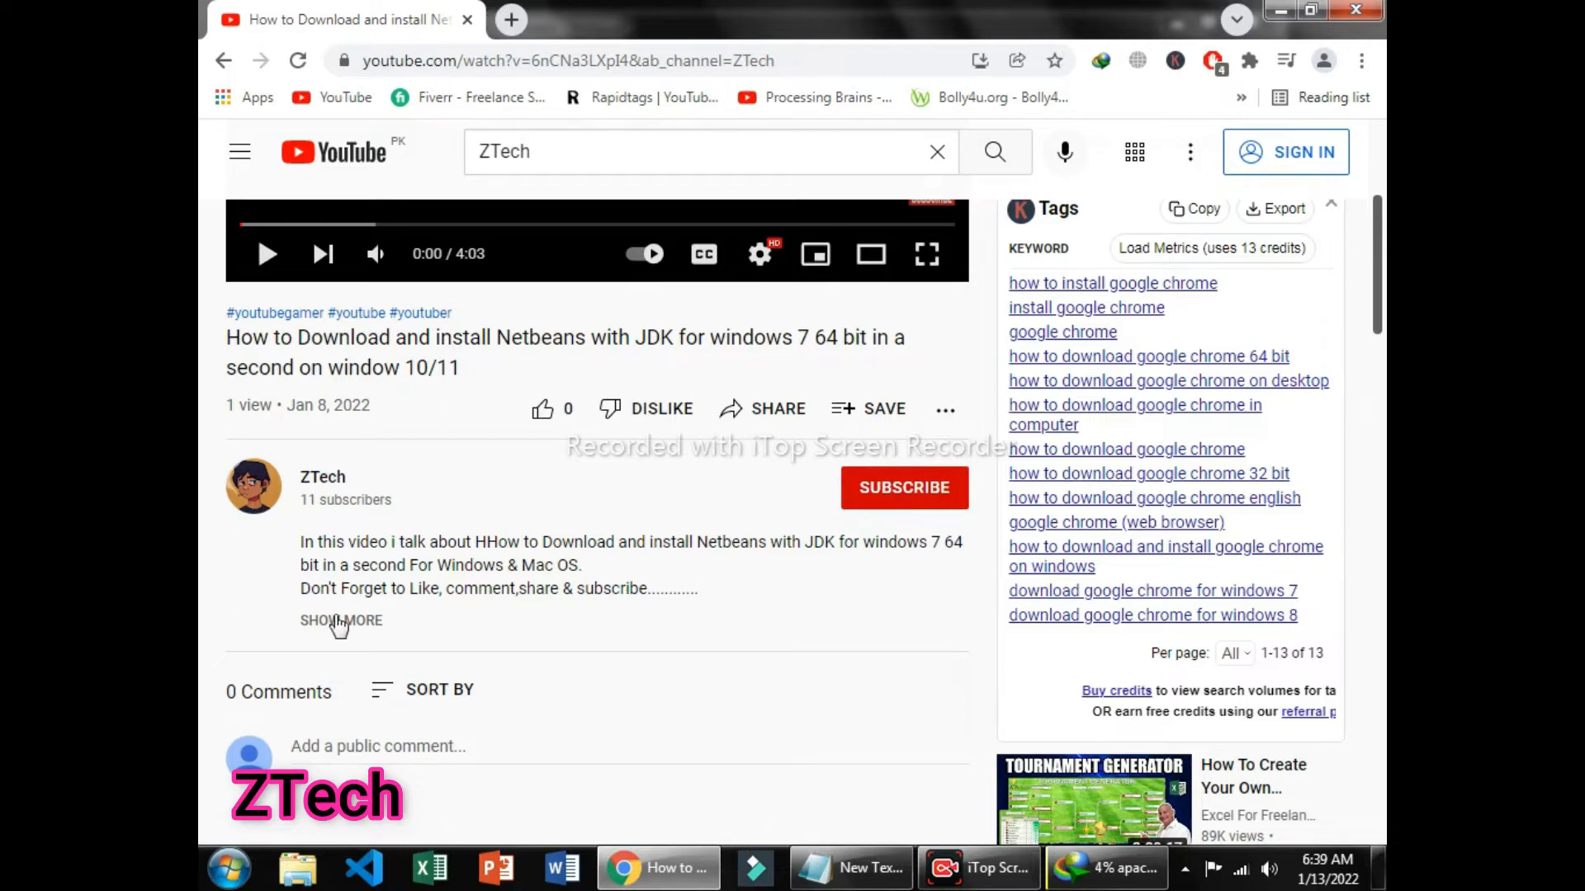
Follow the netbeans-ide.informer.com download link from the tutorial's expanded description.
{"action": "left_click", "coordinate": [340, 621]}
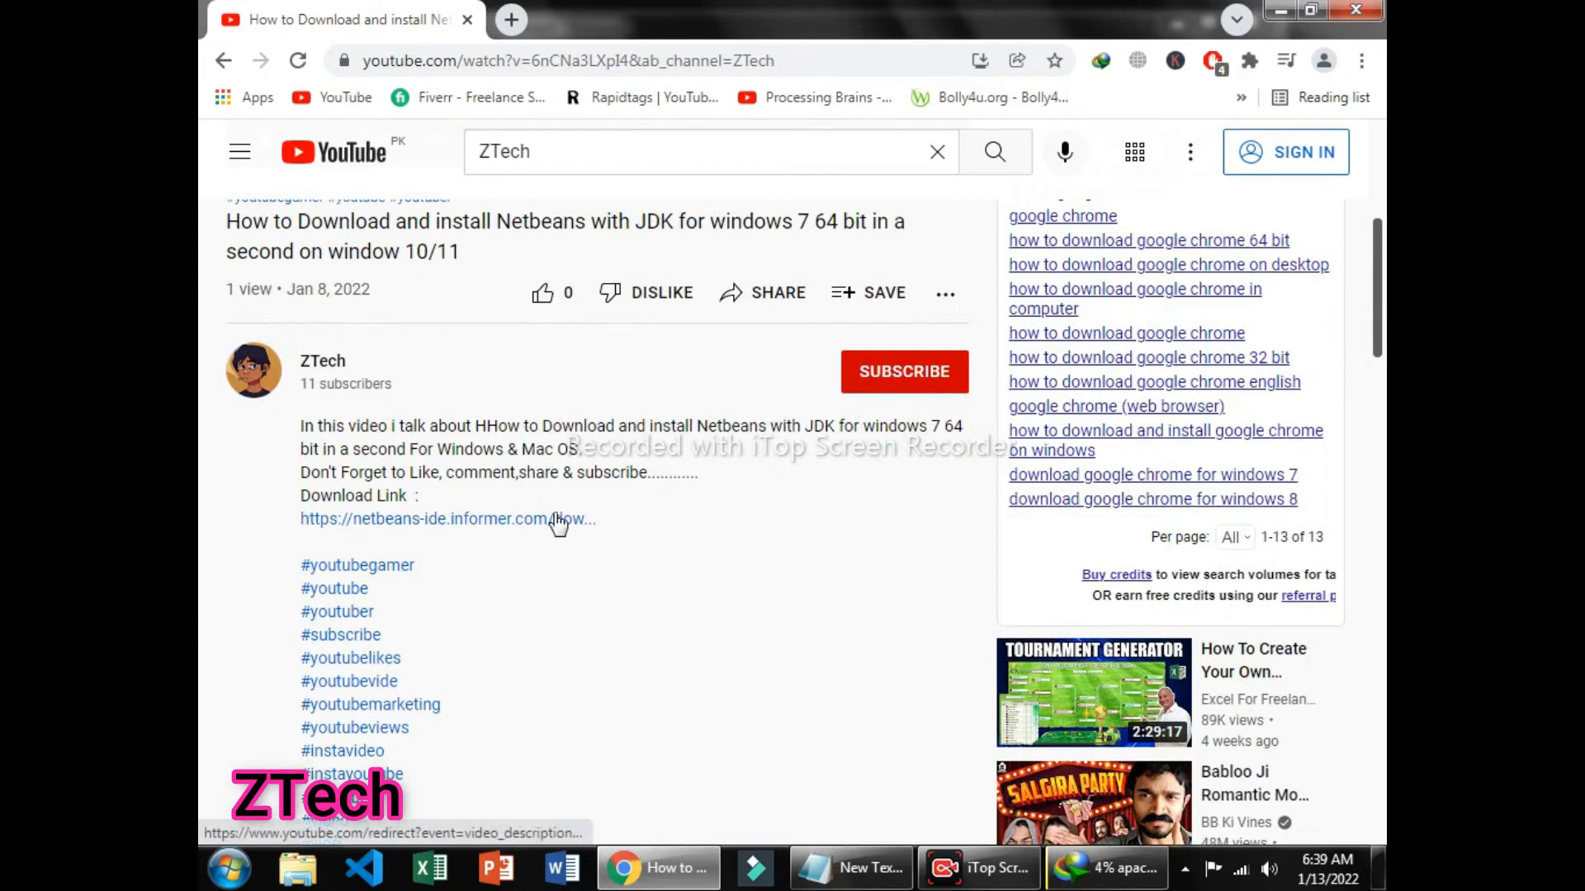
{"action": "left_click", "coordinate": [449, 518]}
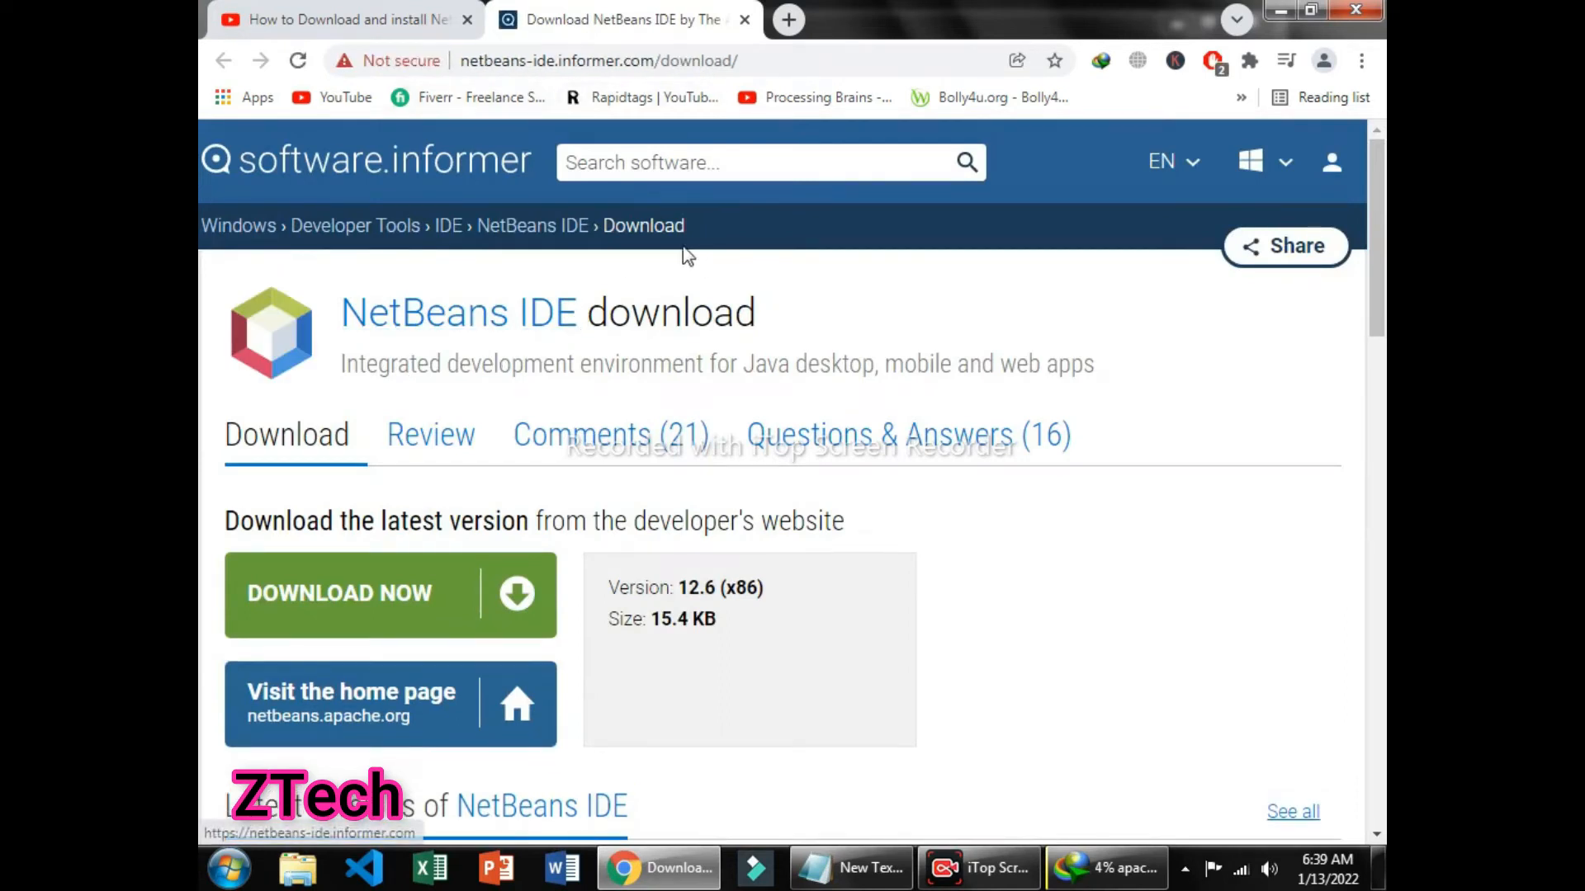
{"action": "scroll", "scroll_direction": "down", "scroll_amount": 3}
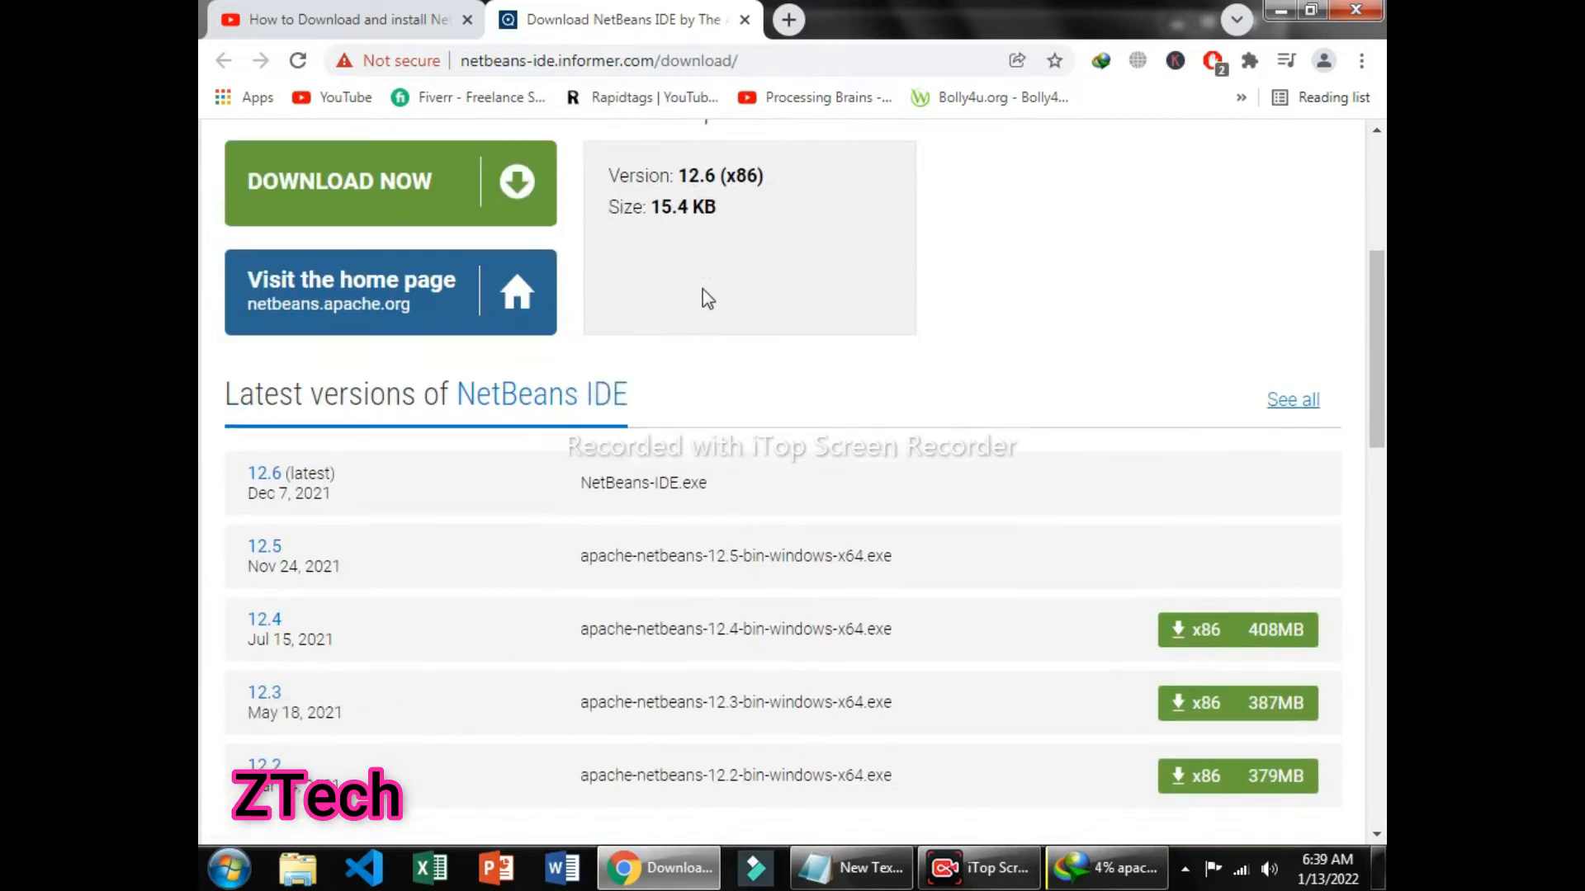
{"action": "scroll", "scroll_direction": "down", "scroll_amount": 3}
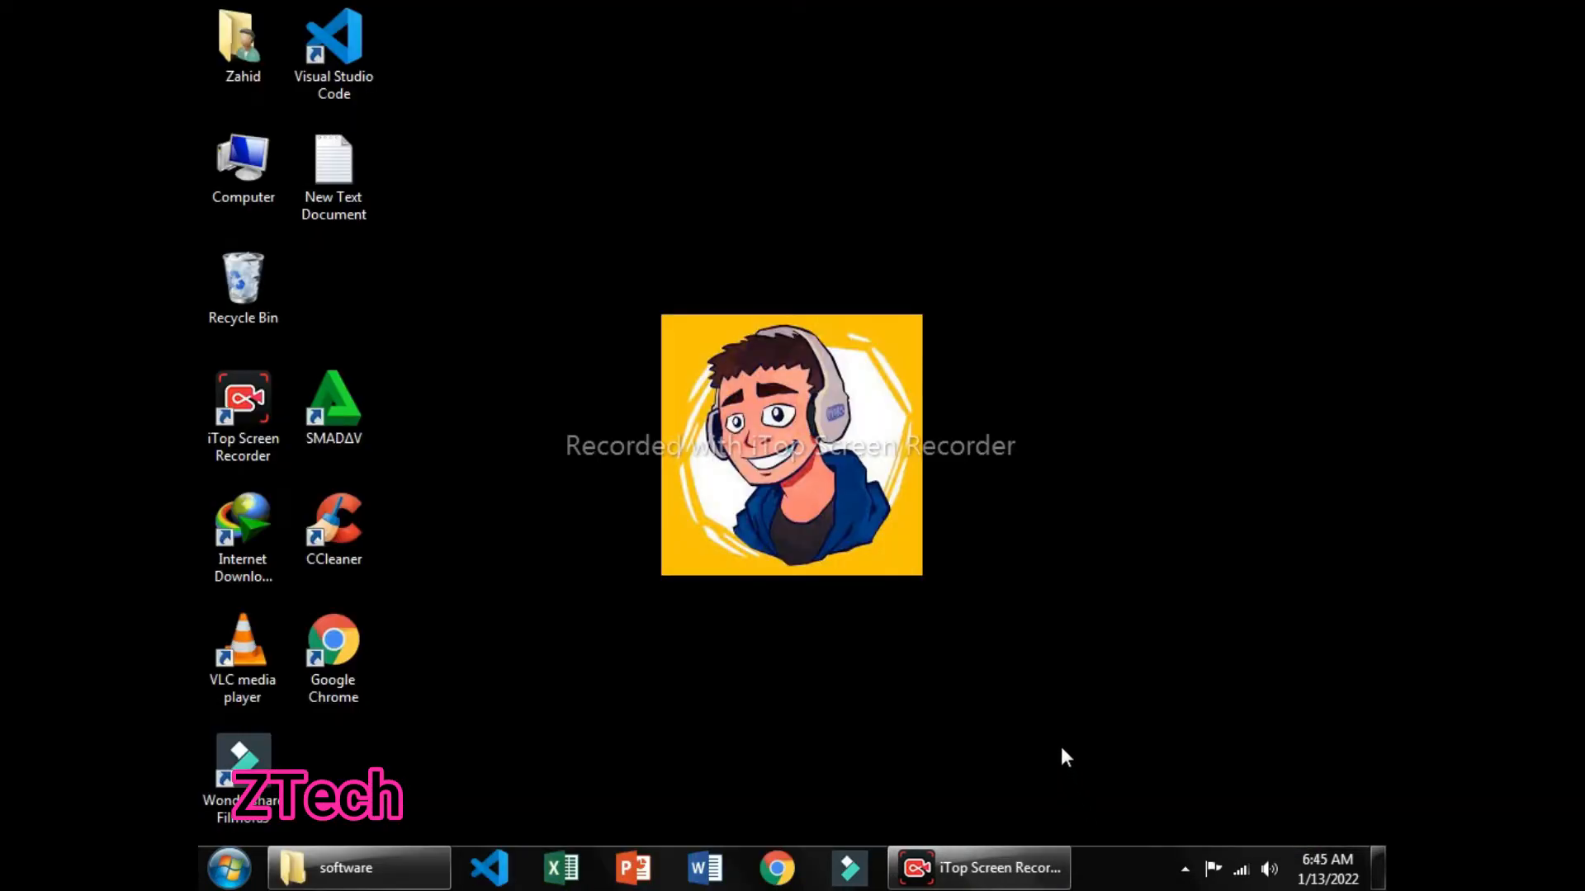
{"action": "mouse_move", "coordinate": [802, 452]}
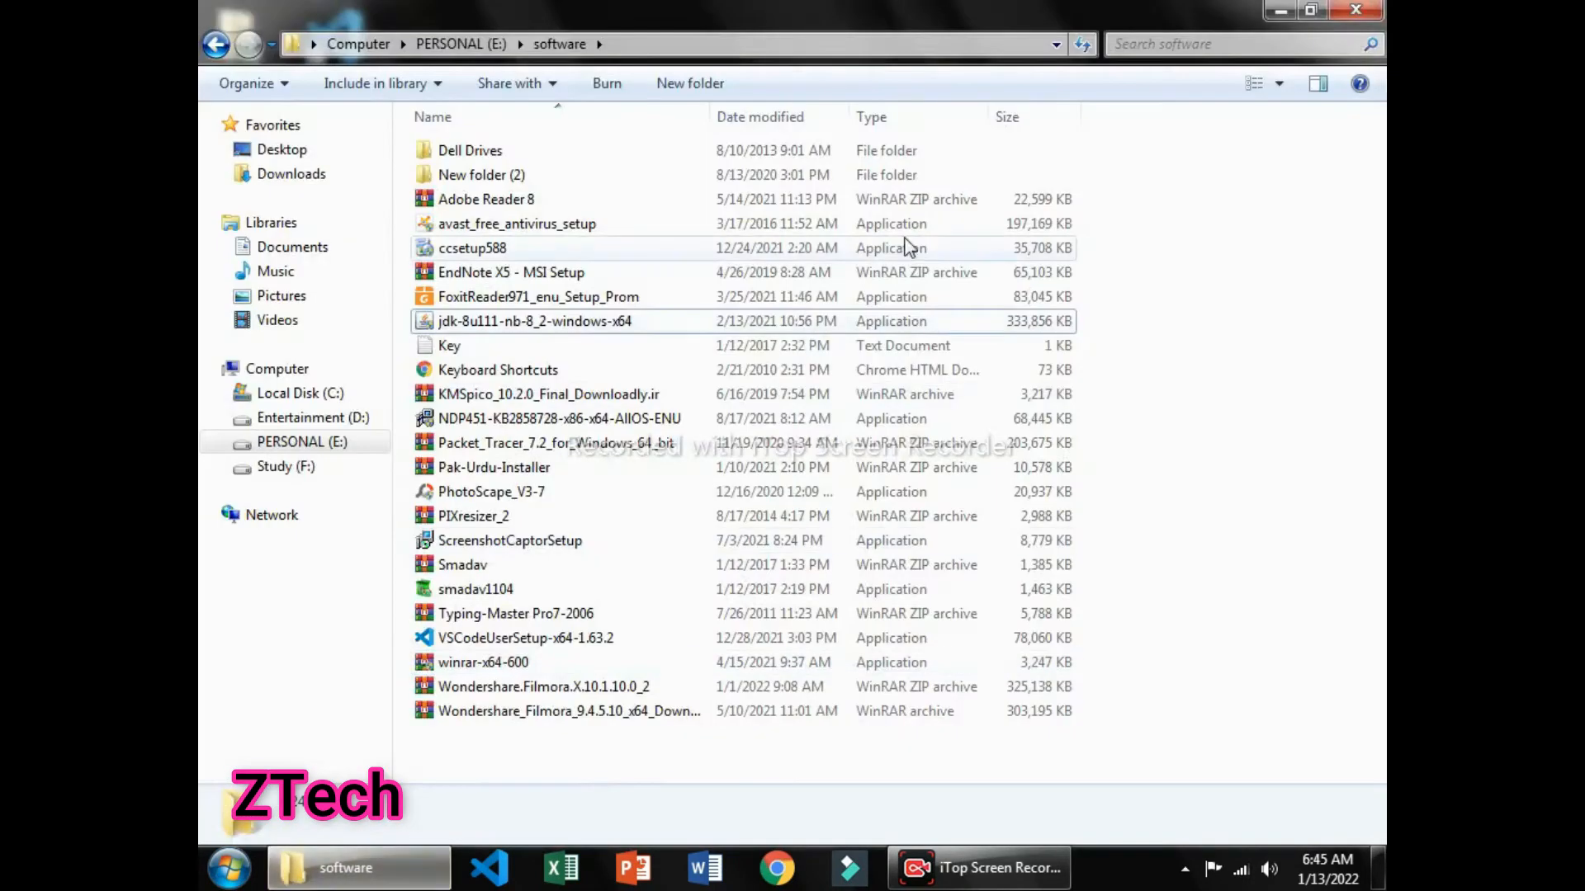
Run jdk-8u111-nb-8_2-windows-x64 from the E: software folder to start the installer.
{"action": "left_click", "coordinate": [533, 320]}
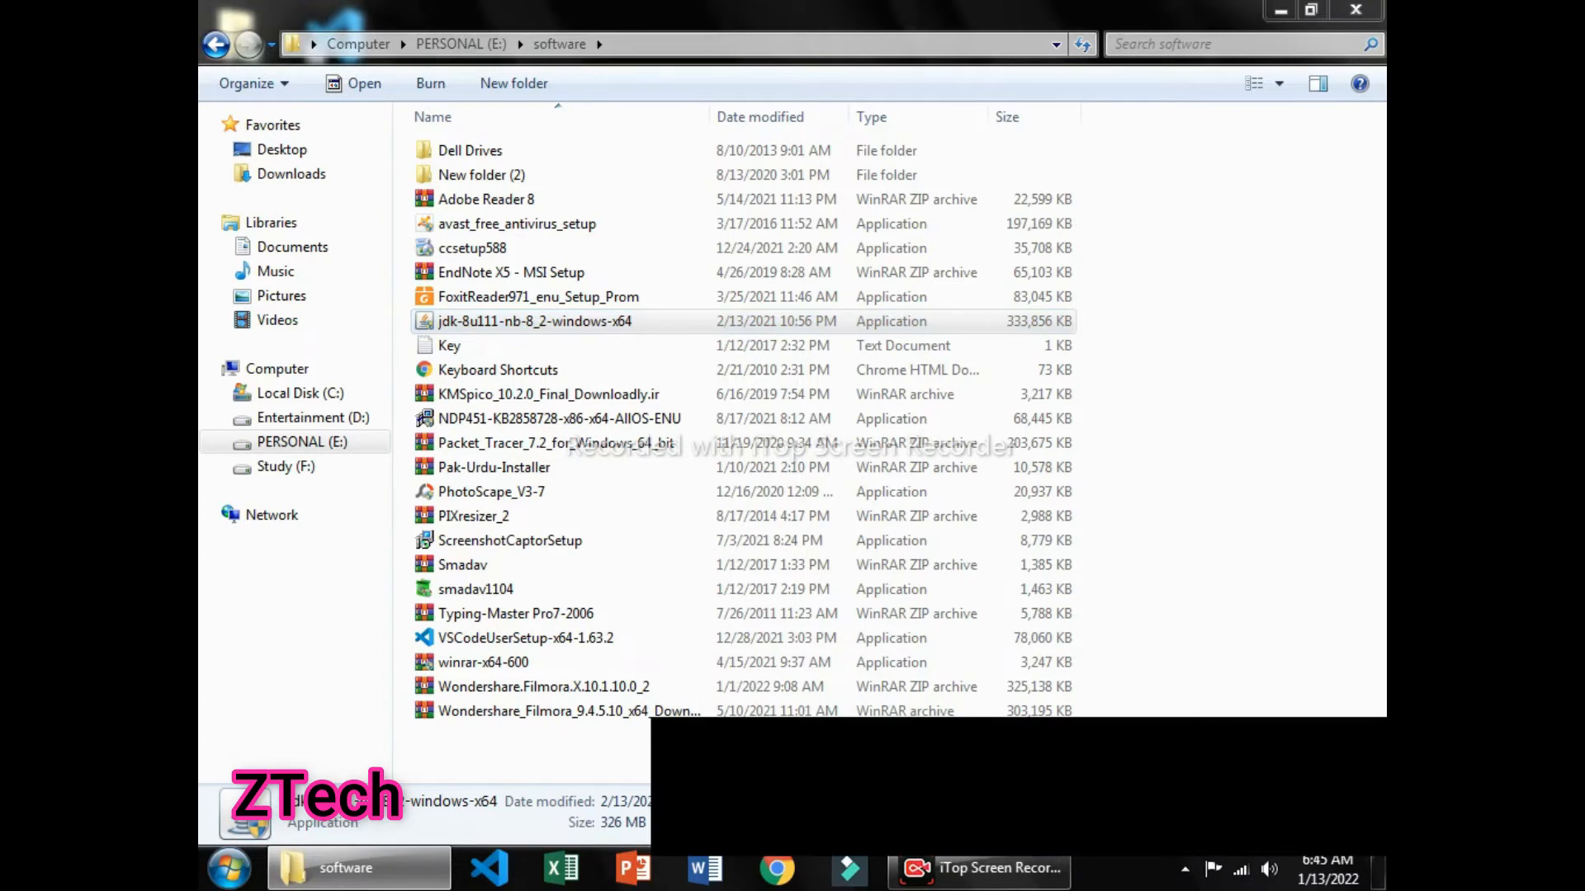
{"action": "double_click", "coordinate": [533, 321]}
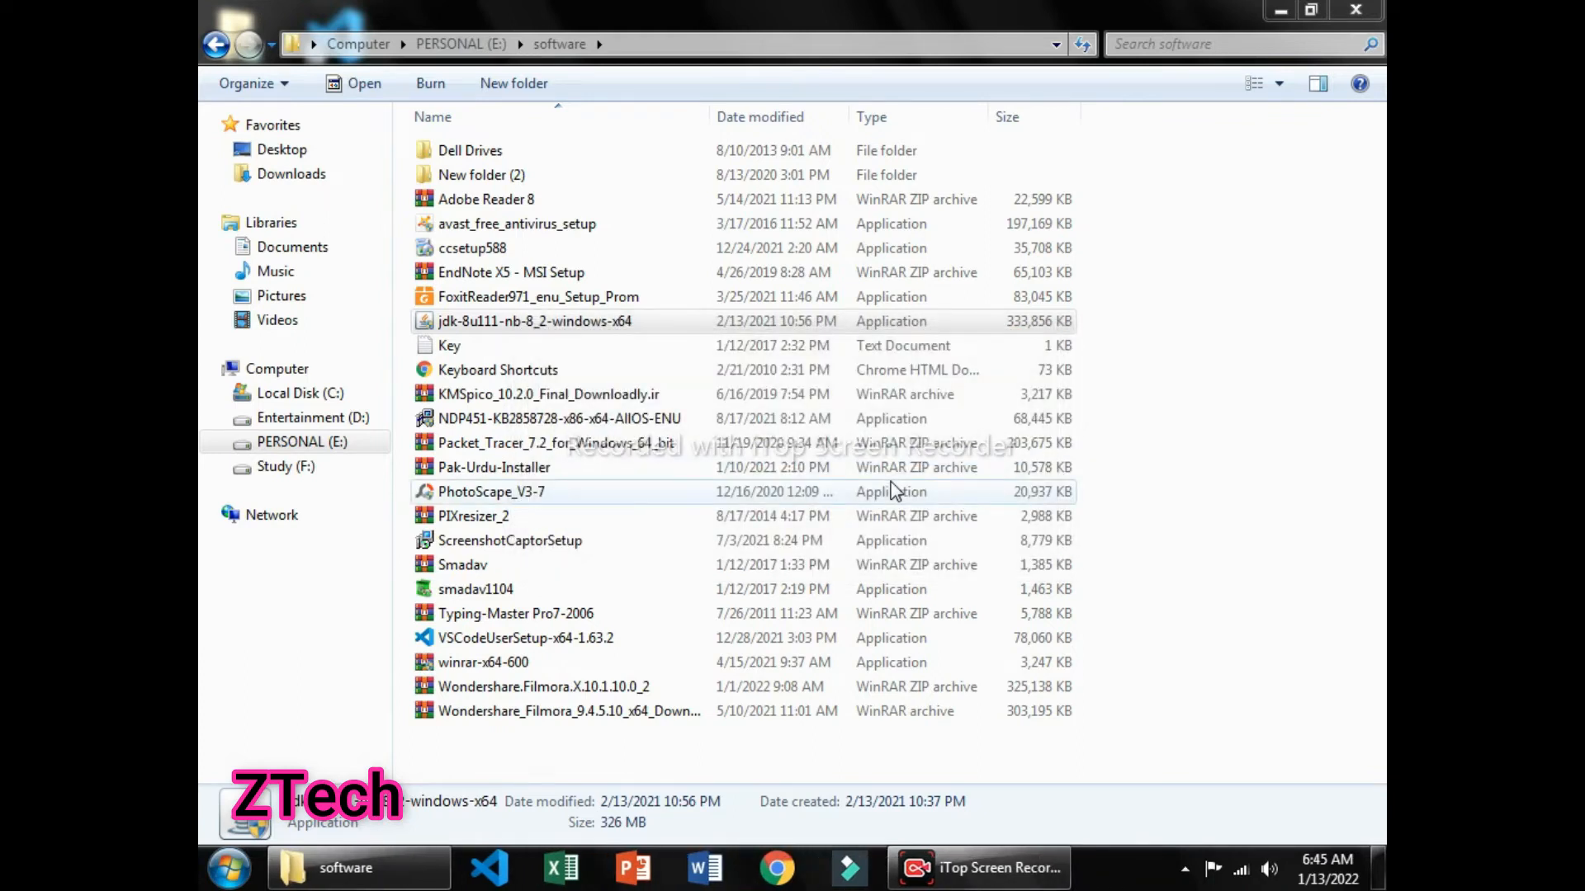
{"action": "double_click", "coordinate": [534, 320]}
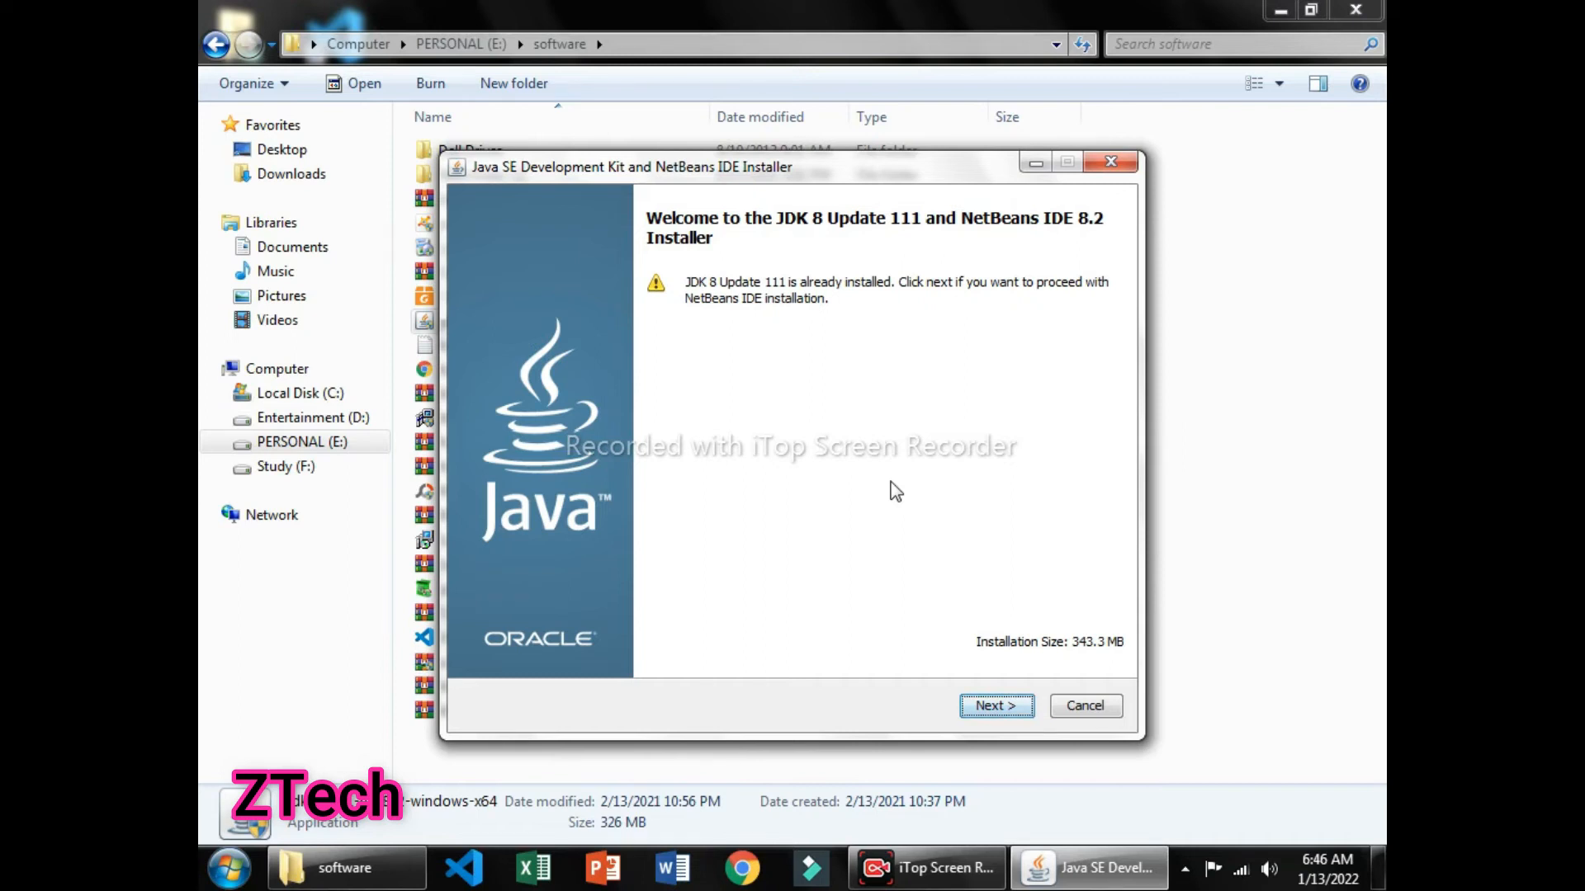
{"action": "mouse_move", "coordinate": [772, 434]}
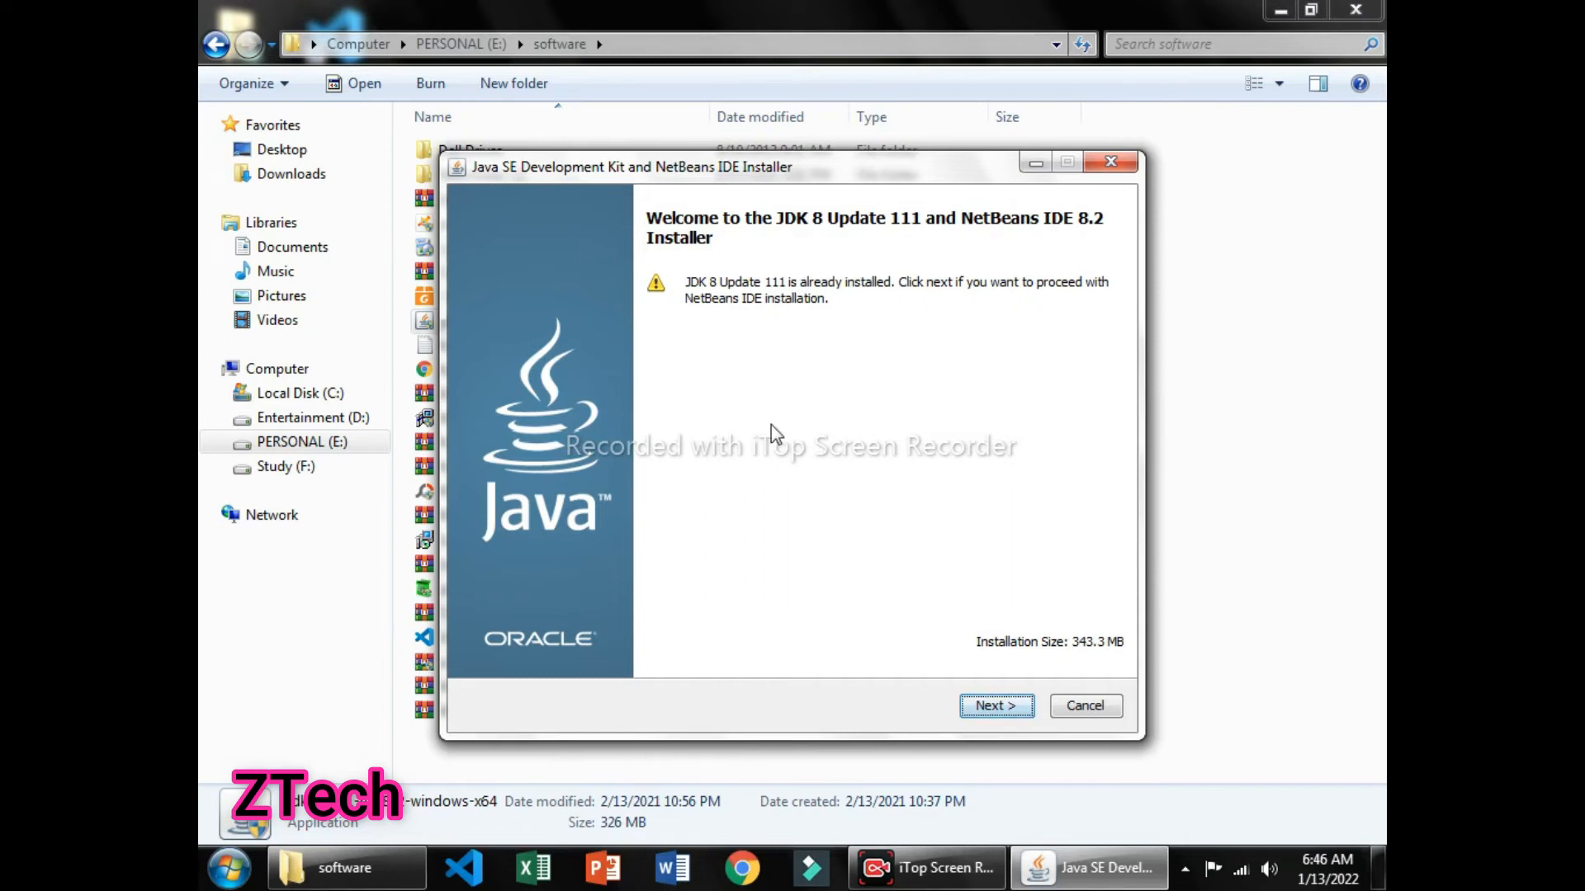
Accept the default NetBeans 8.2 folder and JDK 1.8.0_111, turn off Check for Updates, and install.
{"action": "left_click", "coordinate": [994, 705]}
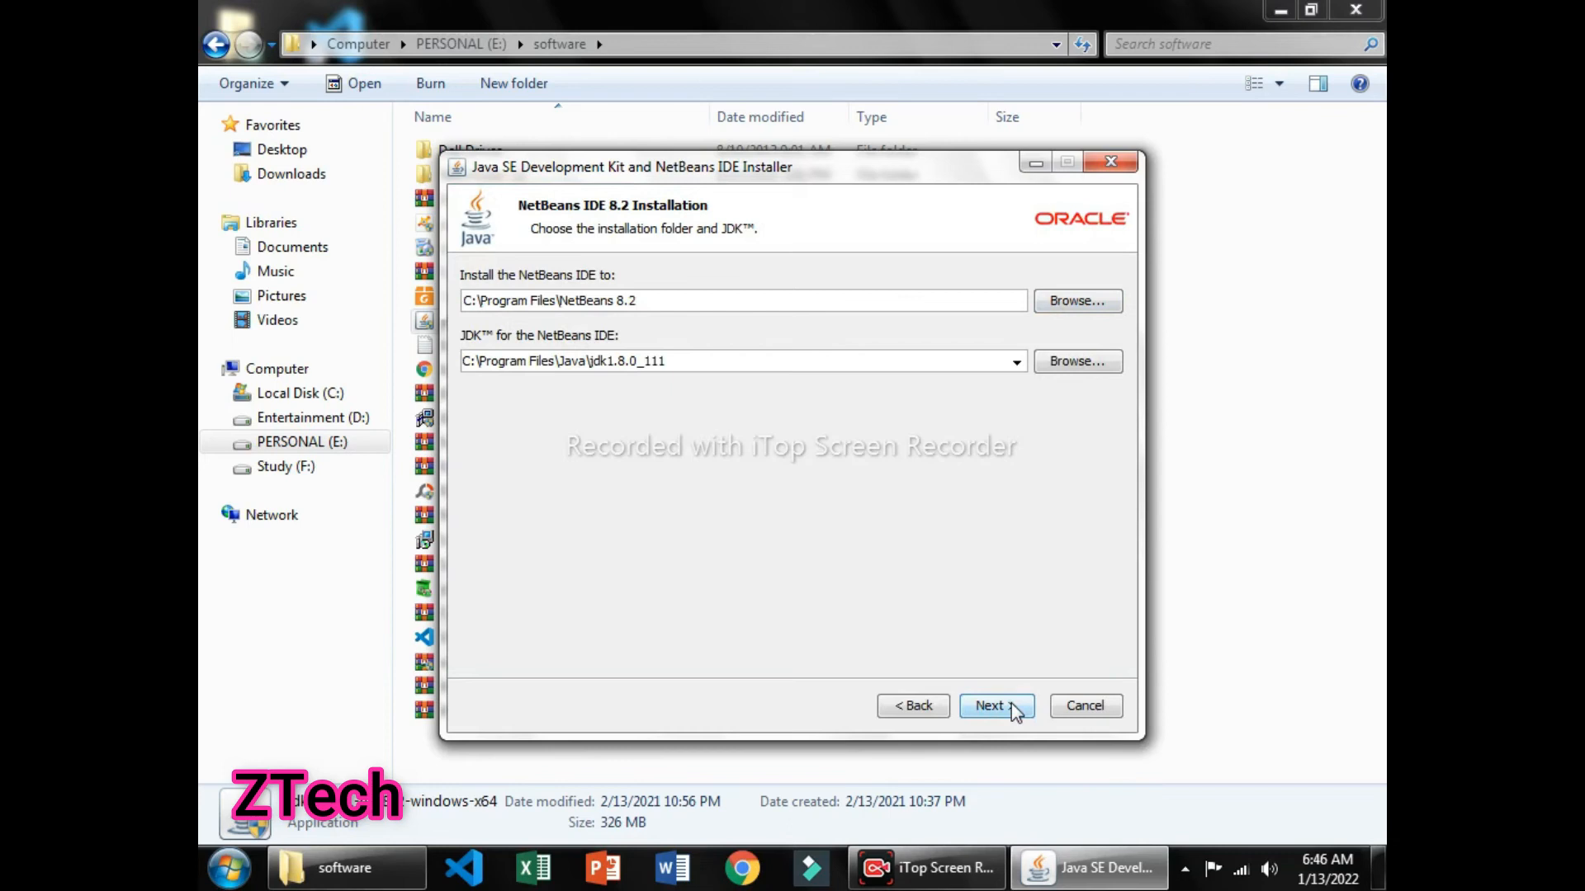
{"action": "left_click", "coordinate": [993, 705]}
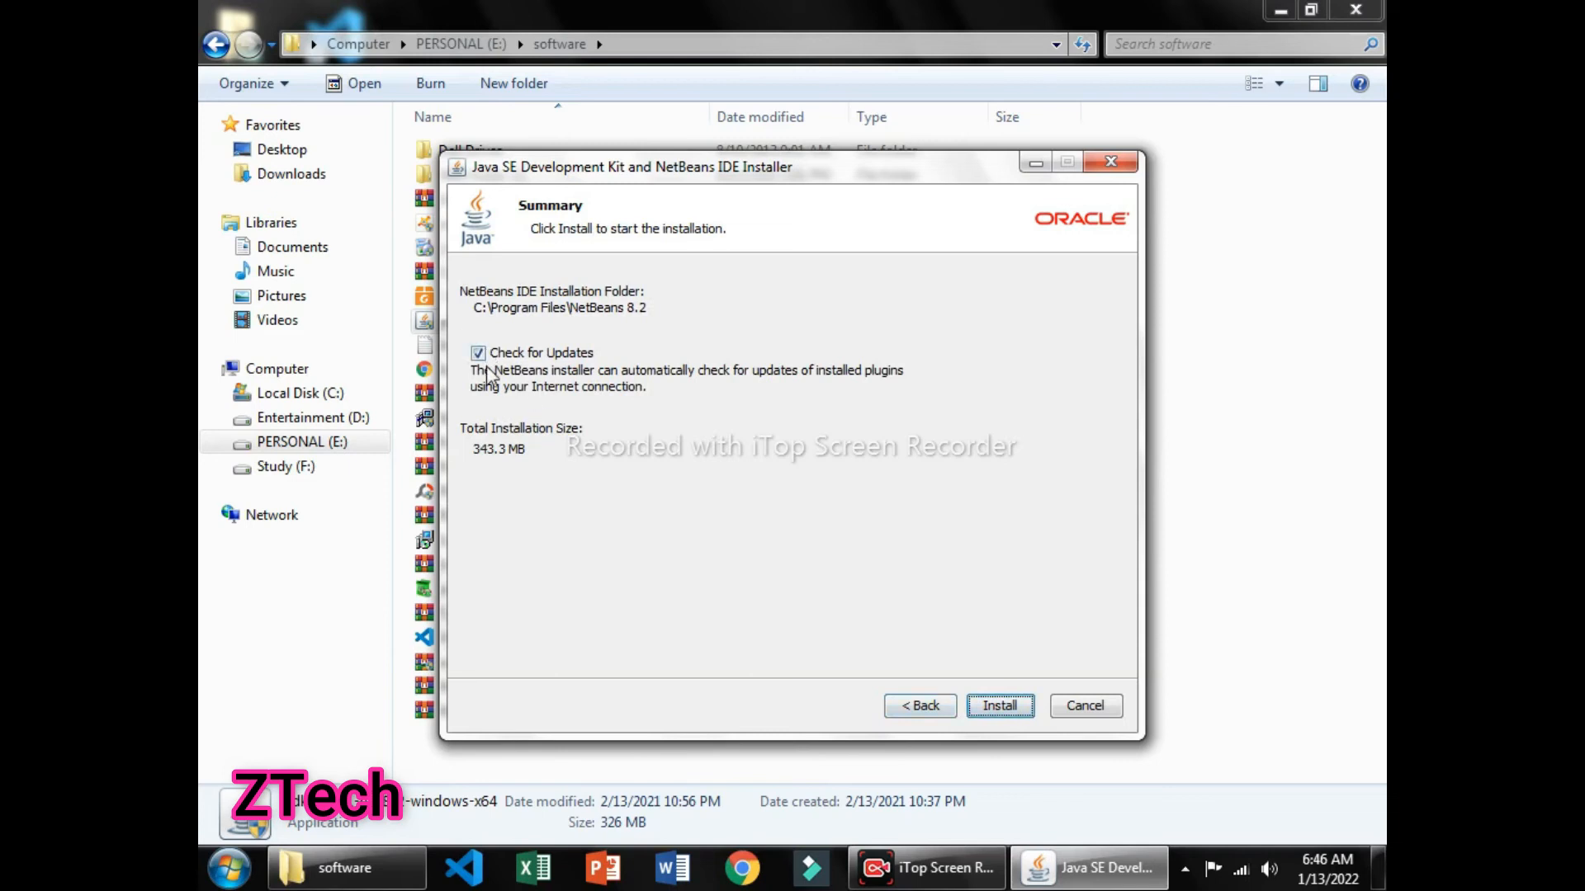
{"action": "left_click", "coordinate": [477, 353]}
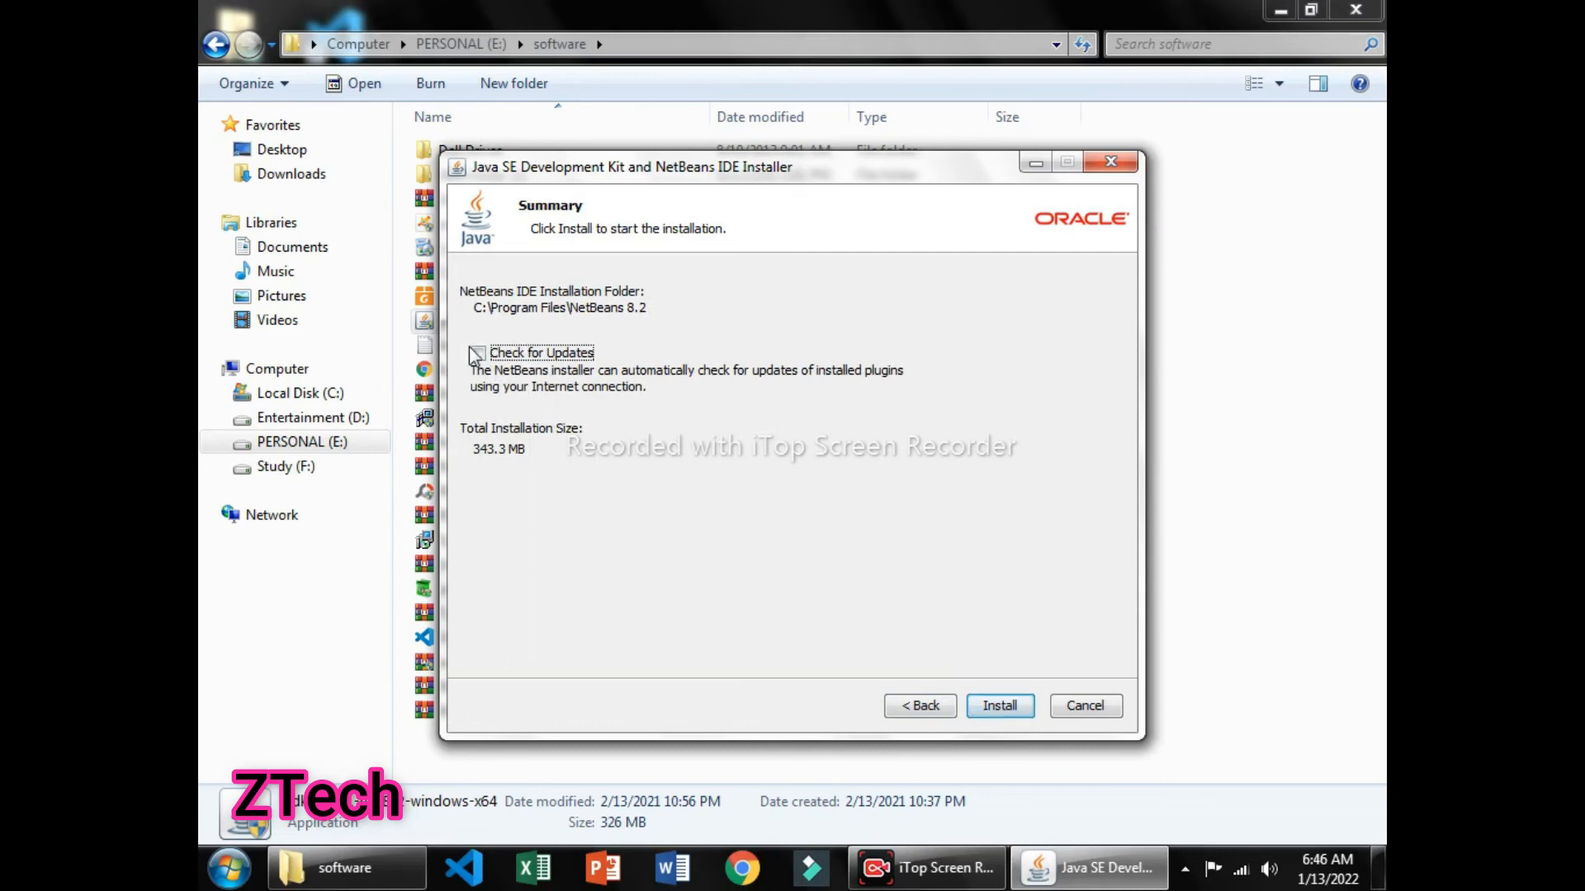
{"action": "left_click", "coordinate": [475, 353]}
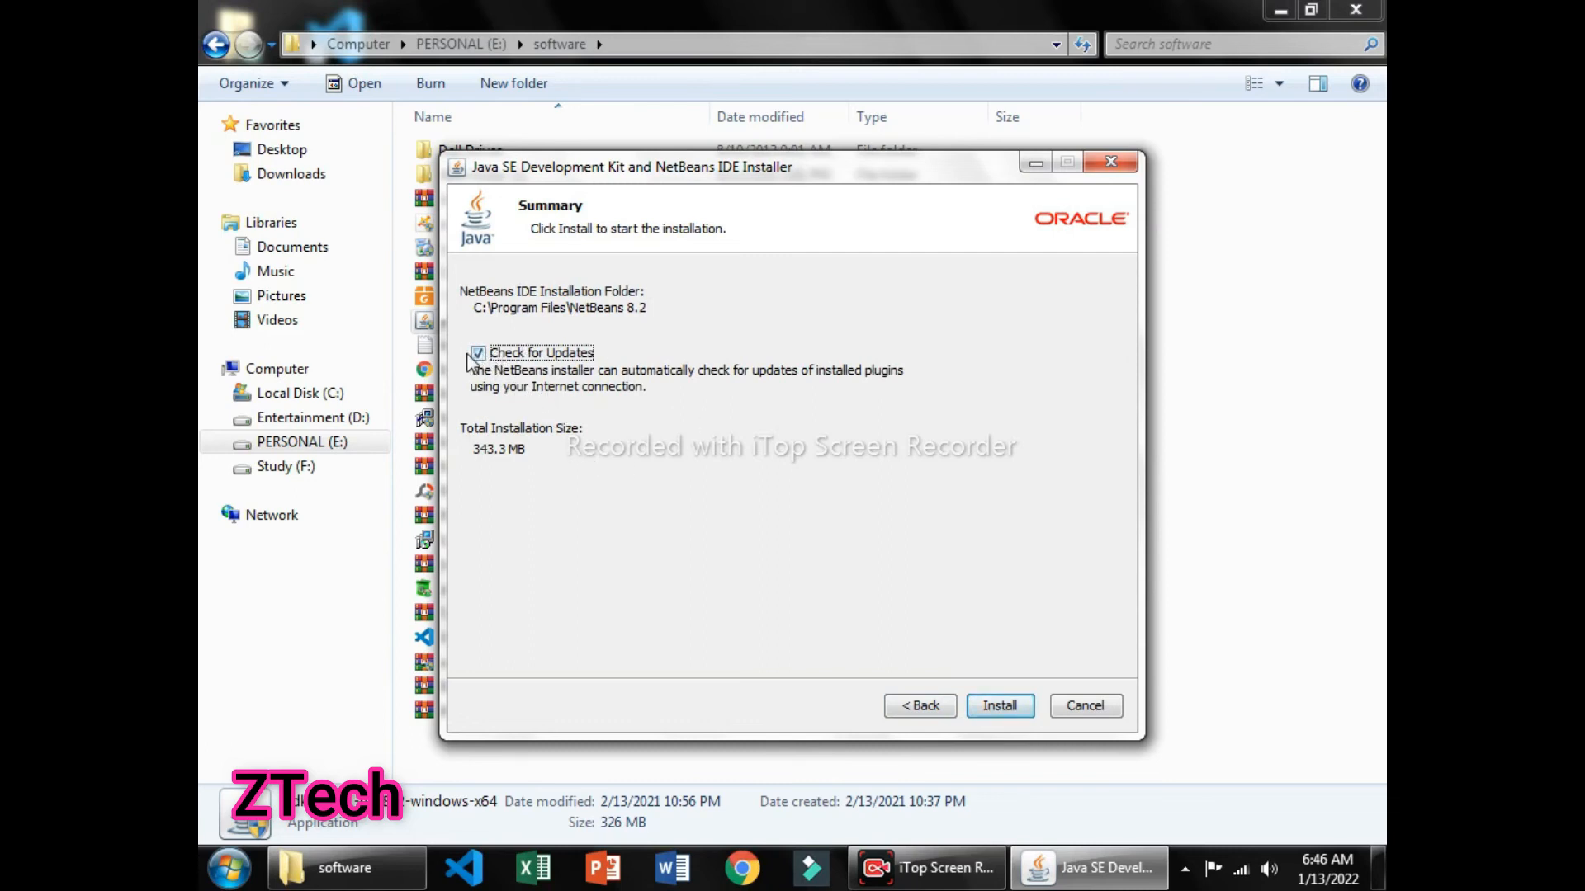
{"action": "left_click", "coordinate": [477, 353]}
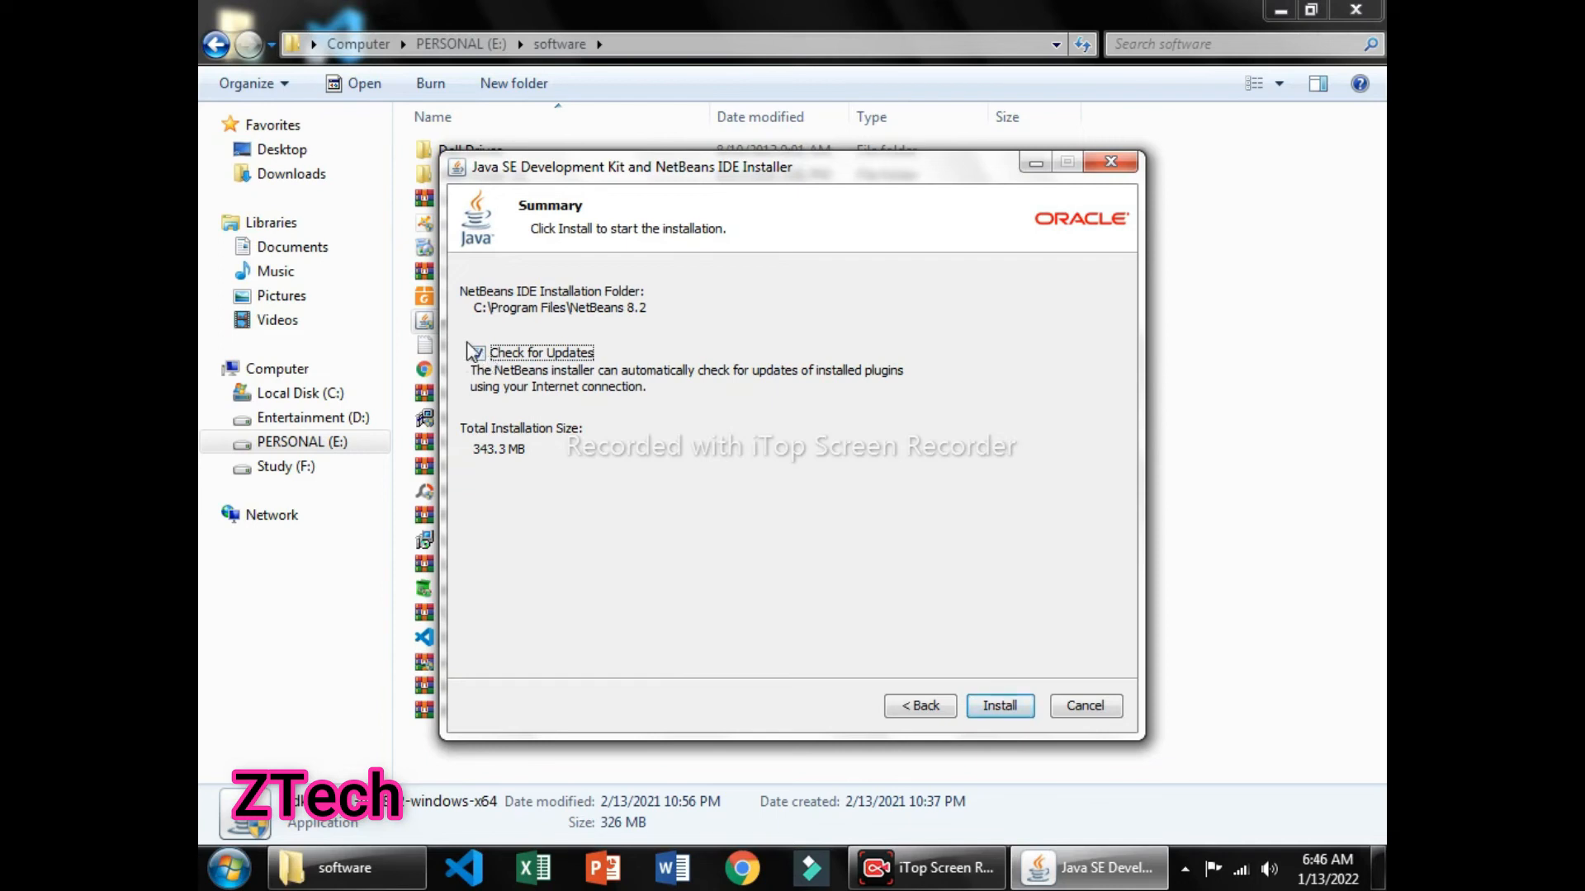
{"action": "left_click", "coordinate": [999, 705]}
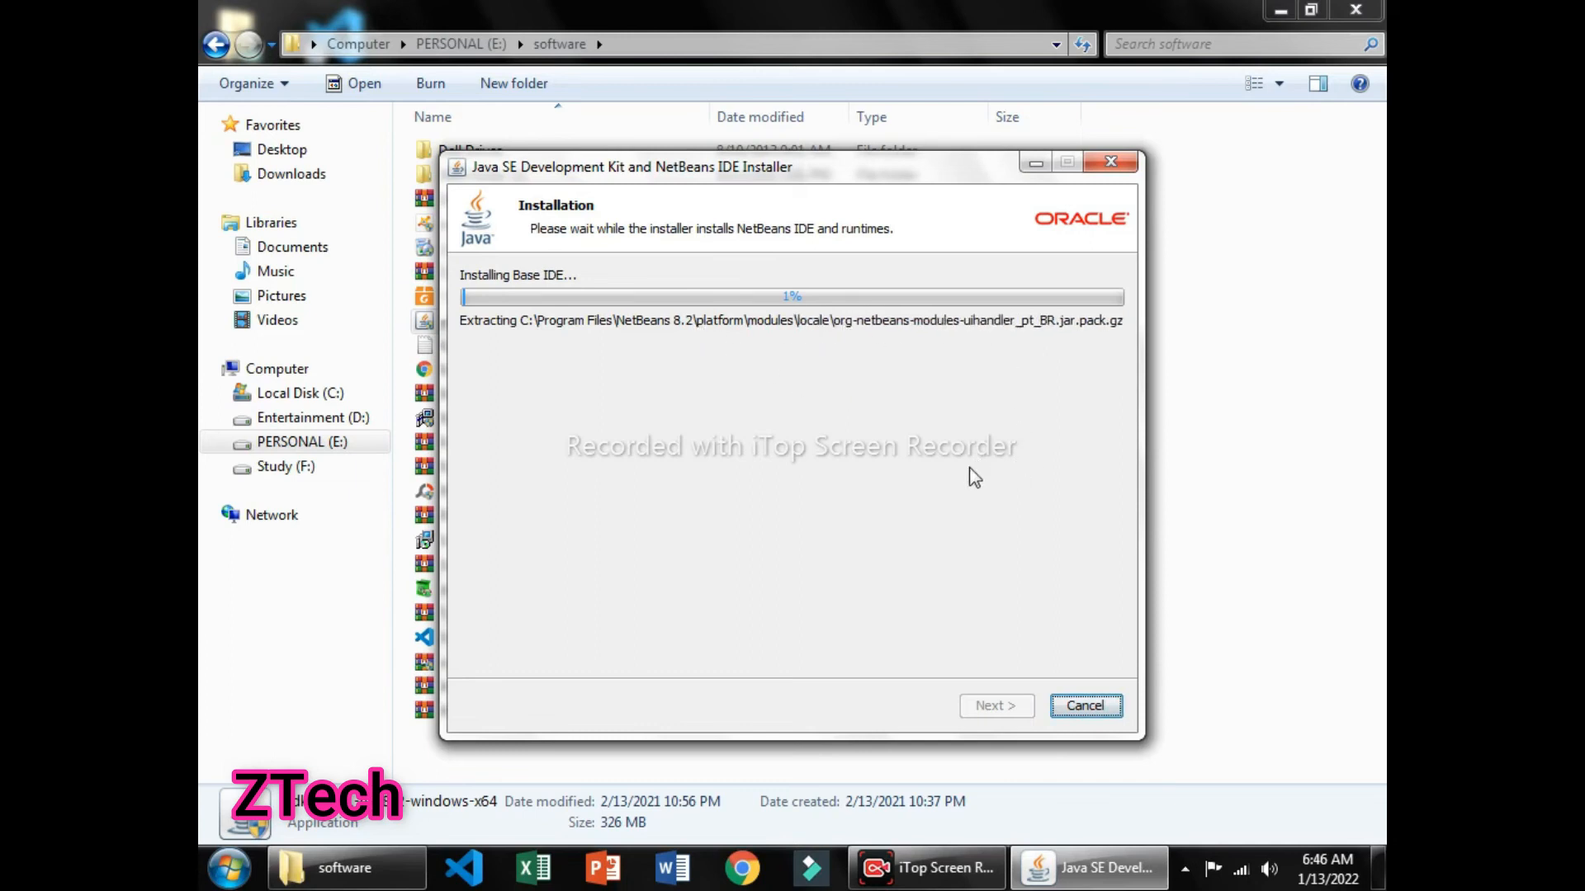
{"action": "mouse_move", "coordinate": [1071, 812]}
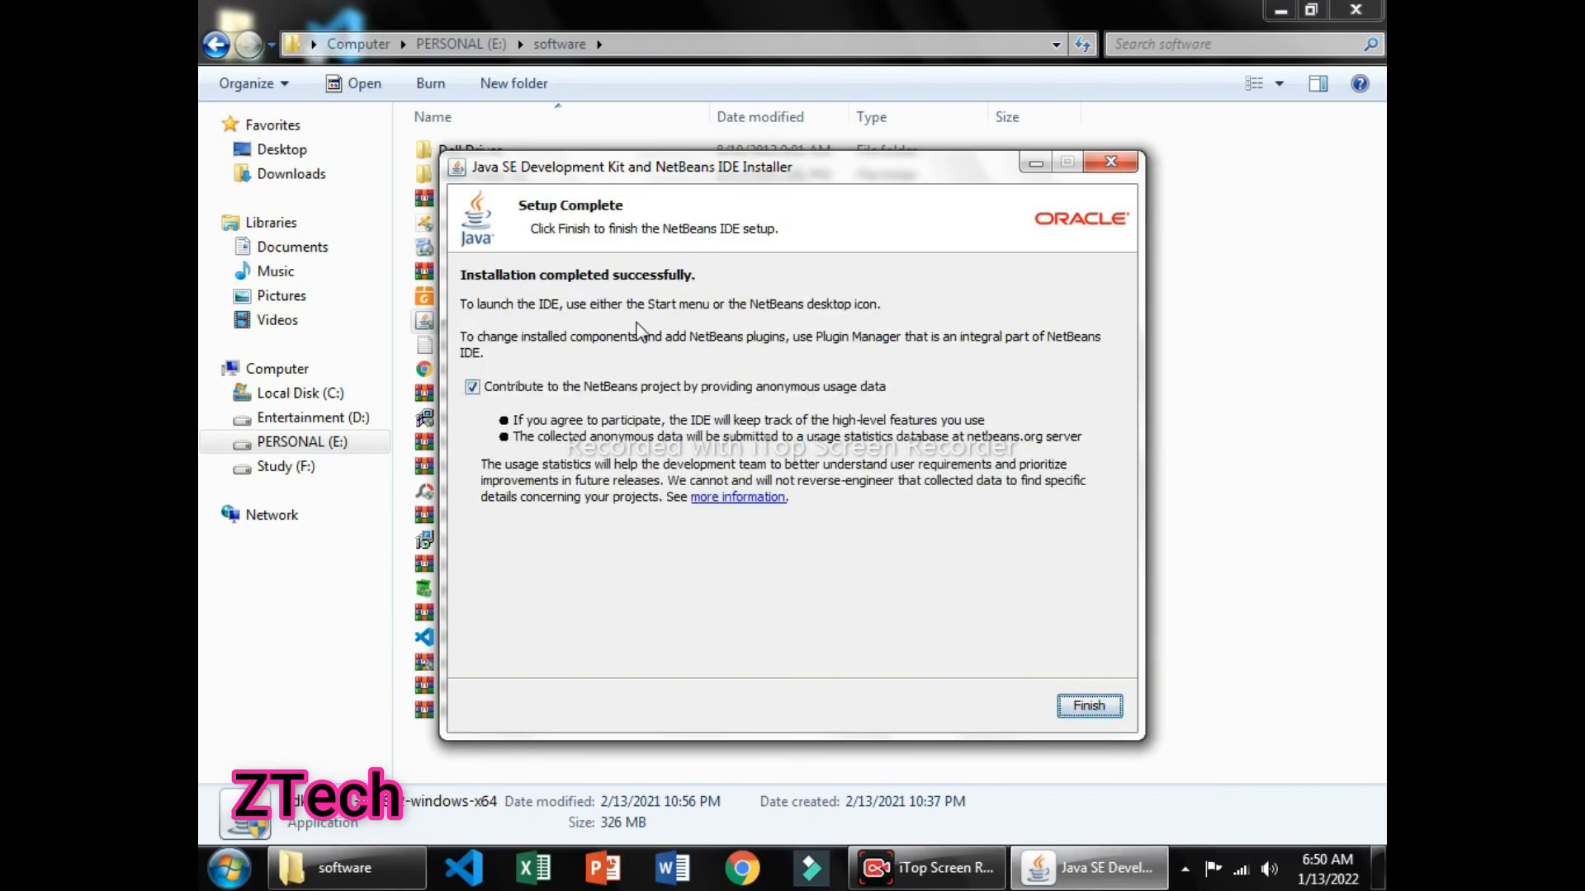
{"action": "mouse_move", "coordinate": [828, 413]}
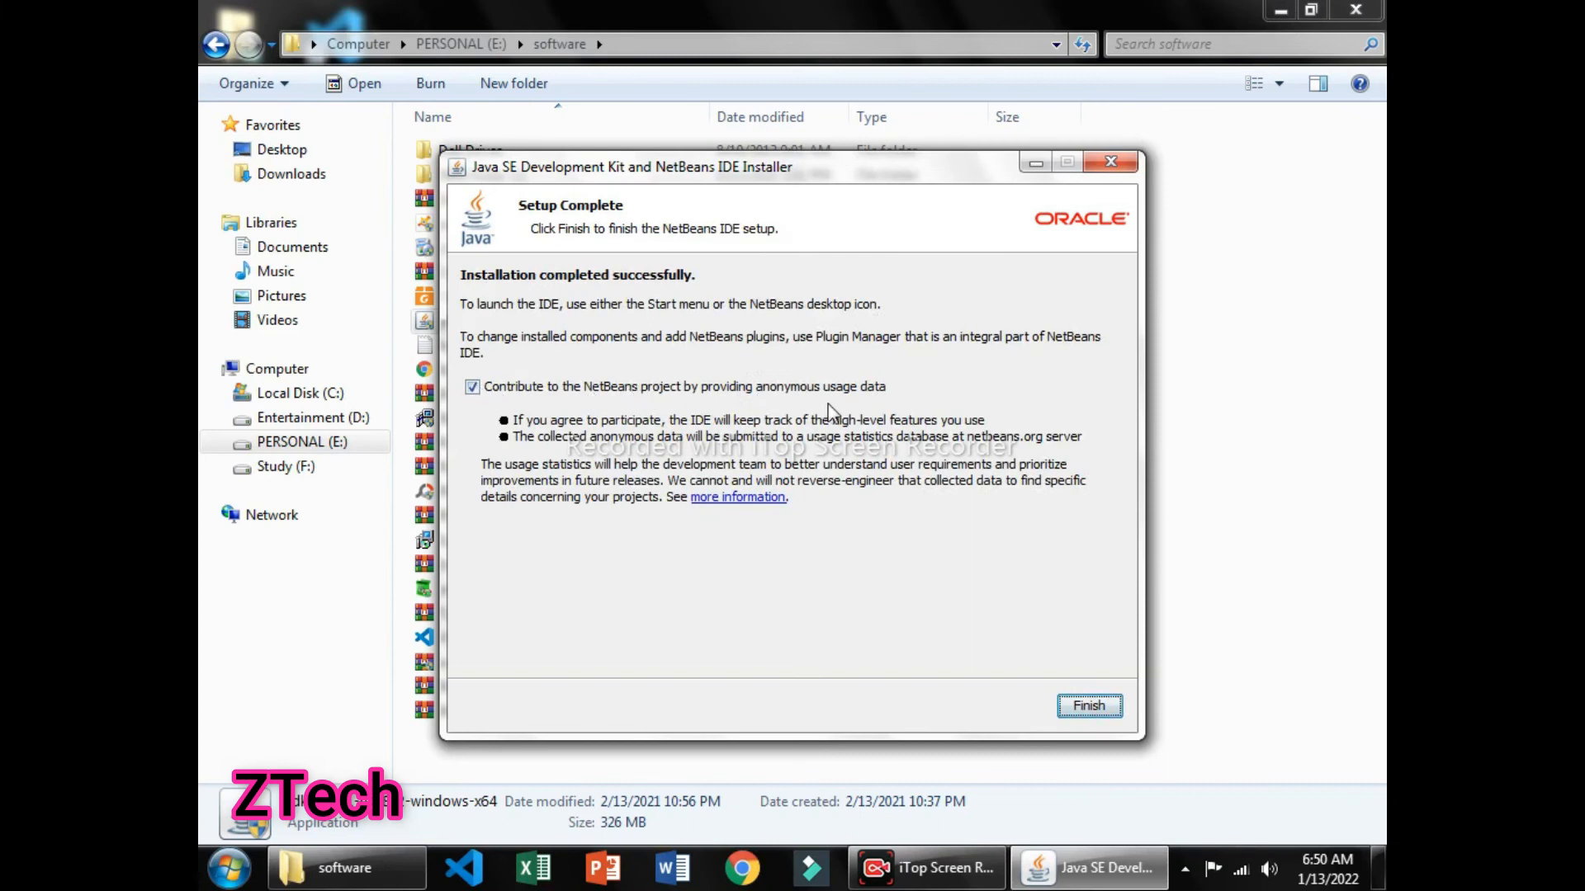
{"action": "mouse_move", "coordinate": [486, 366]}
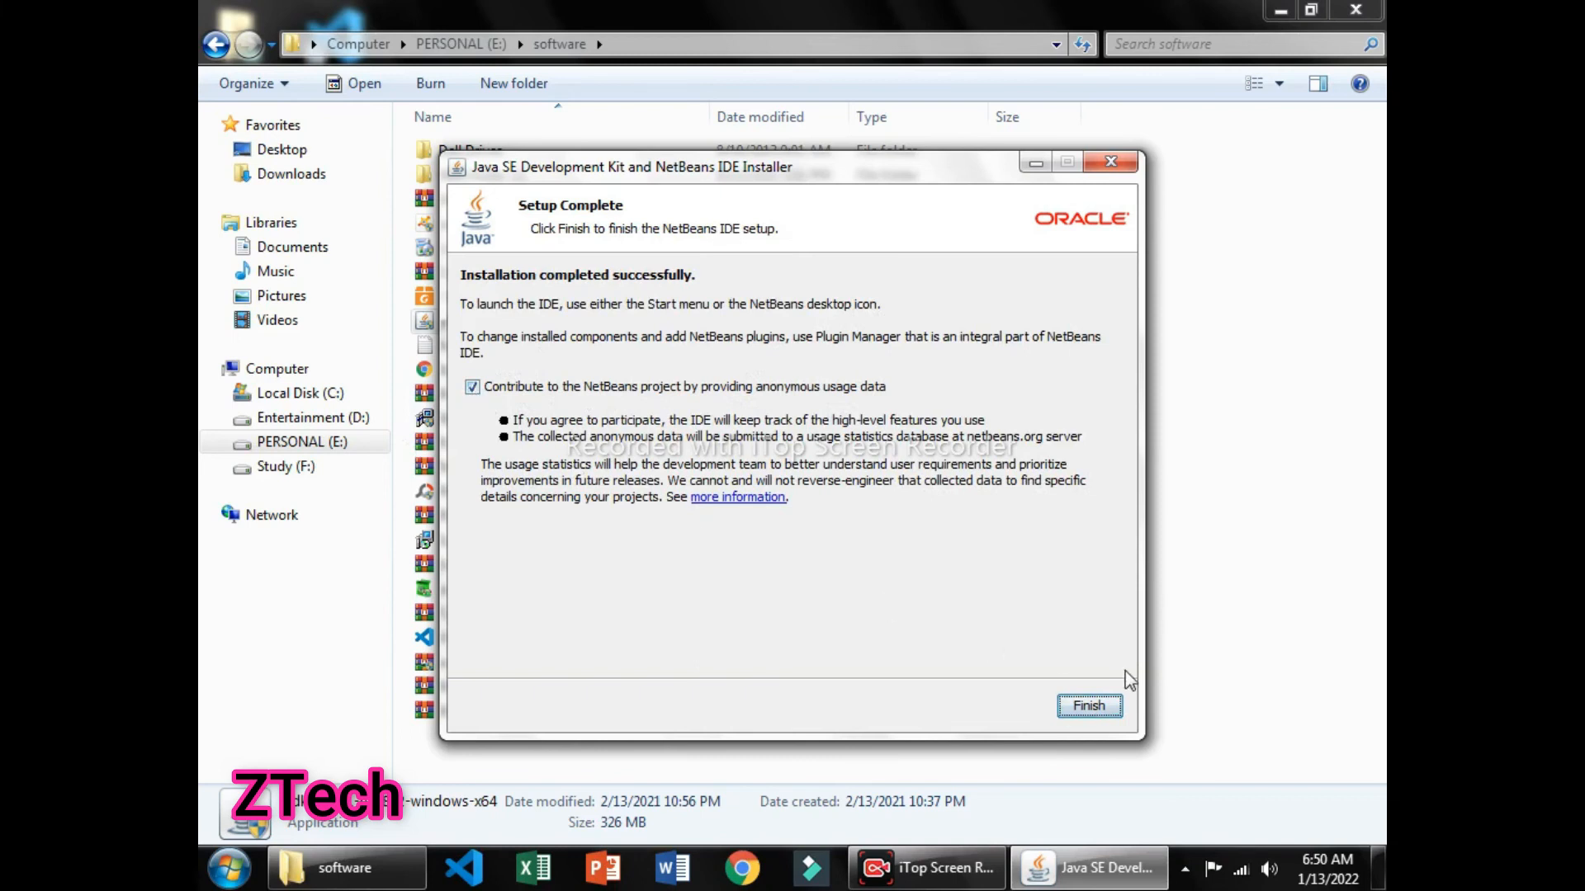
Finish the installer and close the software folder window.
{"action": "left_click", "coordinate": [1088, 705]}
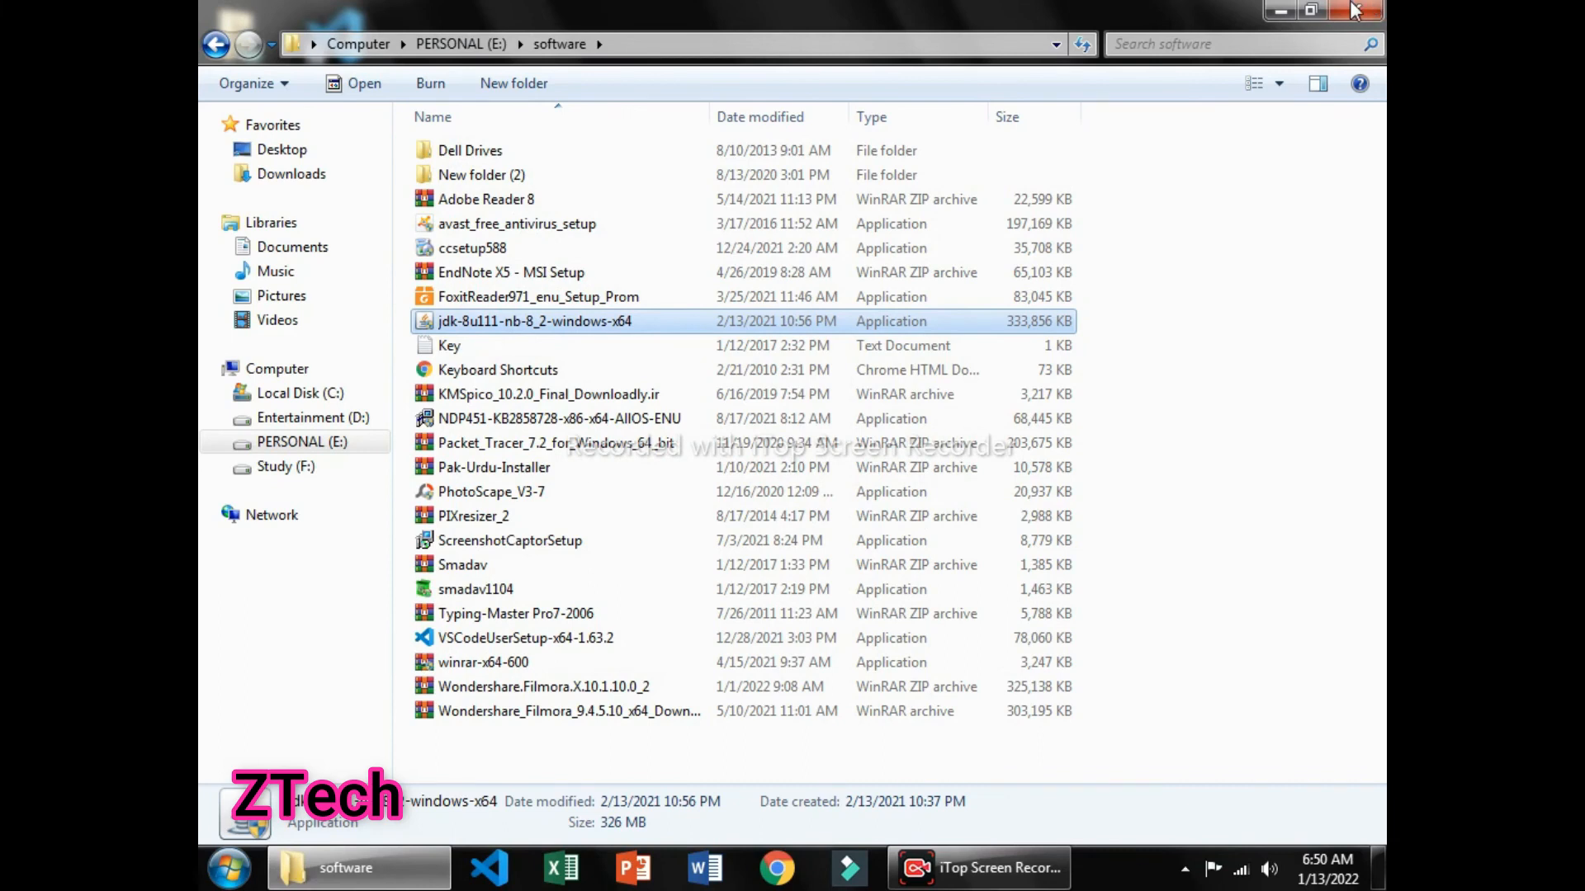
{"action": "left_click", "coordinate": [1355, 10]}
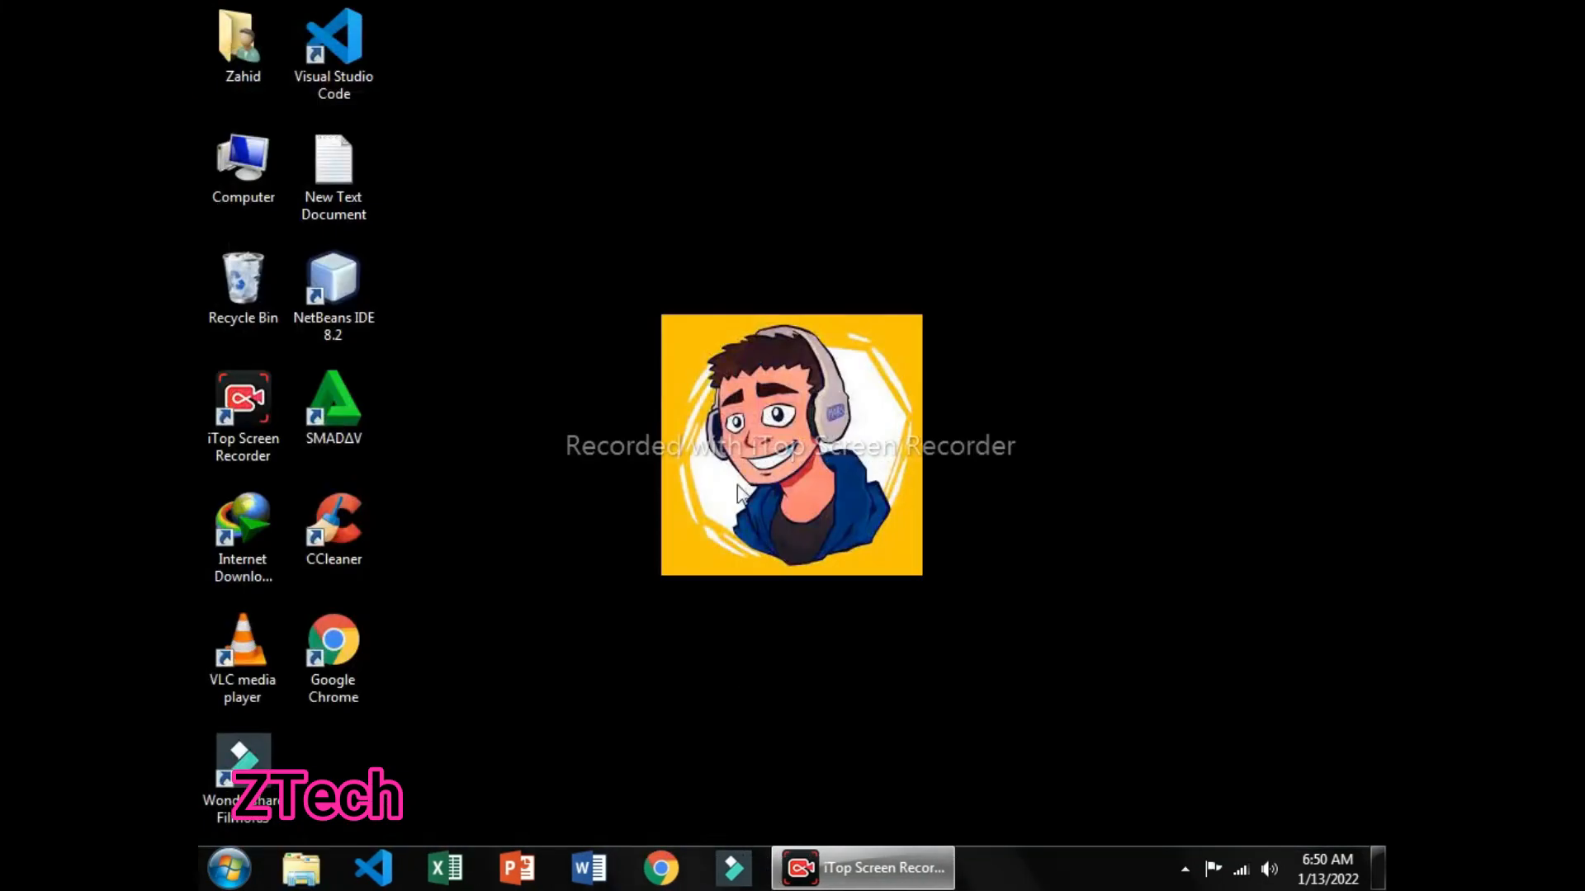
Launch NetBeans IDE 8.2 from its desktop shortcut to reach the Start Page.
{"action": "right_click", "coordinate": [738, 494]}
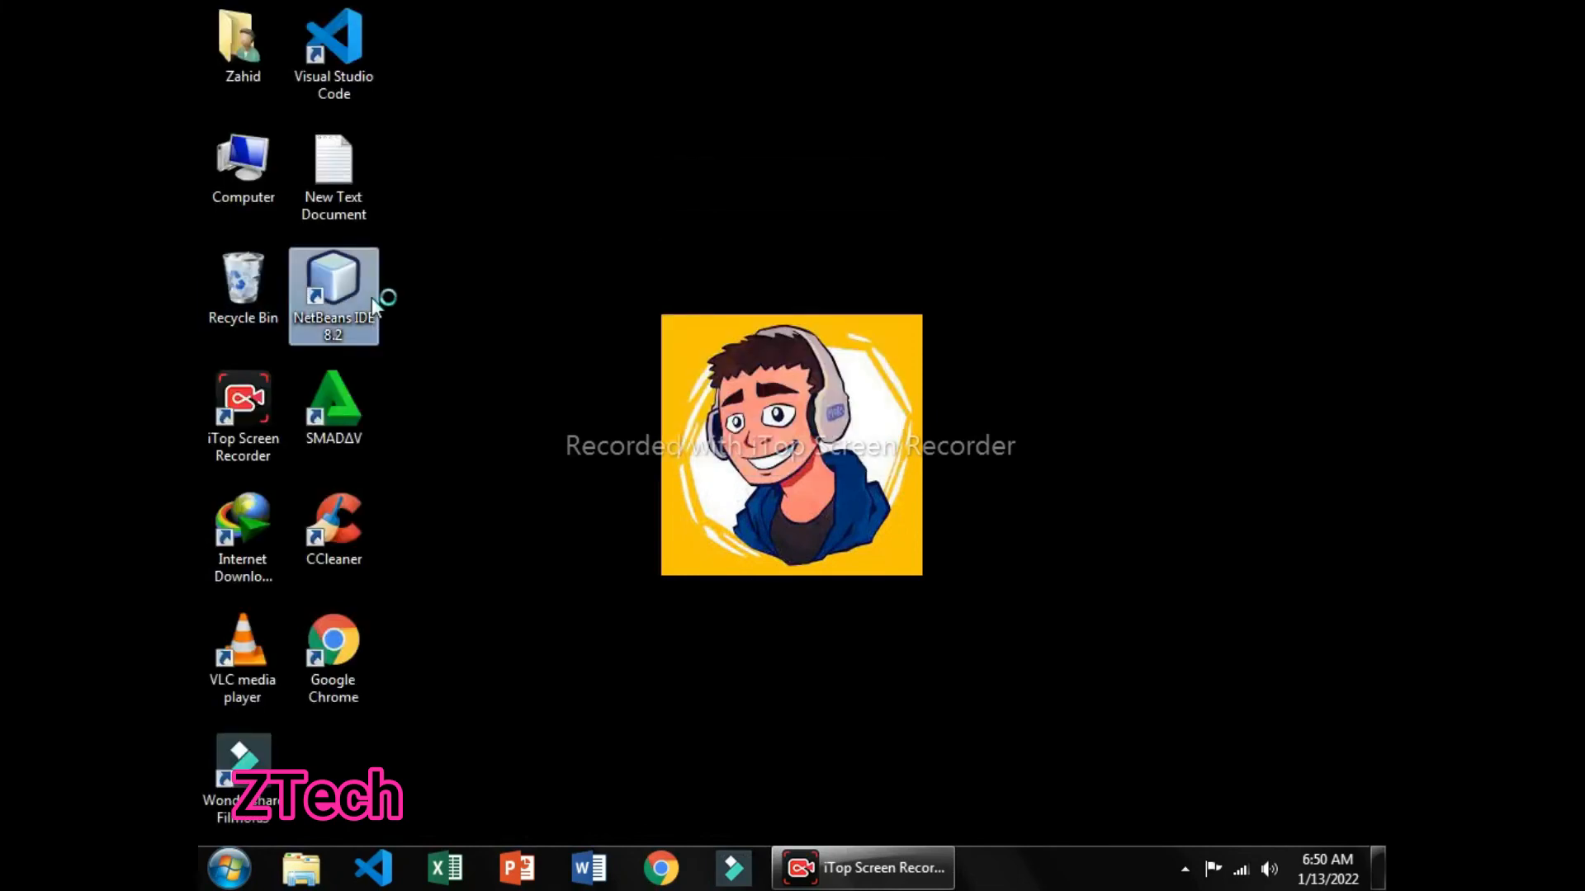
{"action": "double_click", "coordinate": [334, 281]}
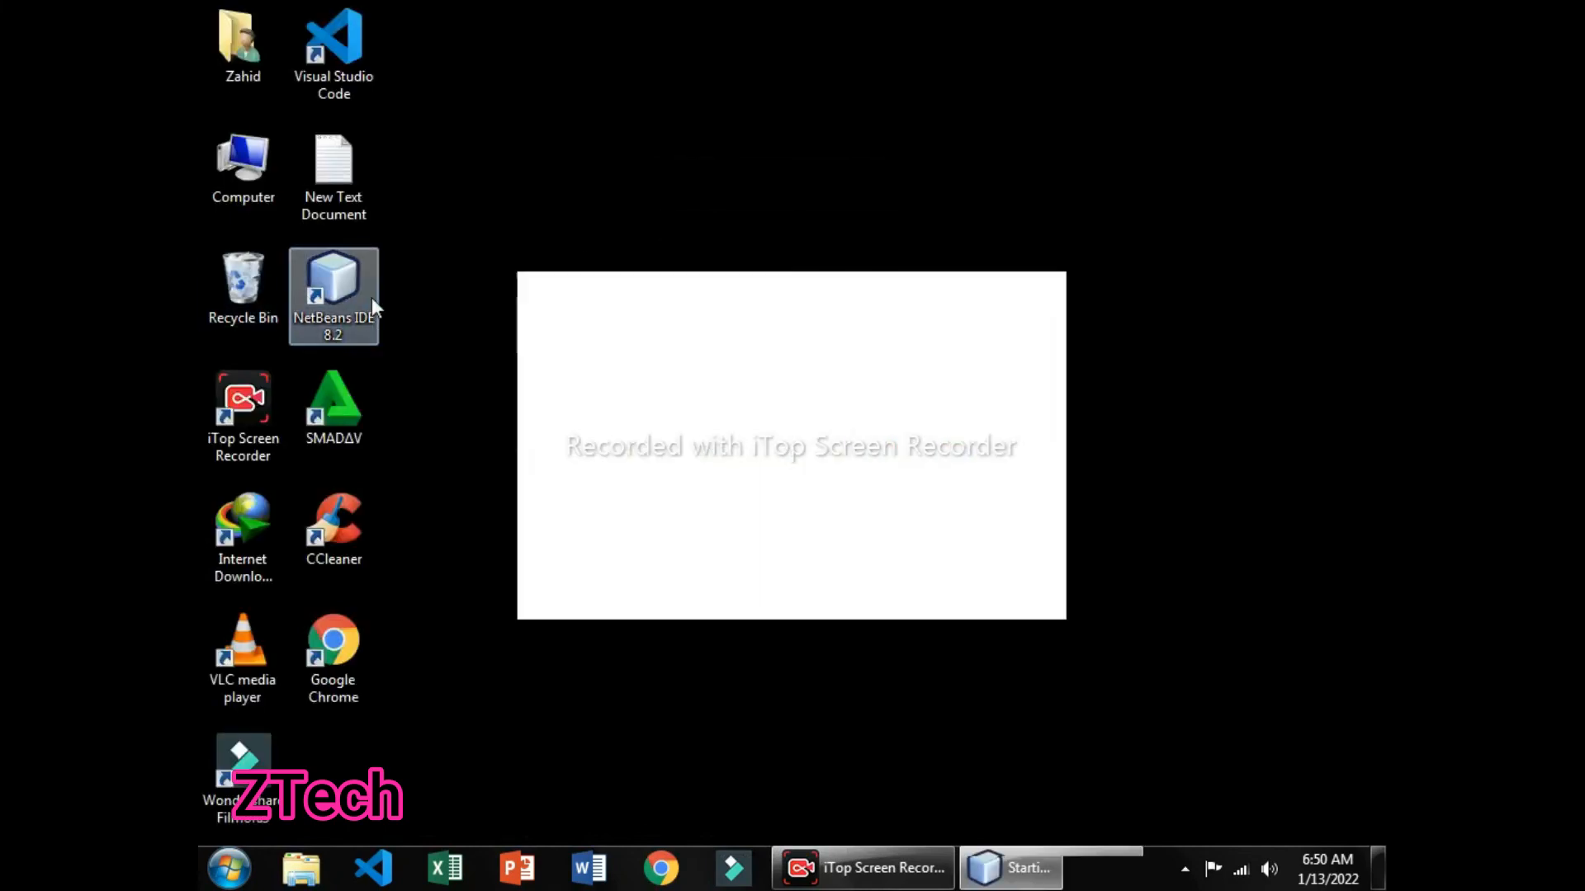
{"action": "double_click", "coordinate": [333, 294]}
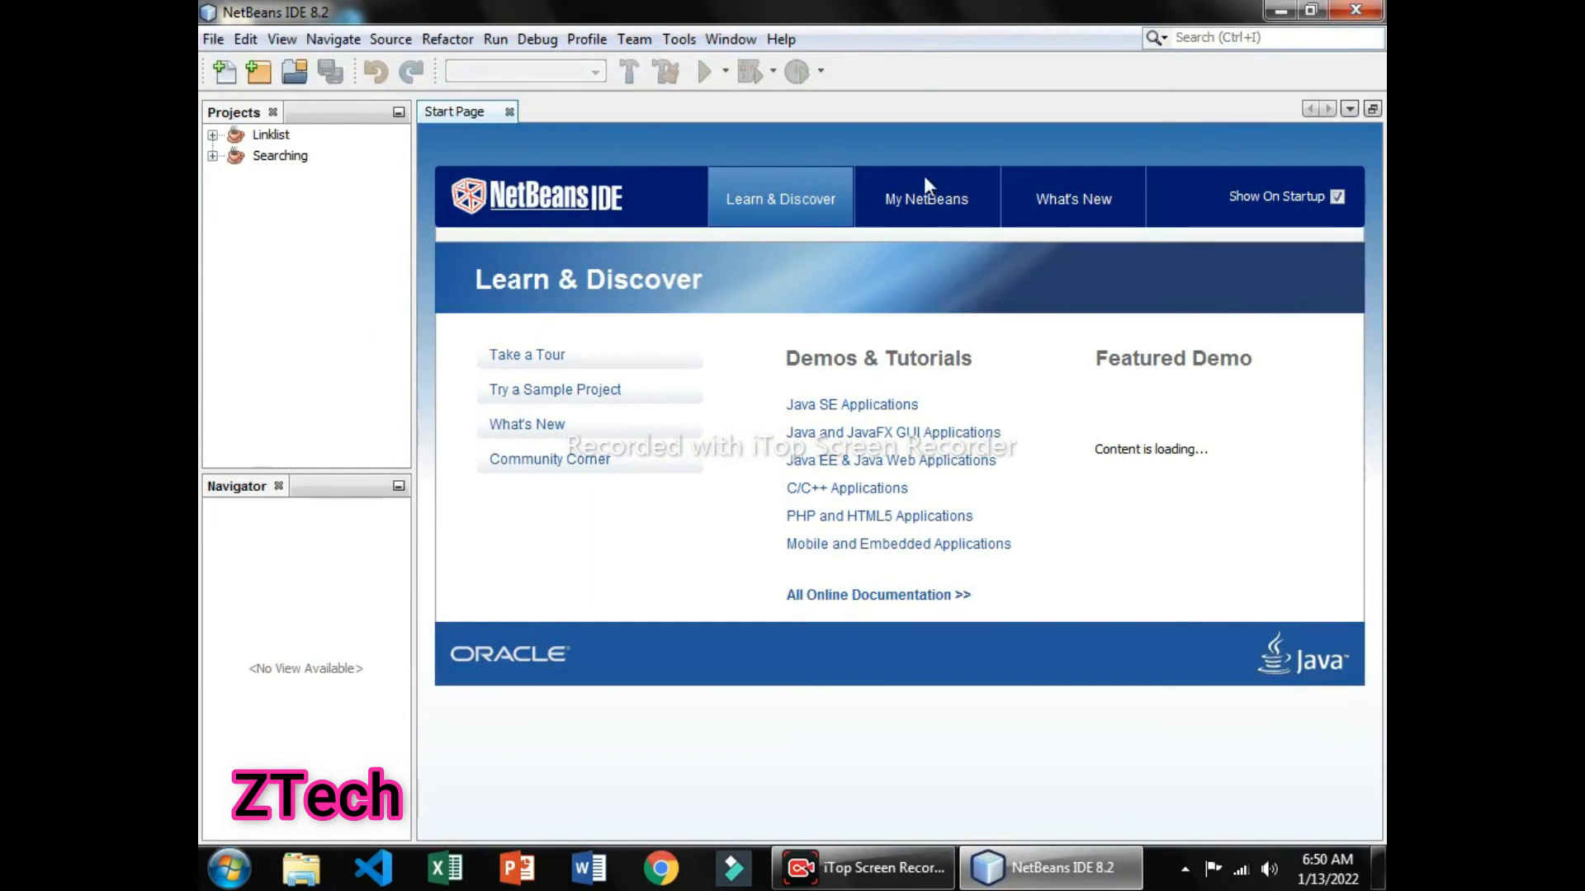
{"action": "mouse_move", "coordinate": [891, 194]}
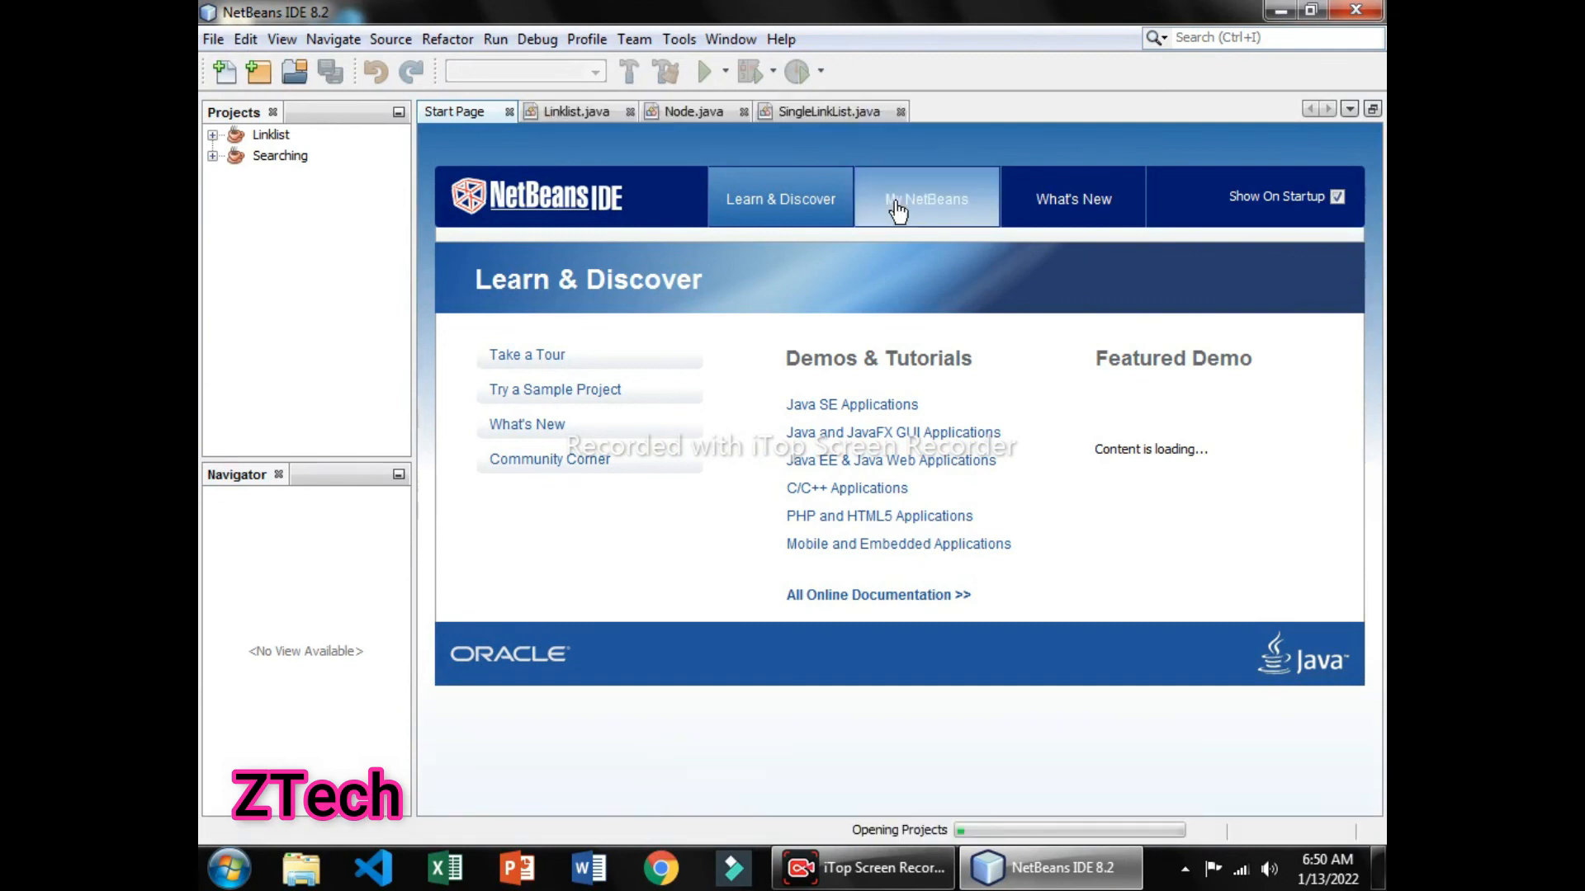
{"action": "mouse_move", "coordinate": [993, 554]}
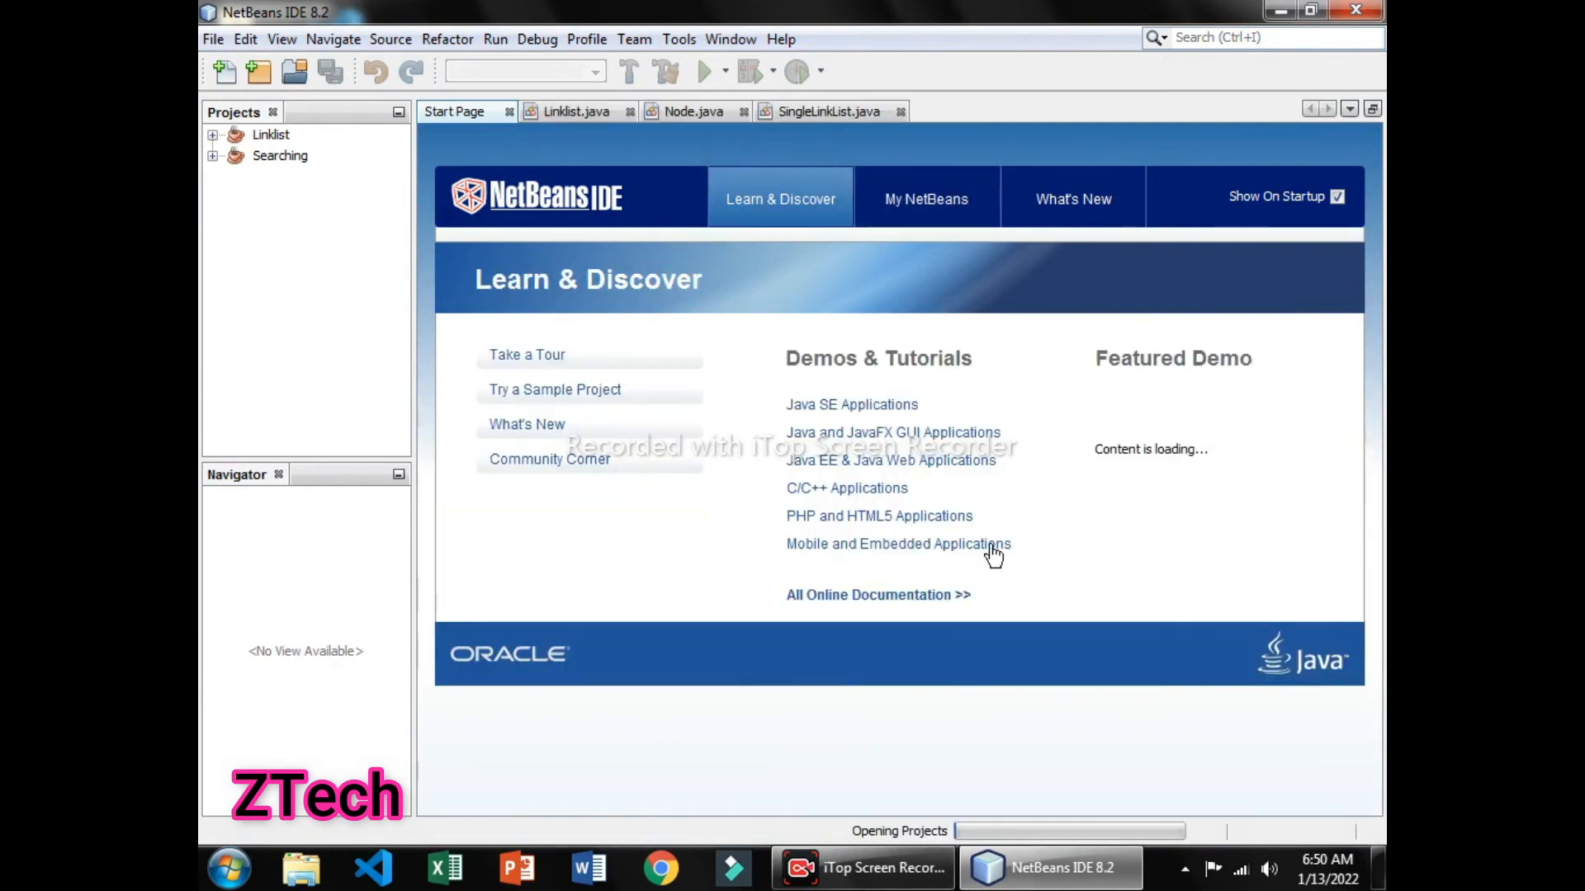